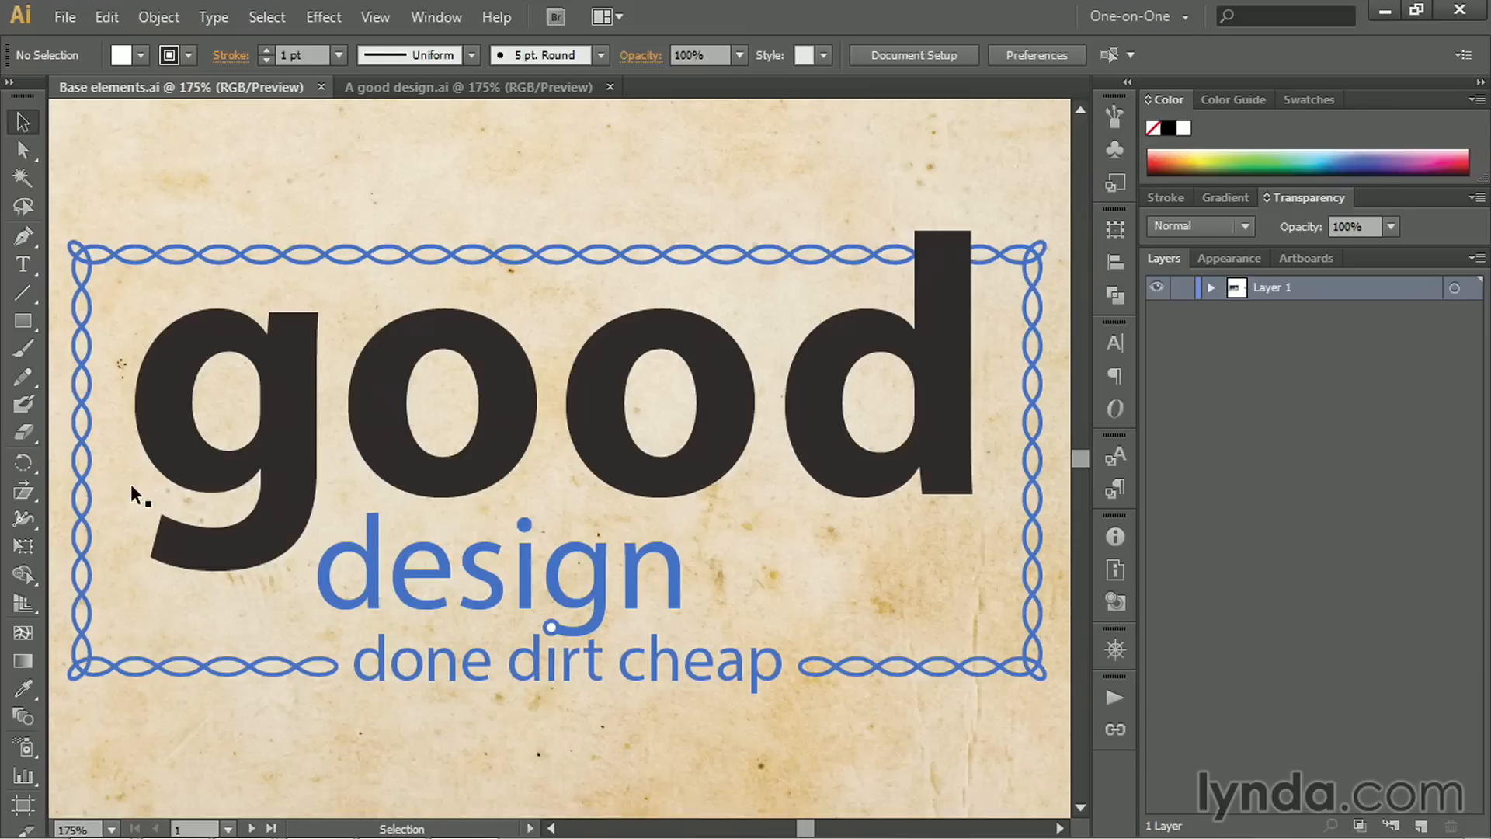
Expand Layer 1 to list its paths, text objects and linked file.
left_click(467, 86)
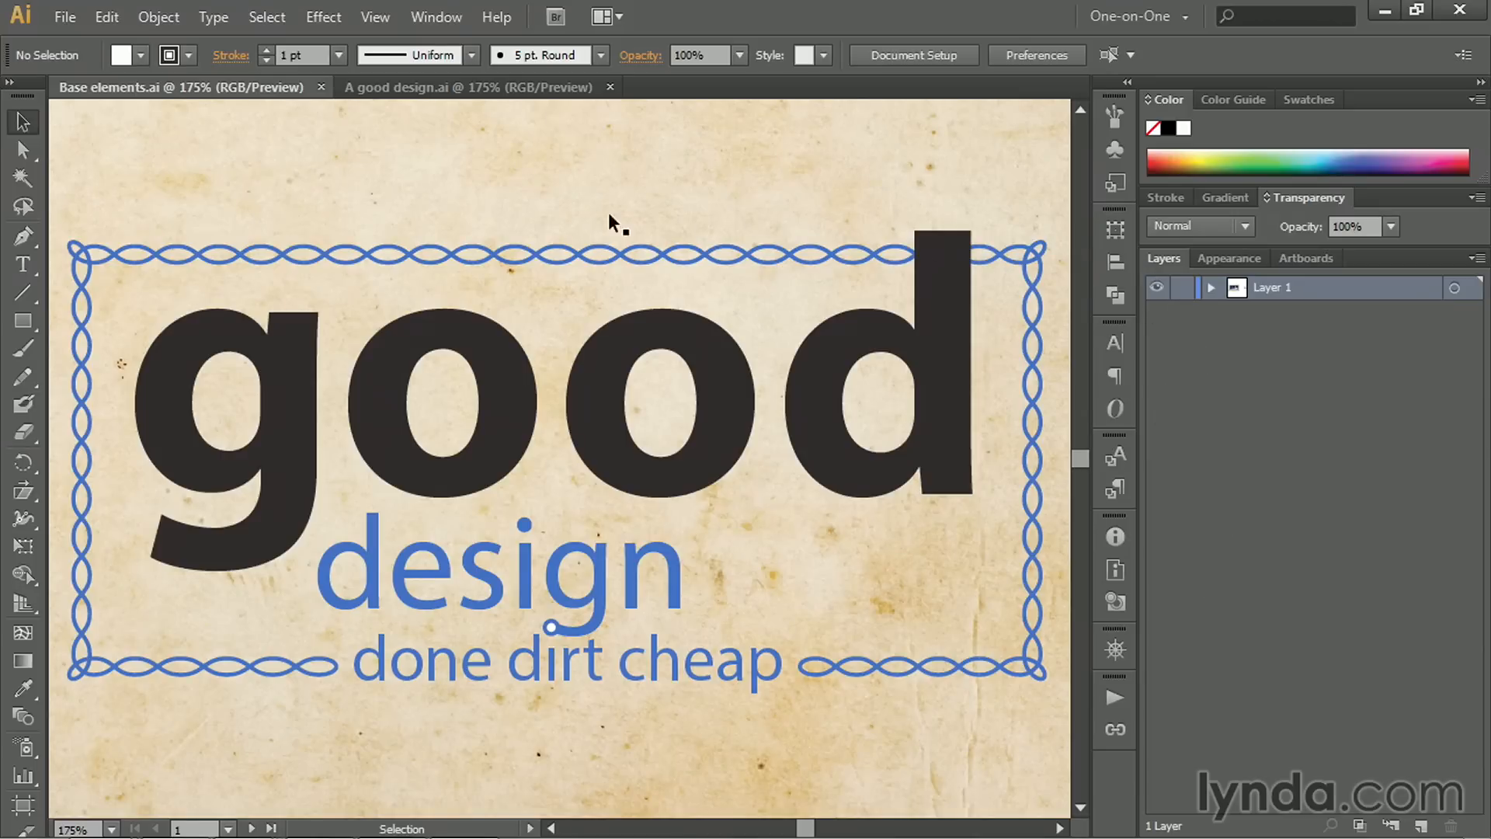
left_click(436, 17)
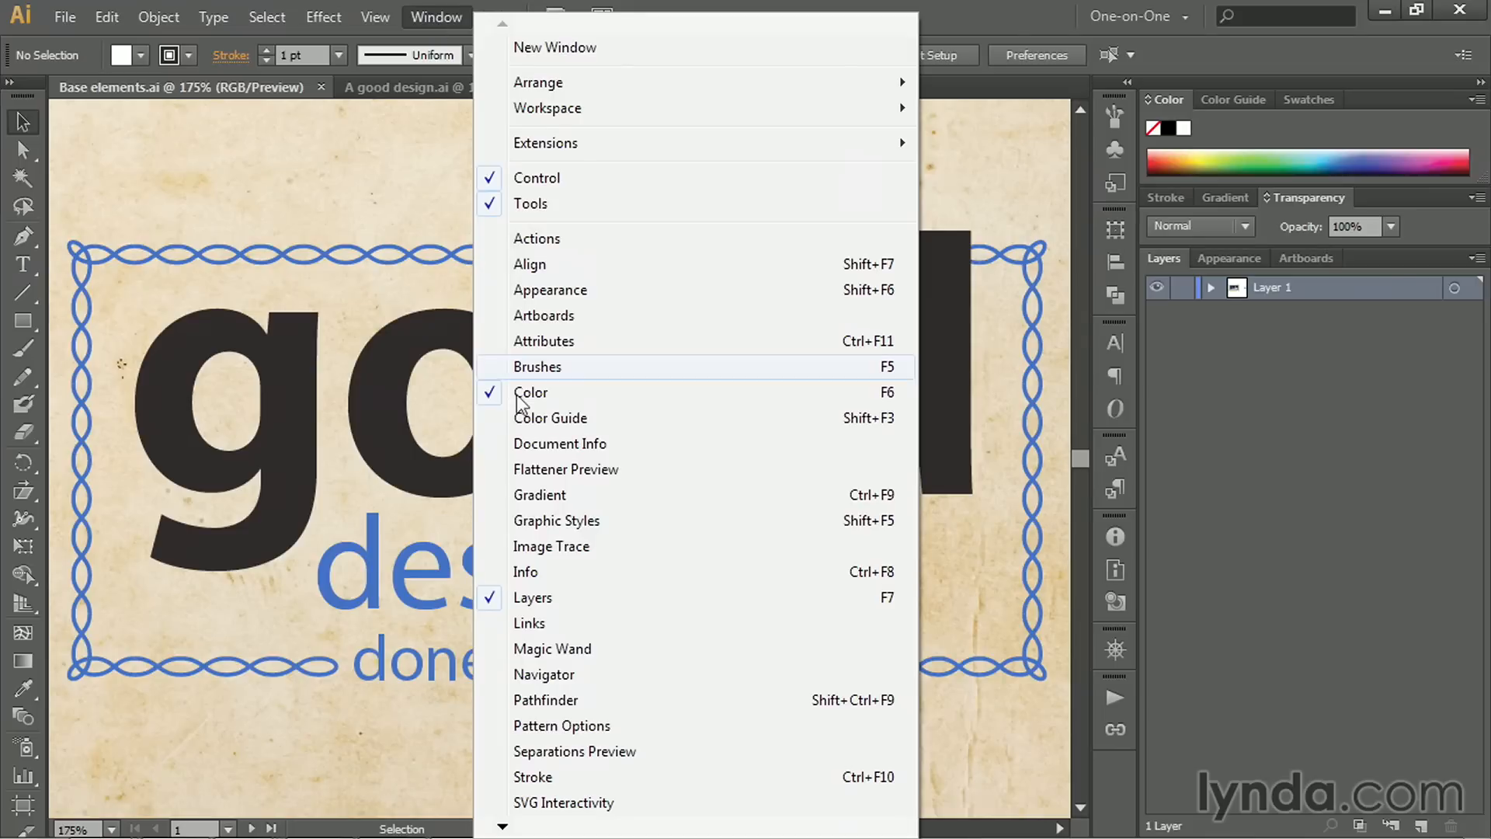
mouse_move(826, 598)
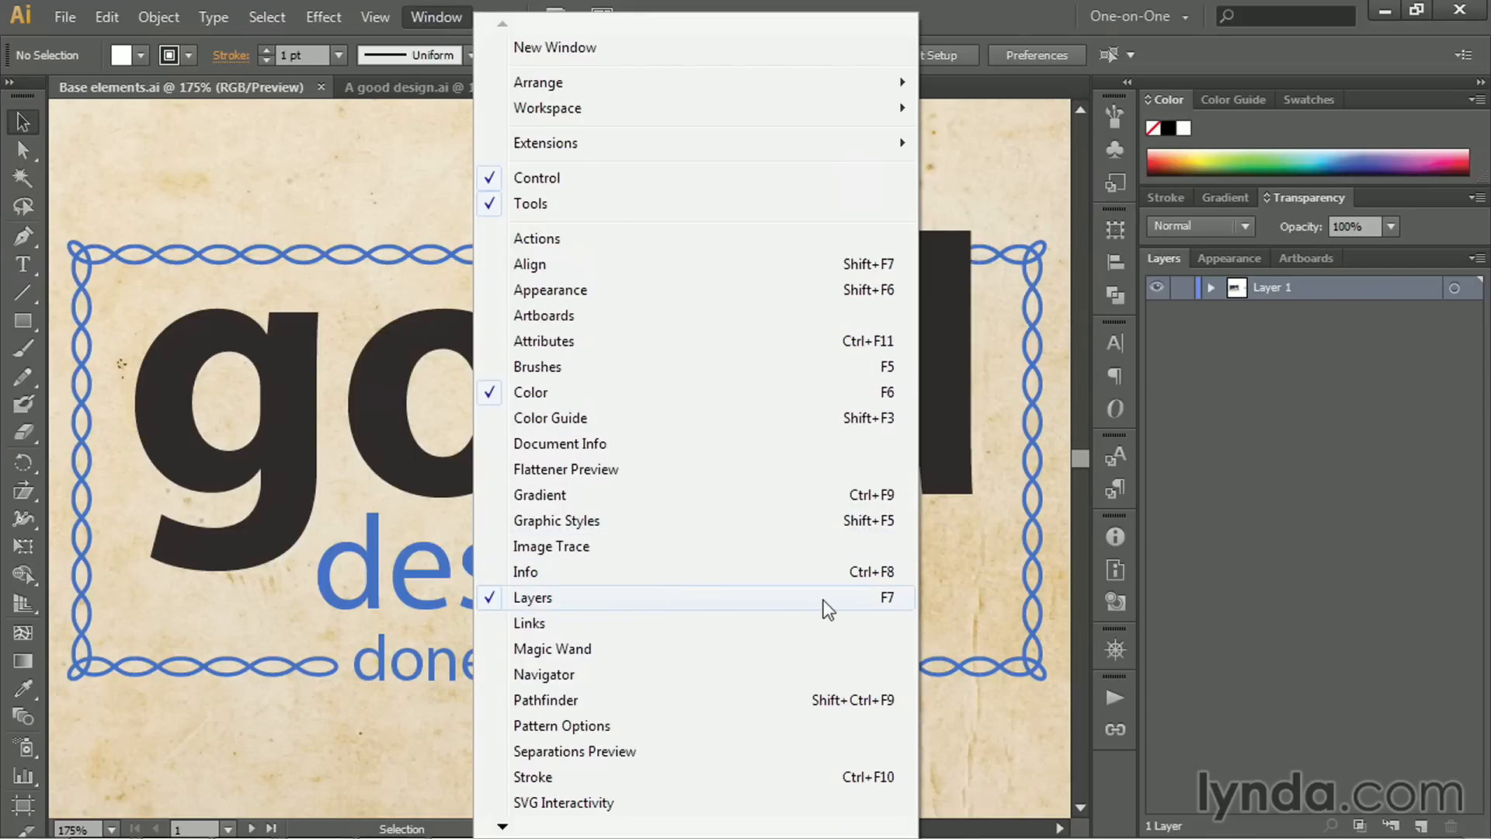
key("f7")
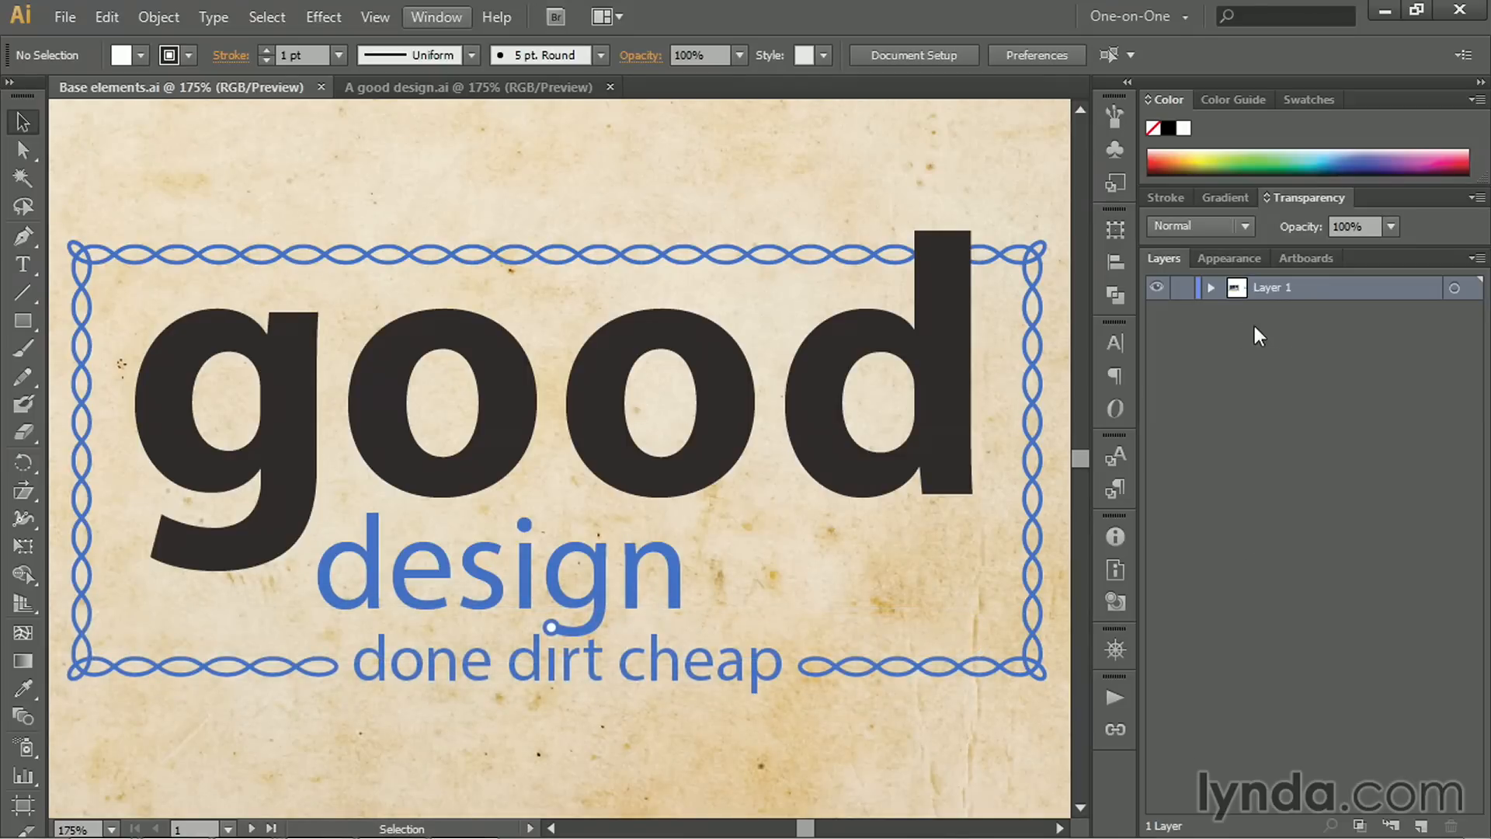
mouse_move(1272, 323)
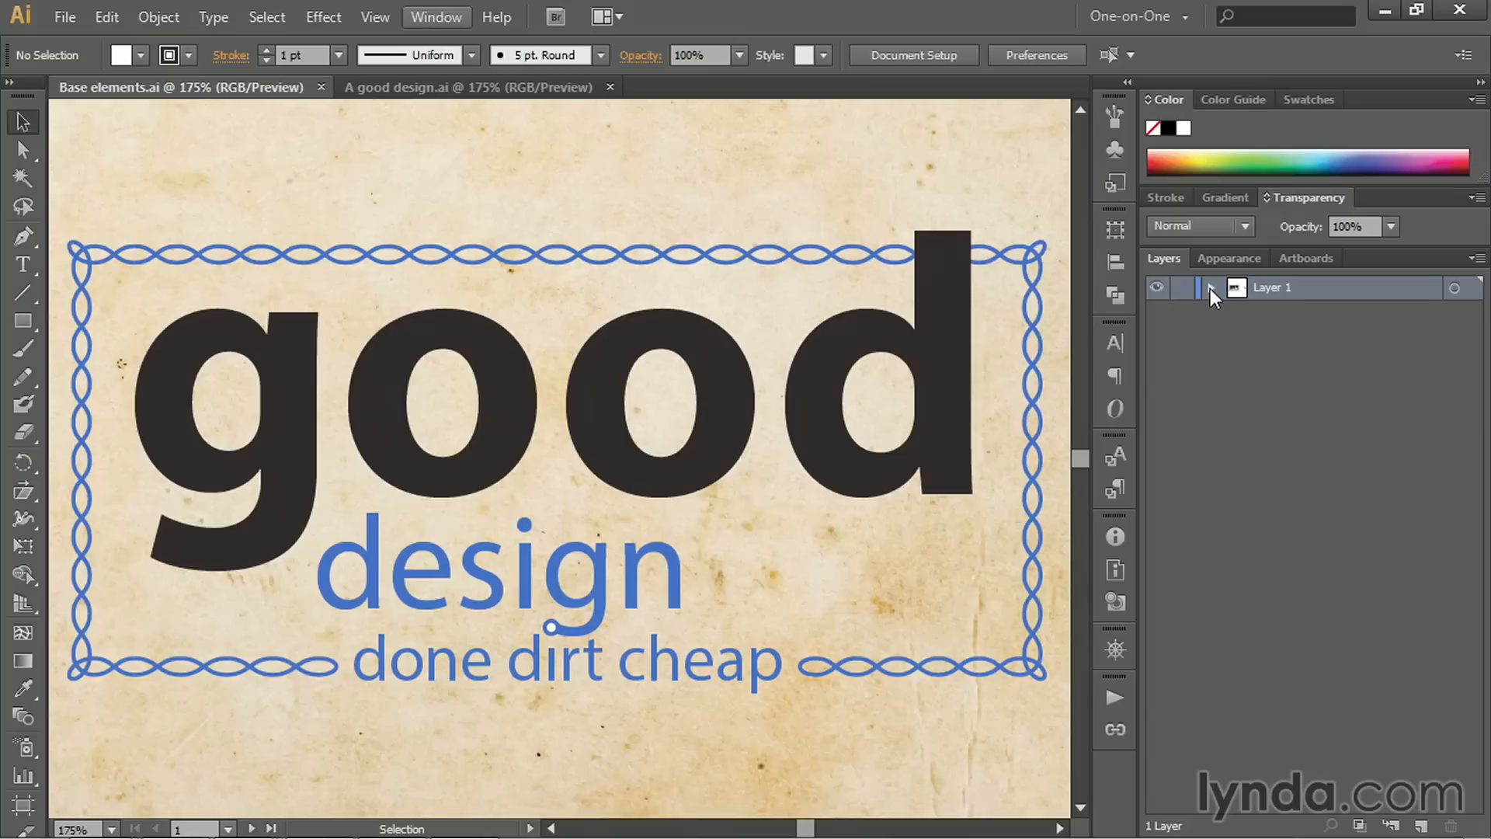
left_click(1215, 287)
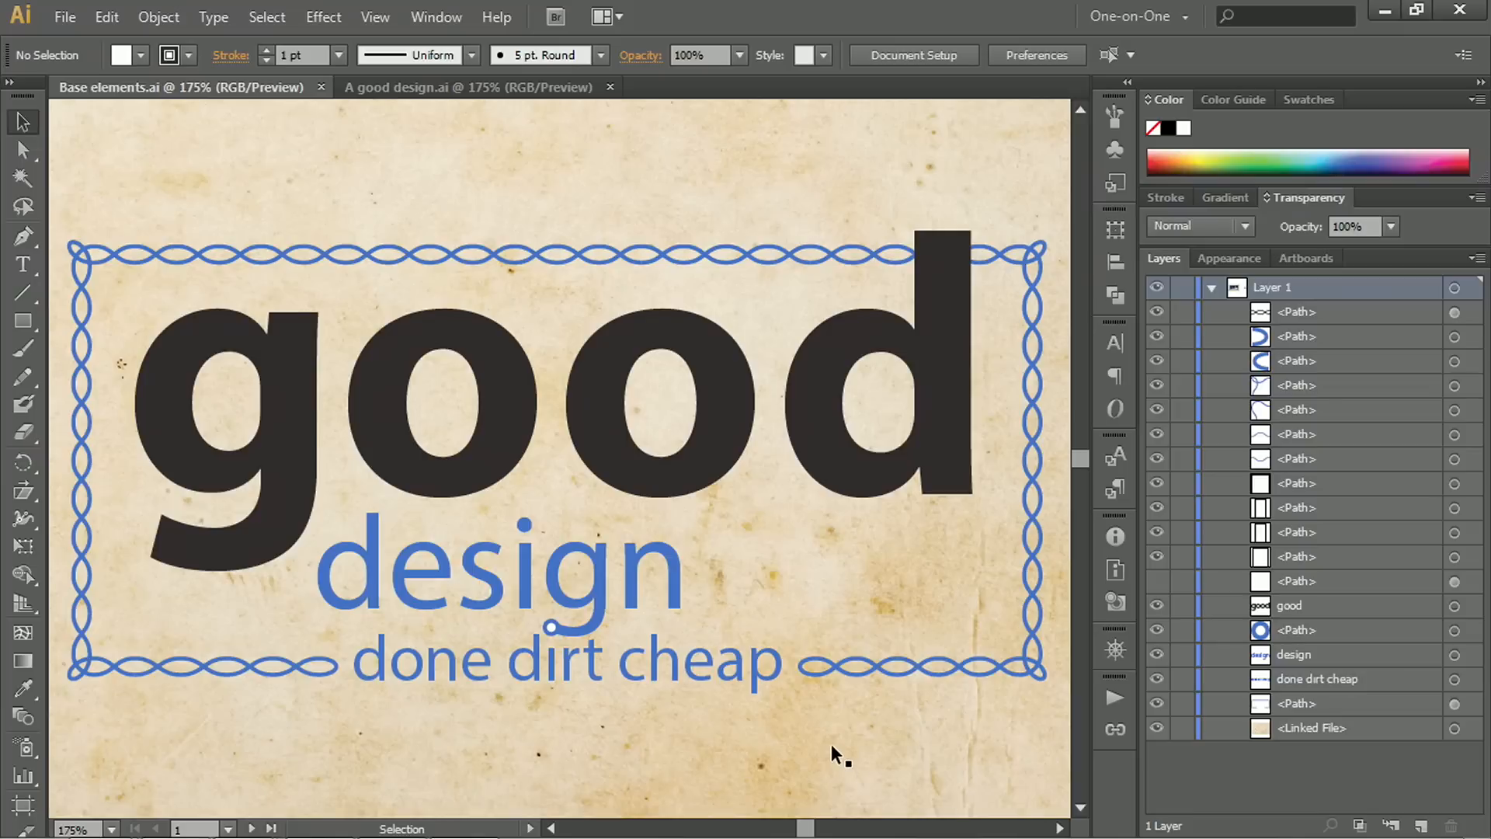
mouse_move(1378, 311)
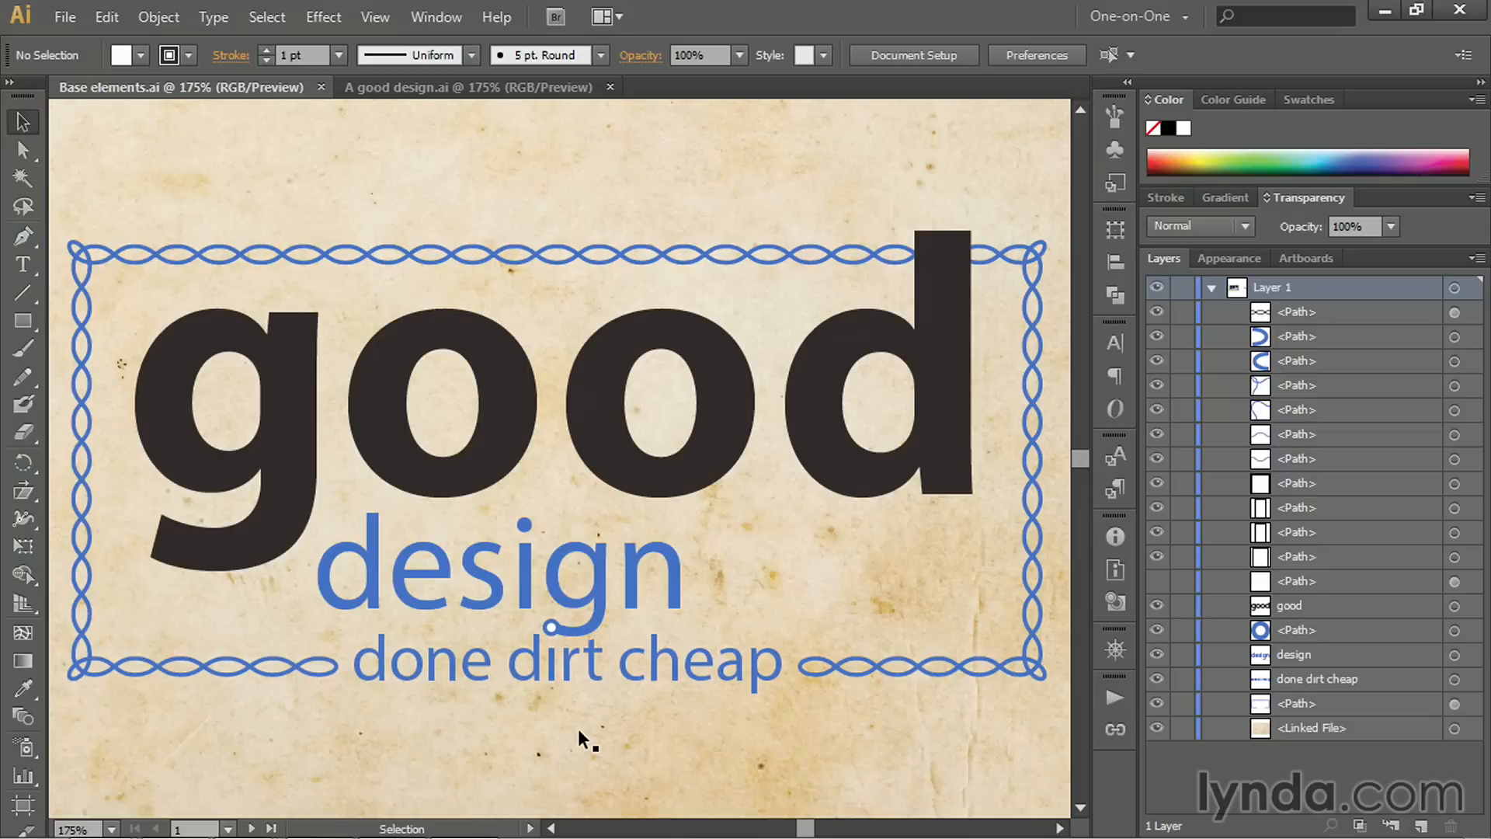
mouse_move(122, 316)
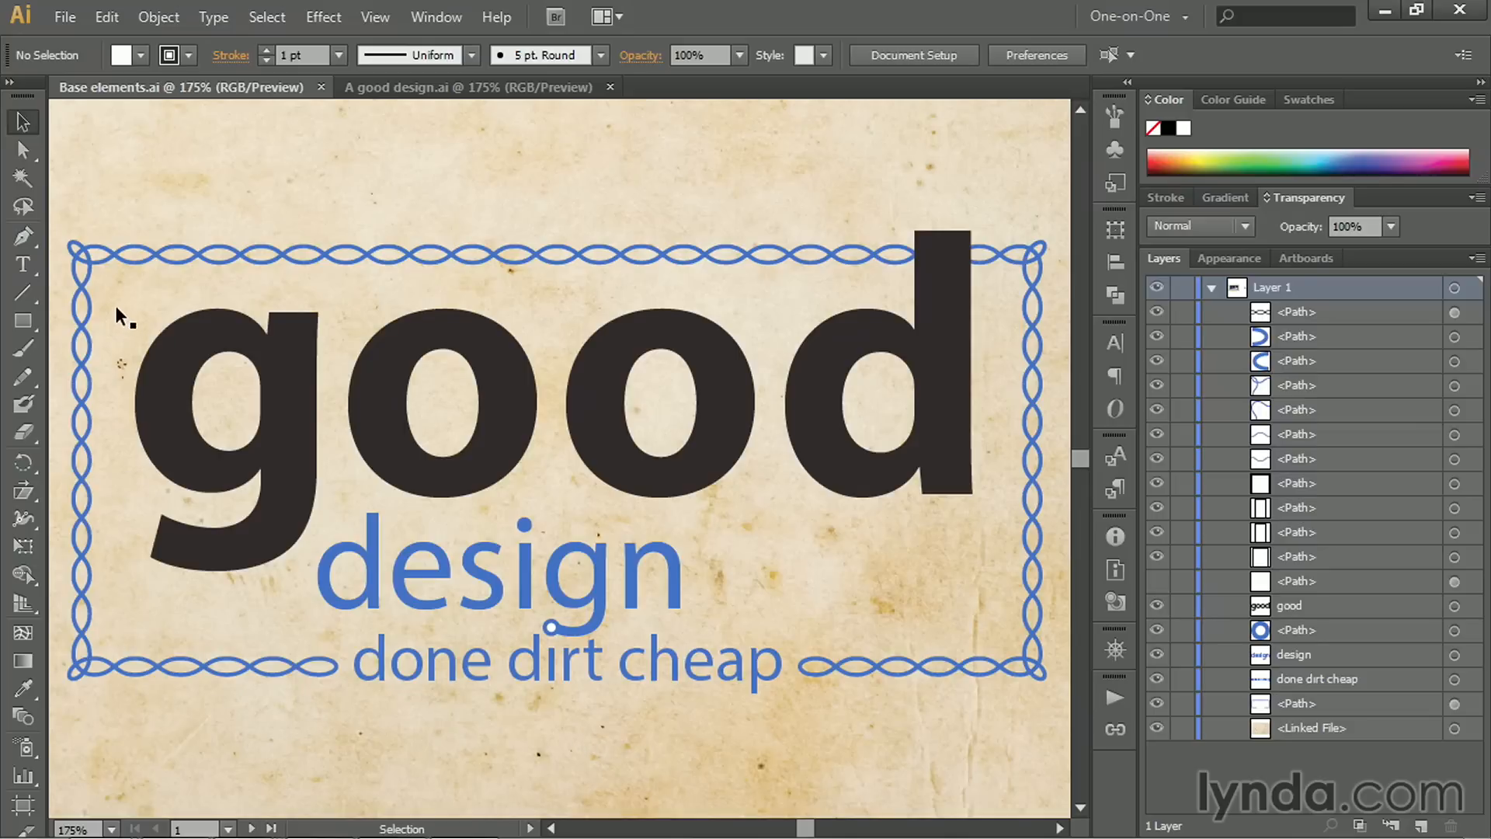
mouse_move(814, 732)
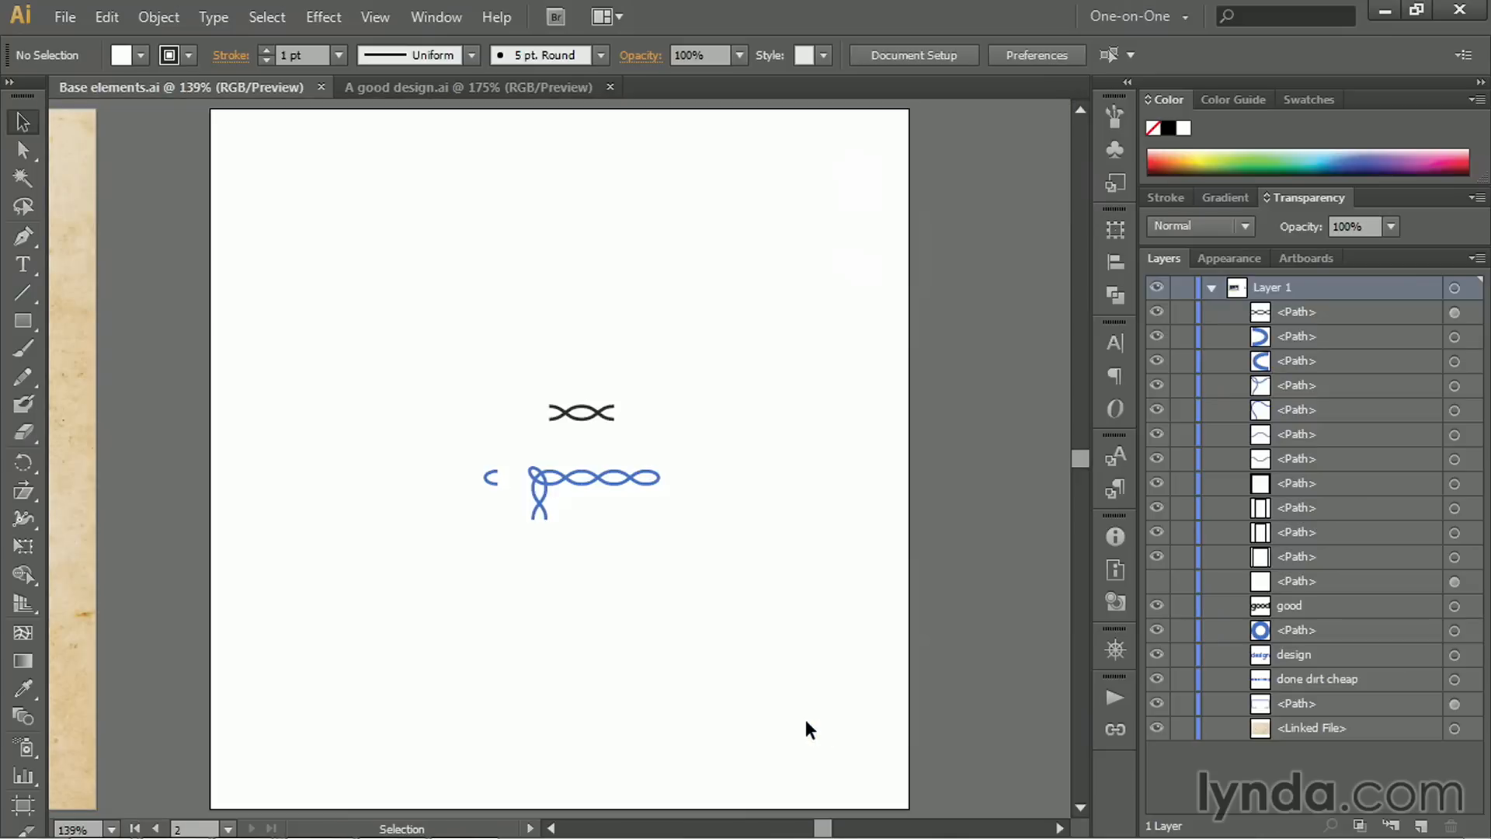
Zoom in on the braid pieces and collapse Layer 1's object list.
key("shift+pagedown")
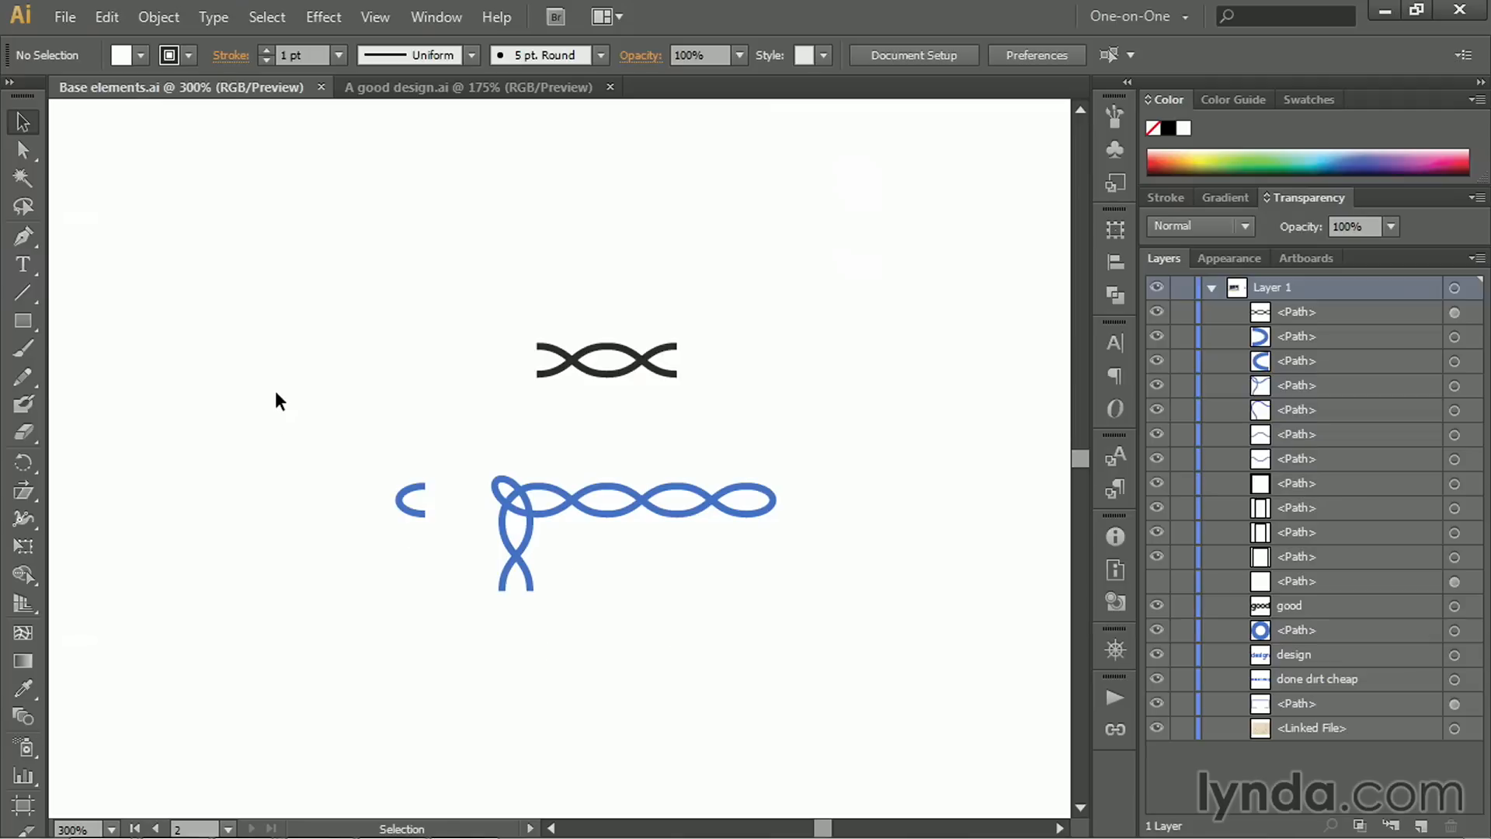
mouse_move(875, 314)
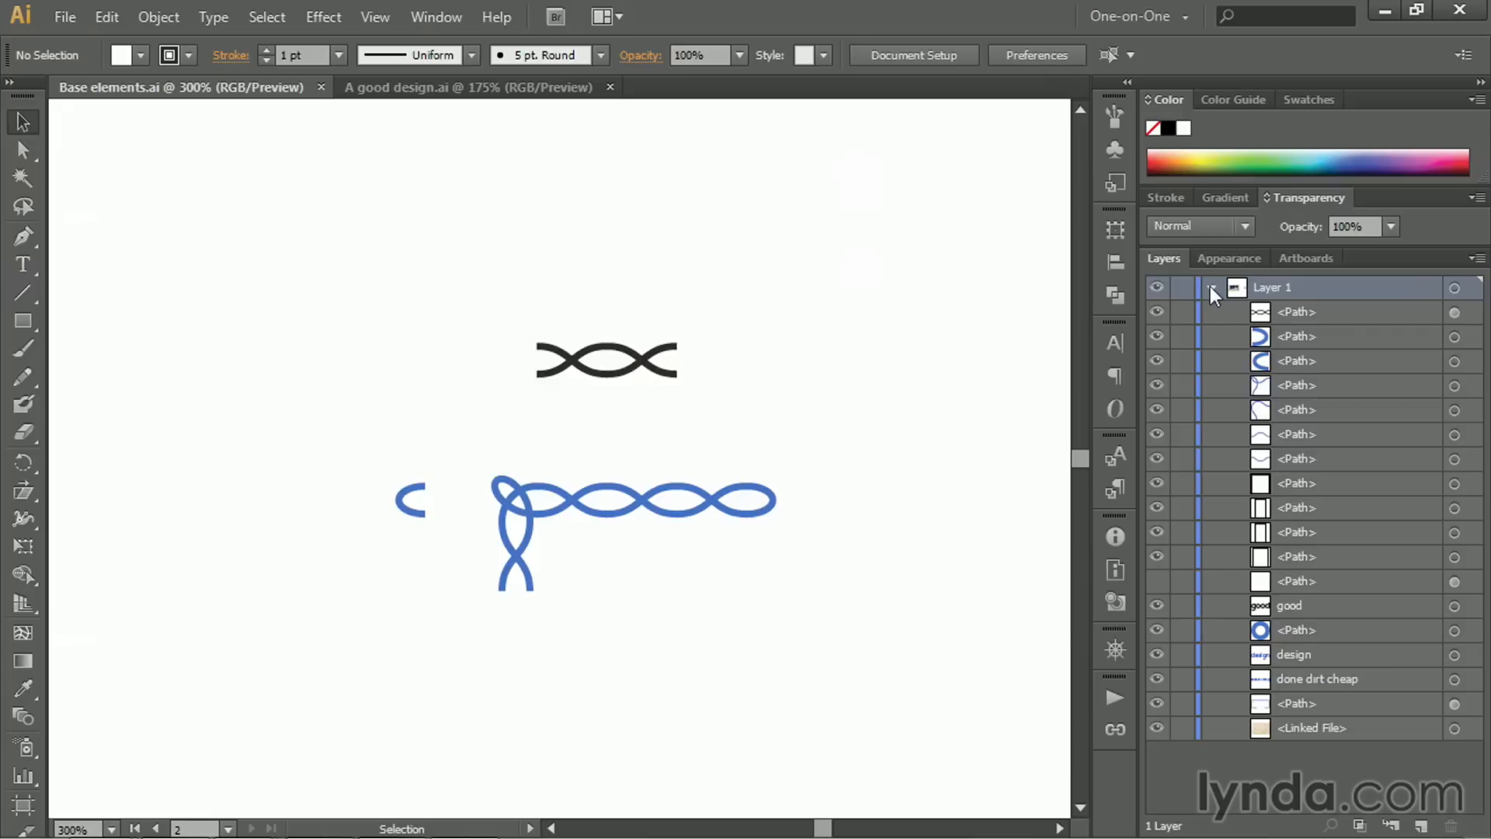
left_click(1212, 288)
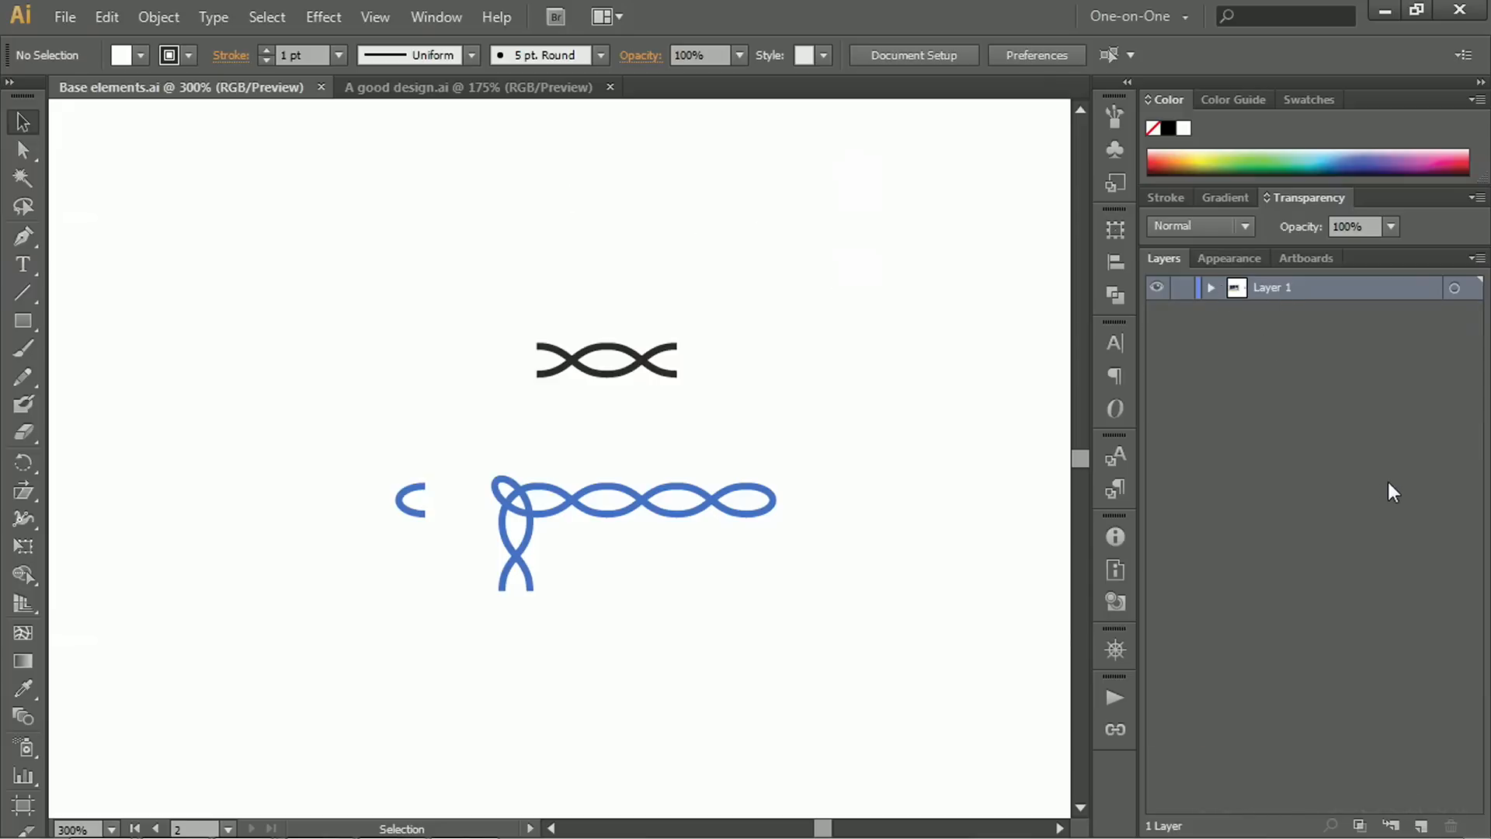
mouse_move(1424, 823)
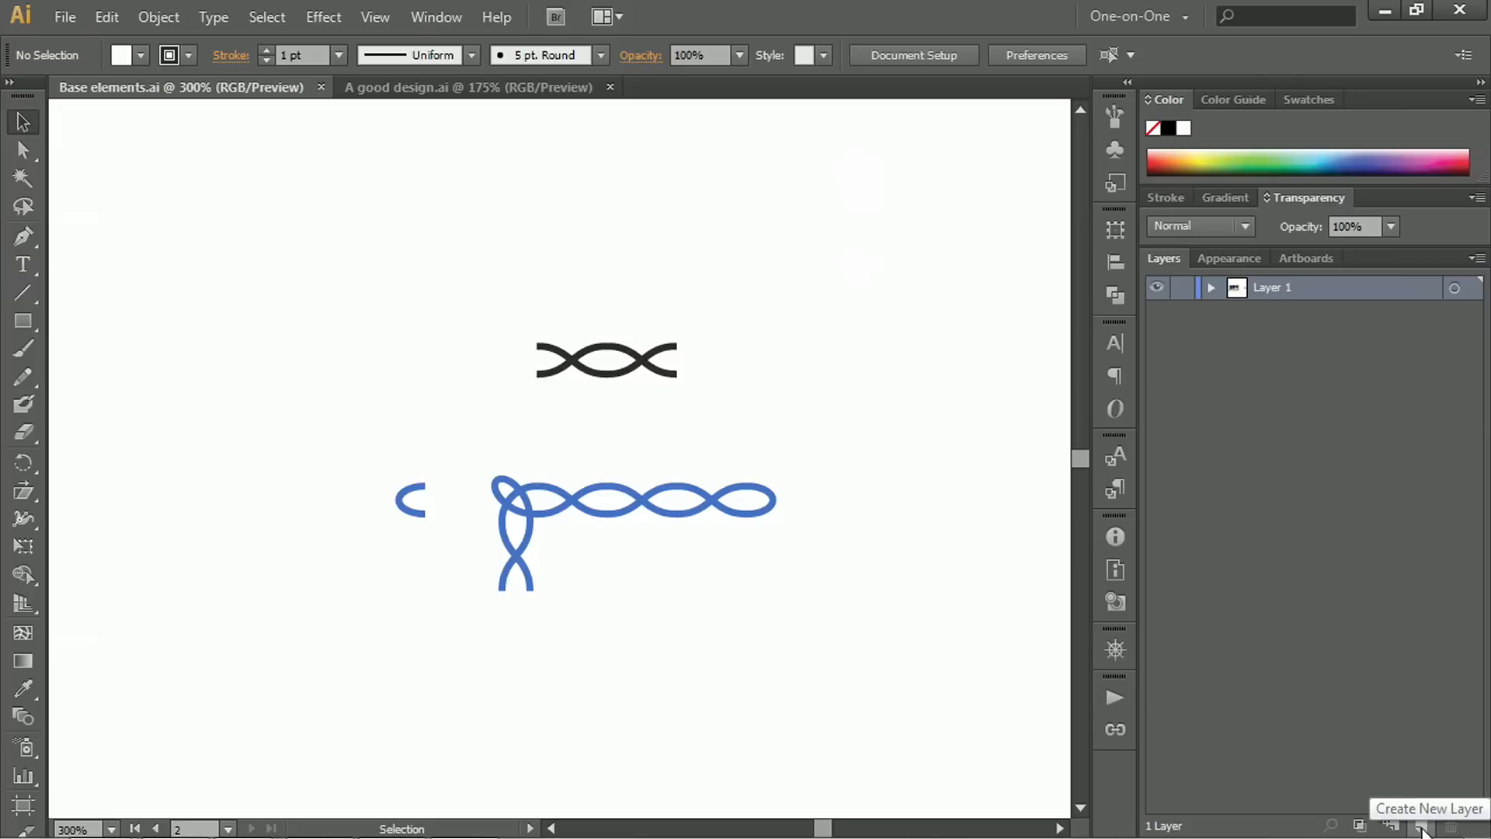
mouse_move(1424, 826)
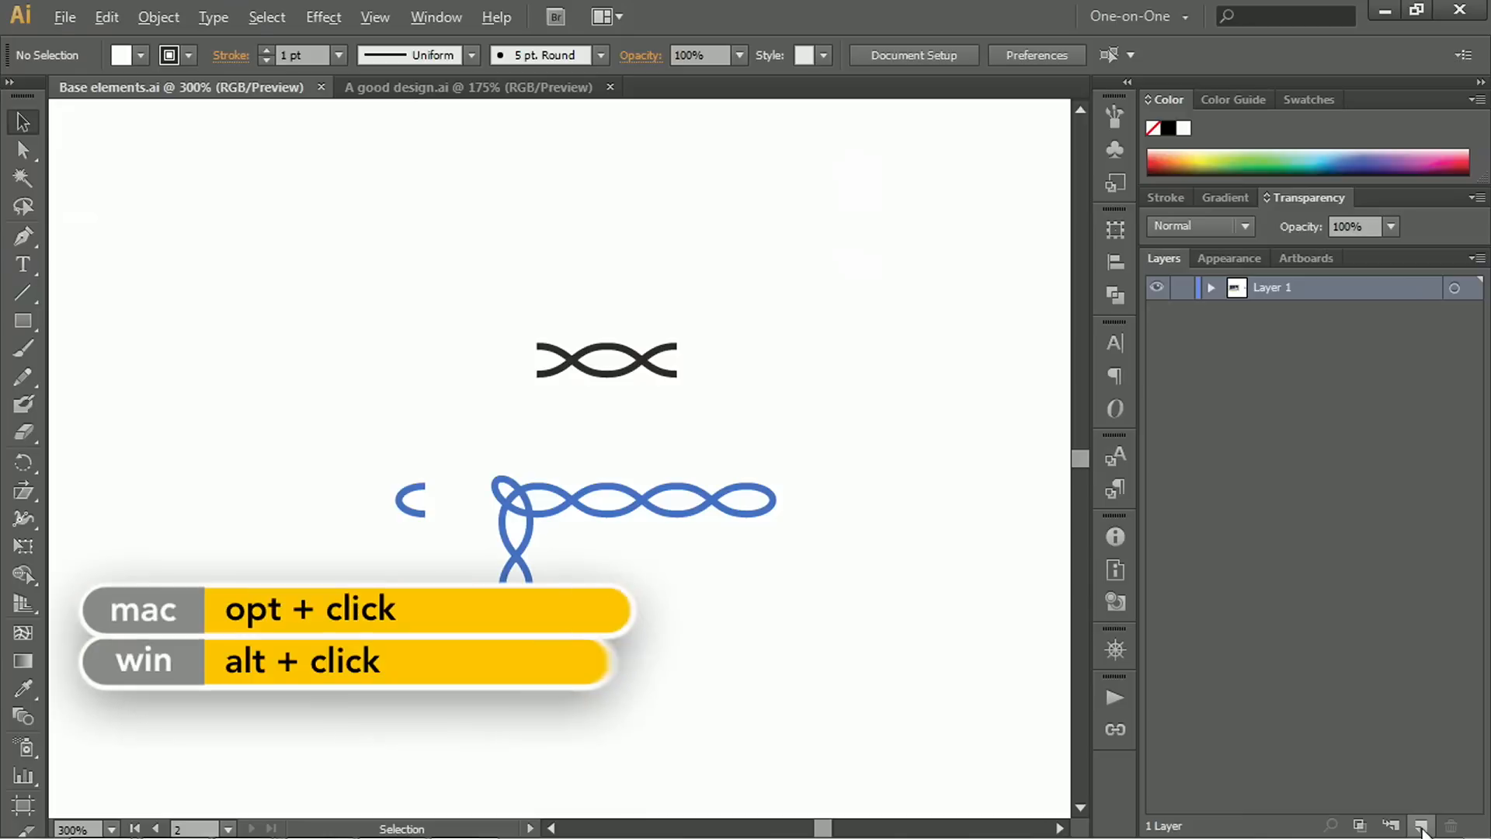
Create a new layer named 'patterns' with a Teal layer colour.
left_click(1420, 825)
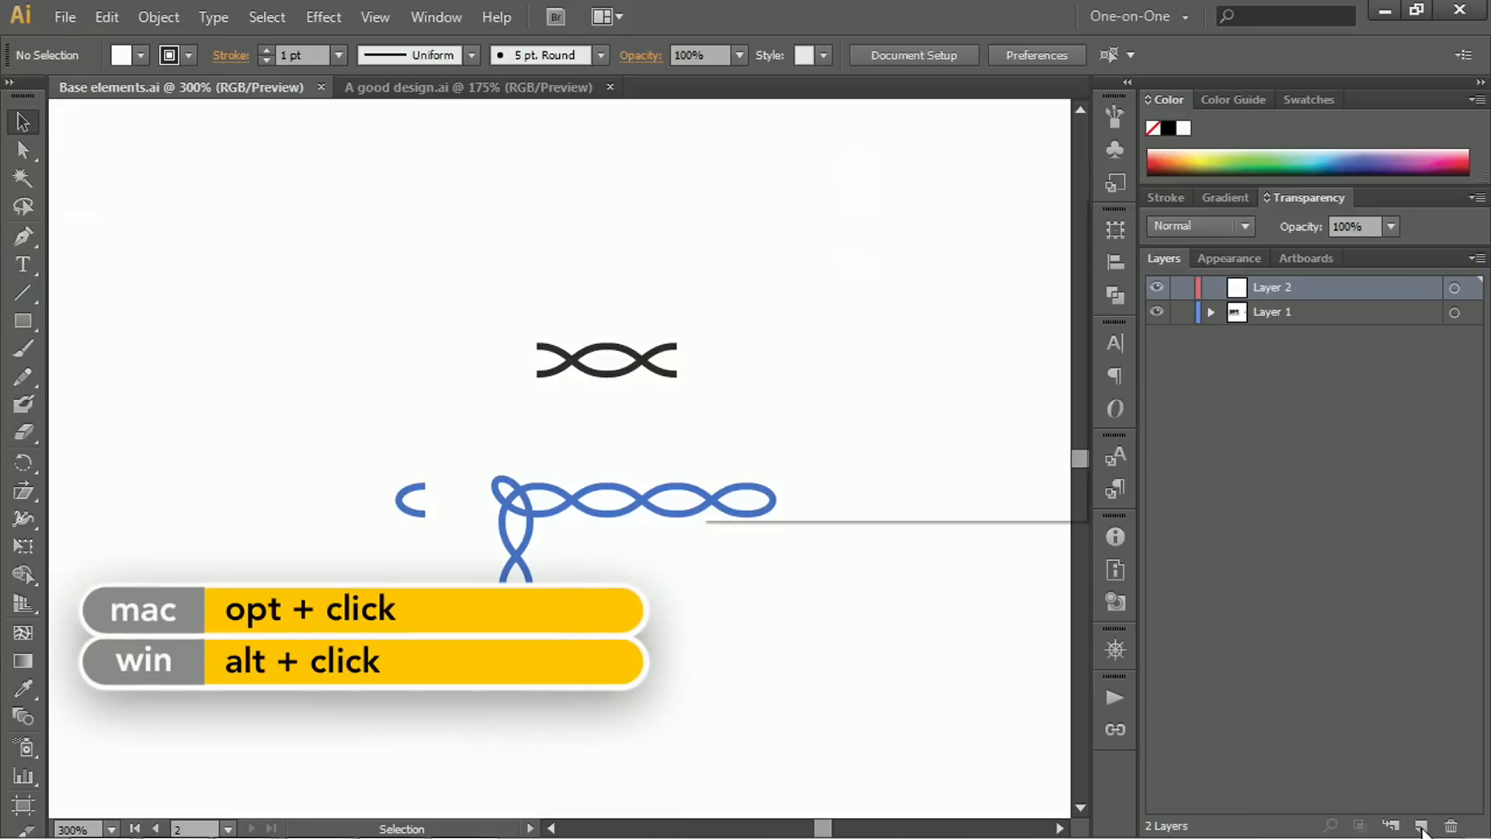
double_click(1272, 288)
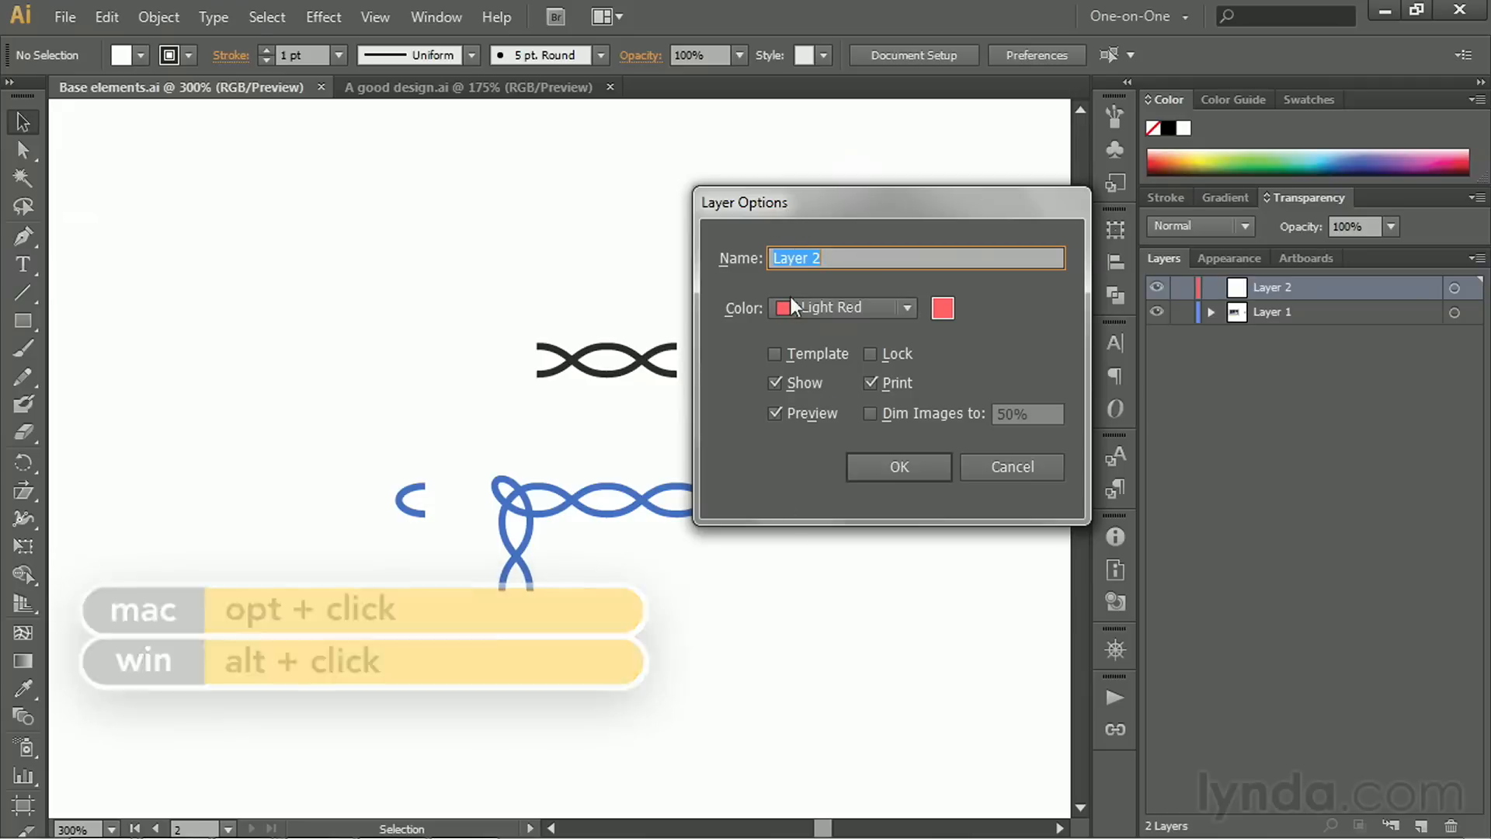
type("pattern")
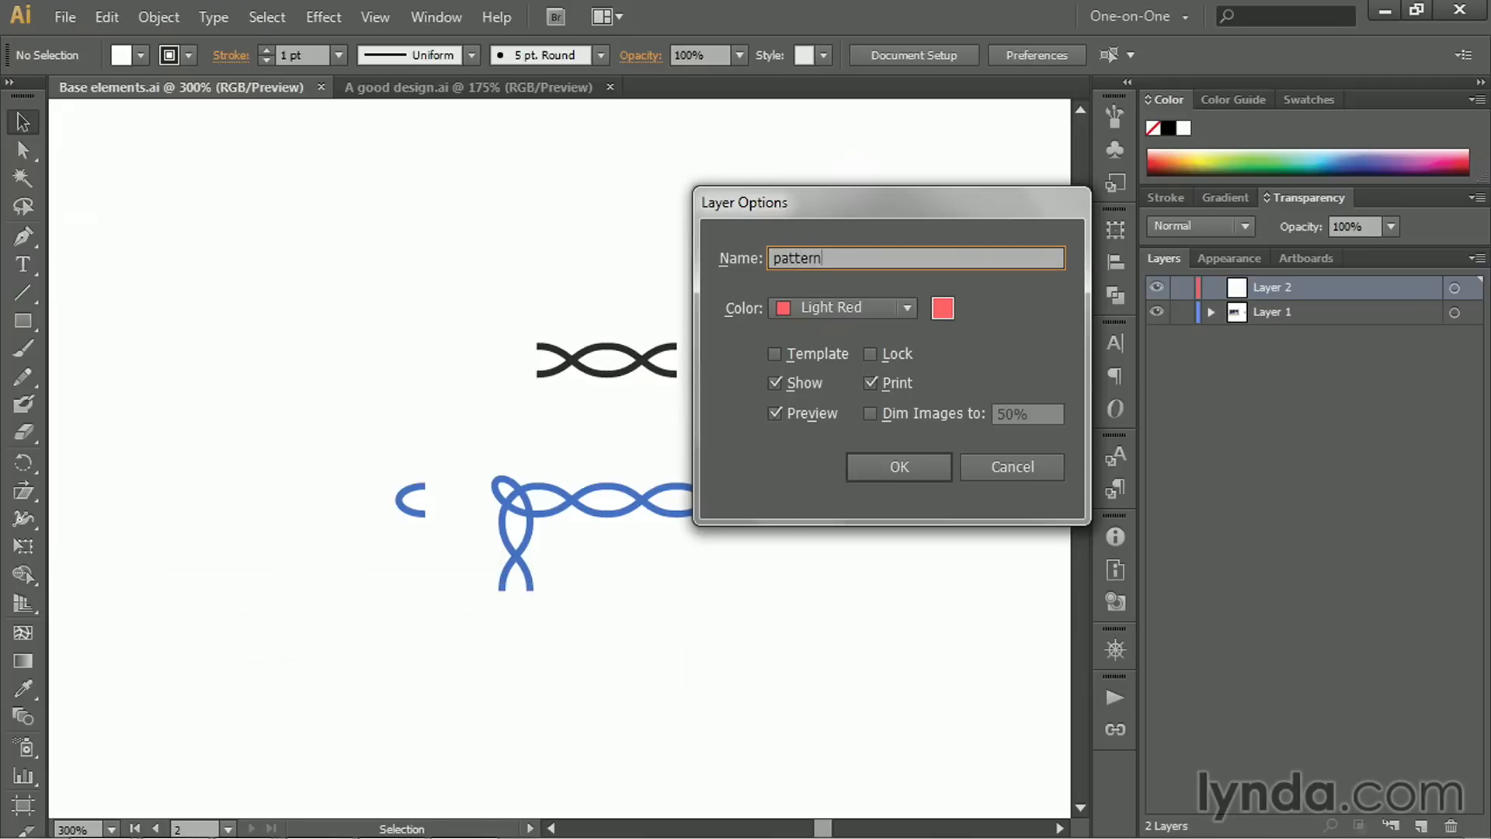
type("s")
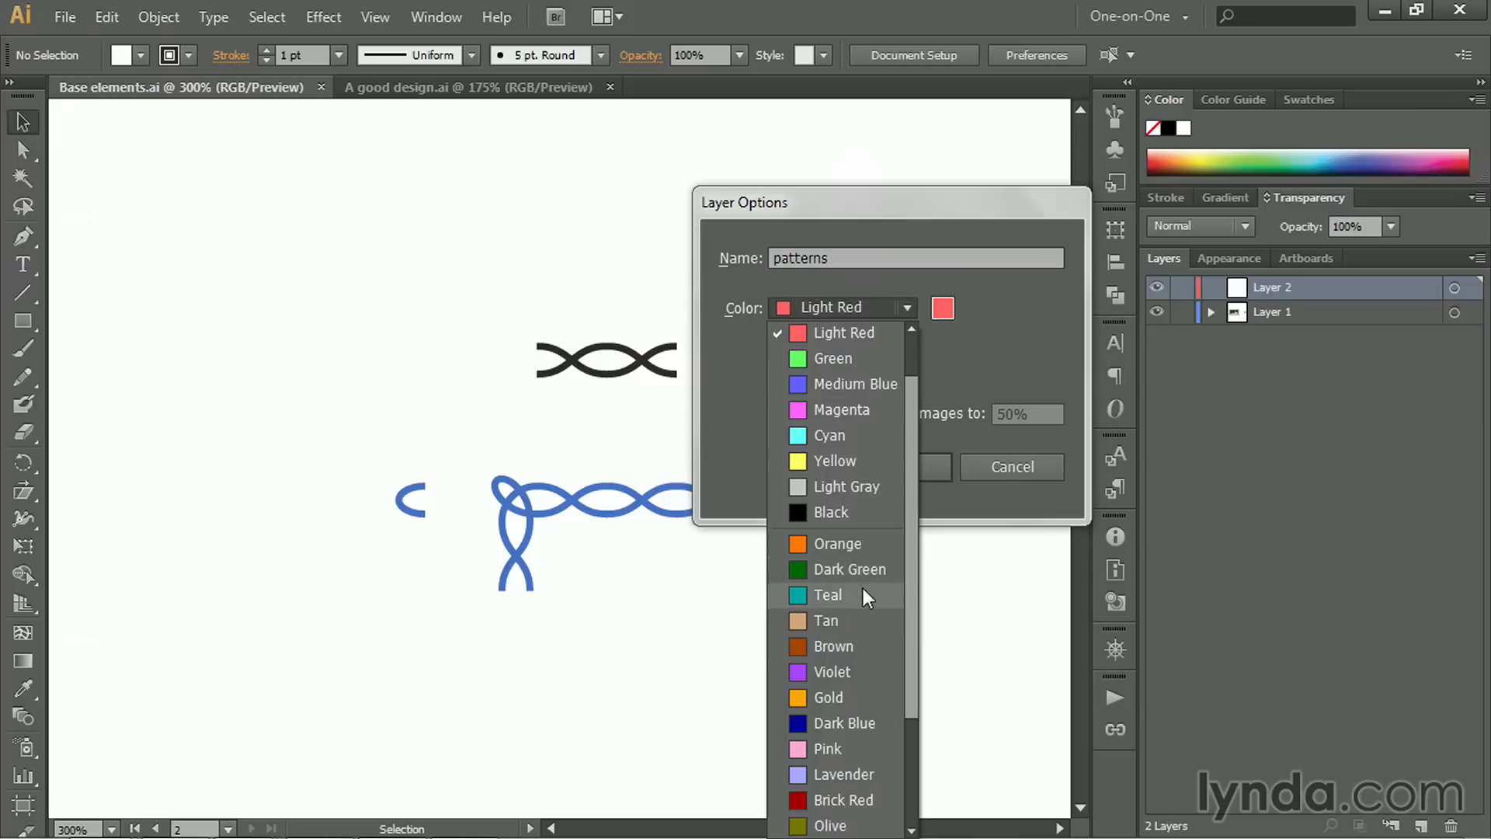
left_click(827, 595)
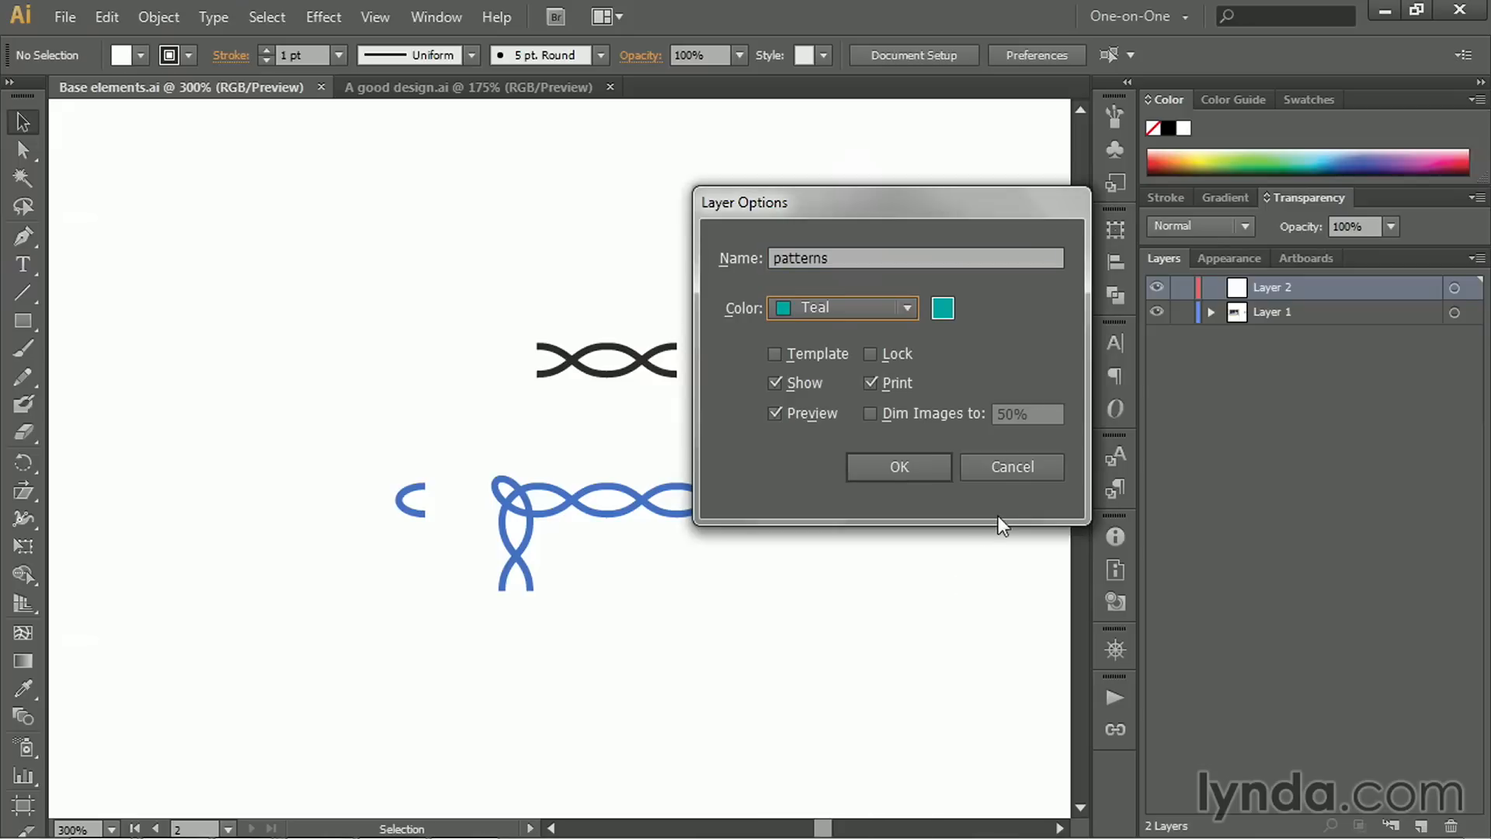
left_click(897, 467)
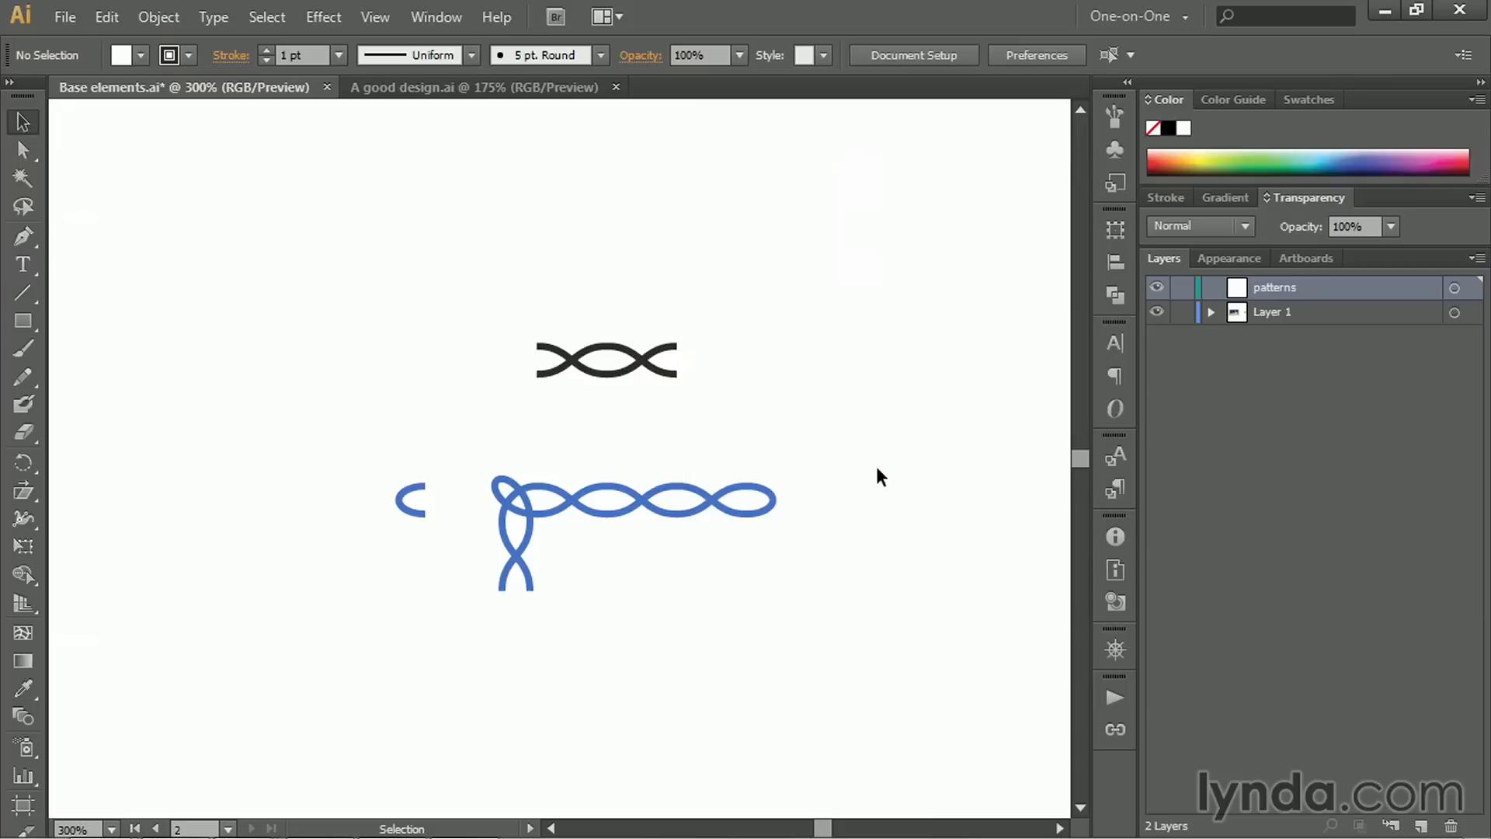
mouse_move(360, 386)
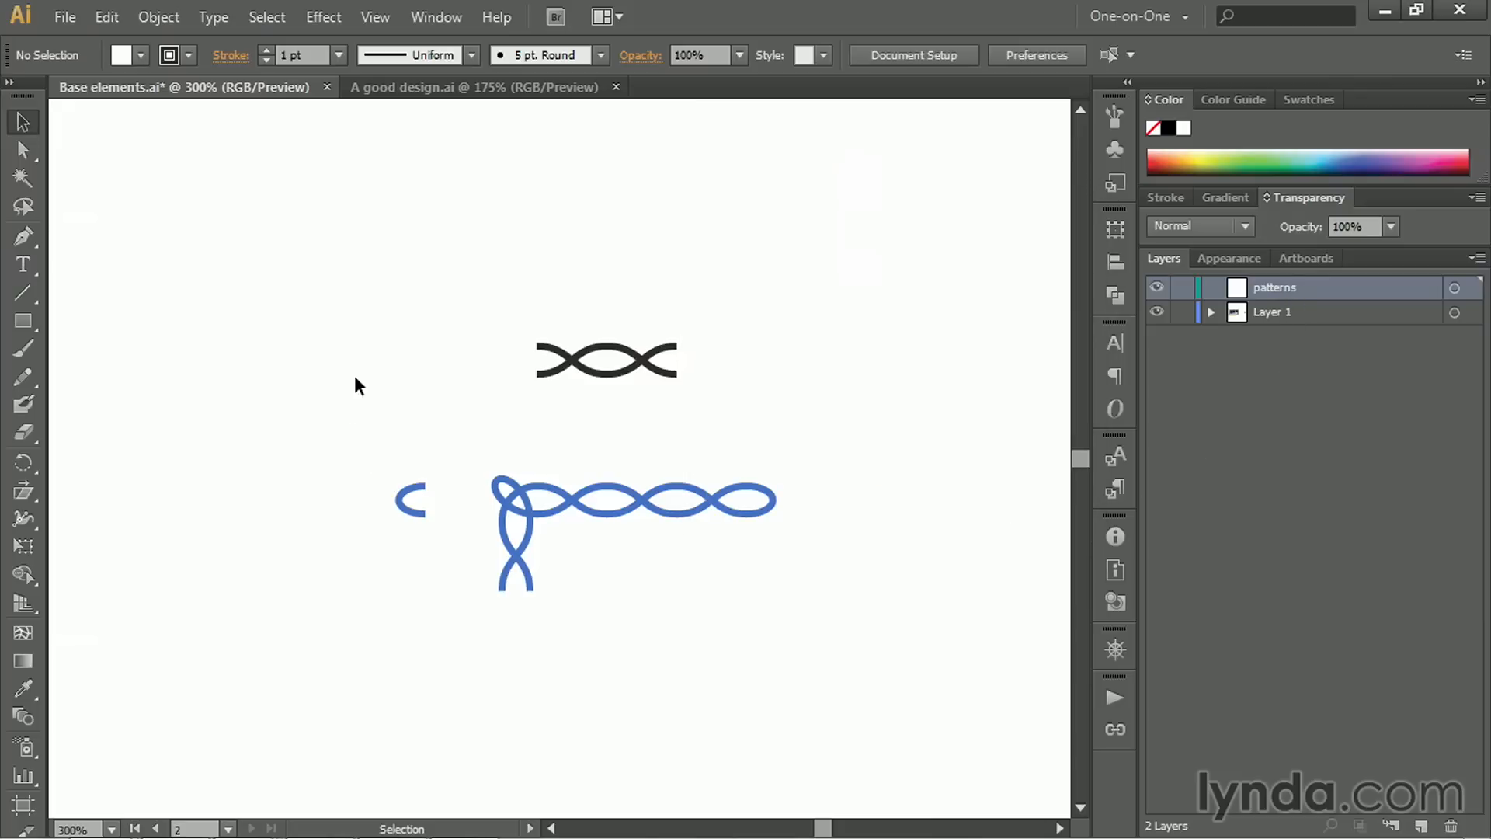
mouse_move(410, 205)
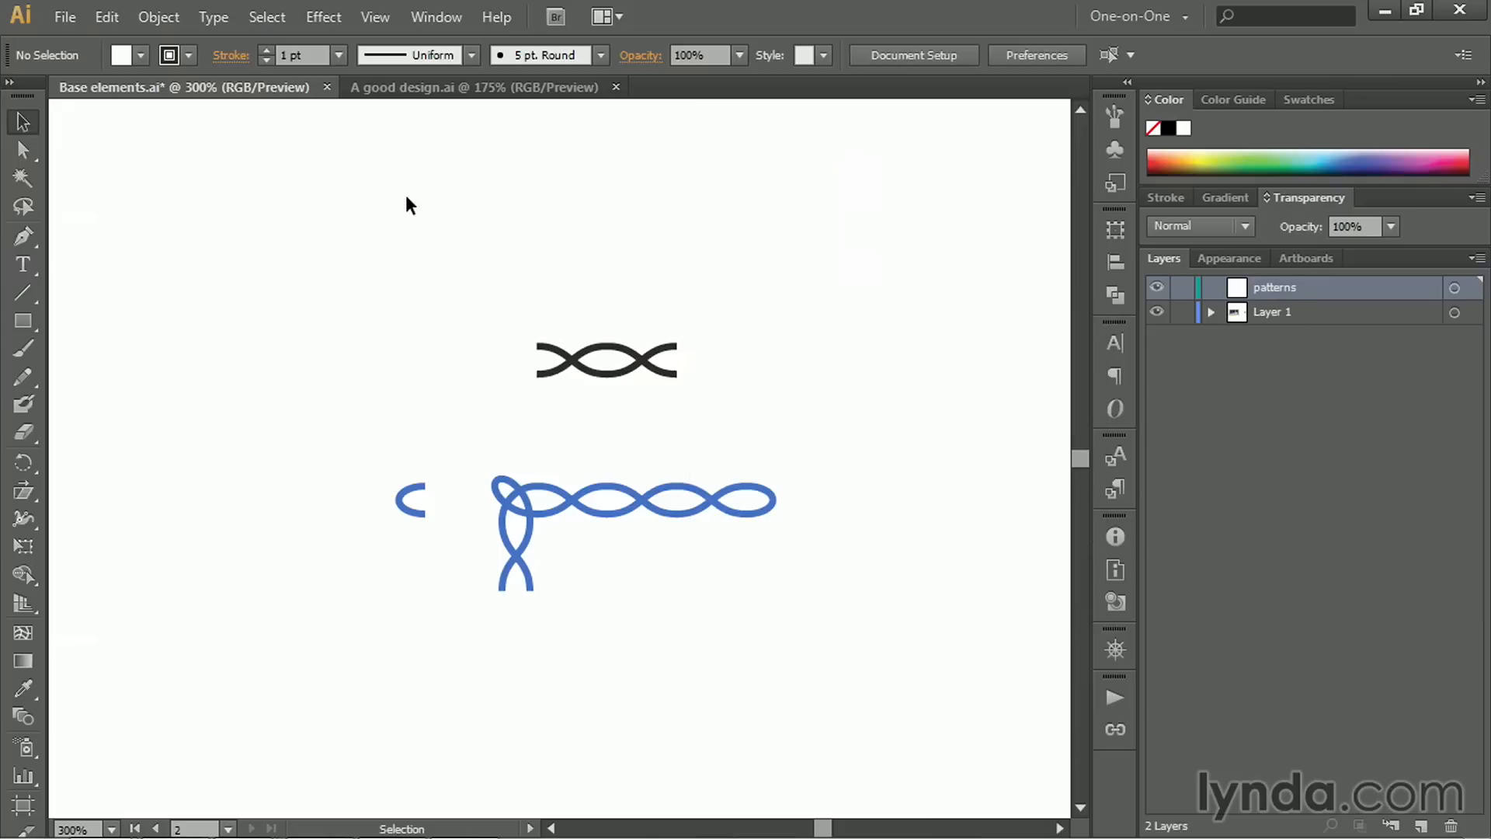
Select every braid piece with Select > All on Active Artboard.
left_click(267, 17)
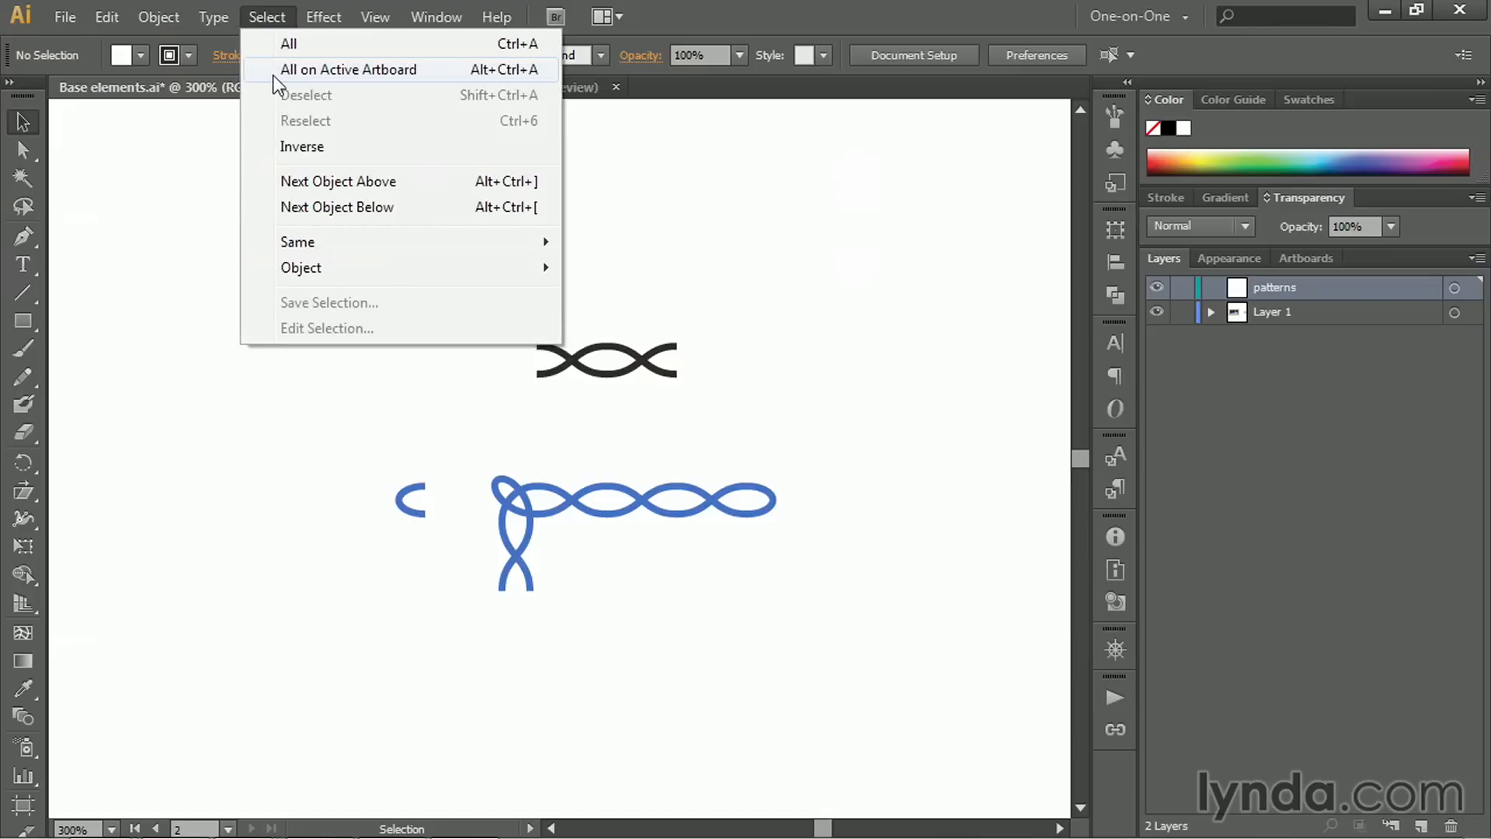
left_click(348, 68)
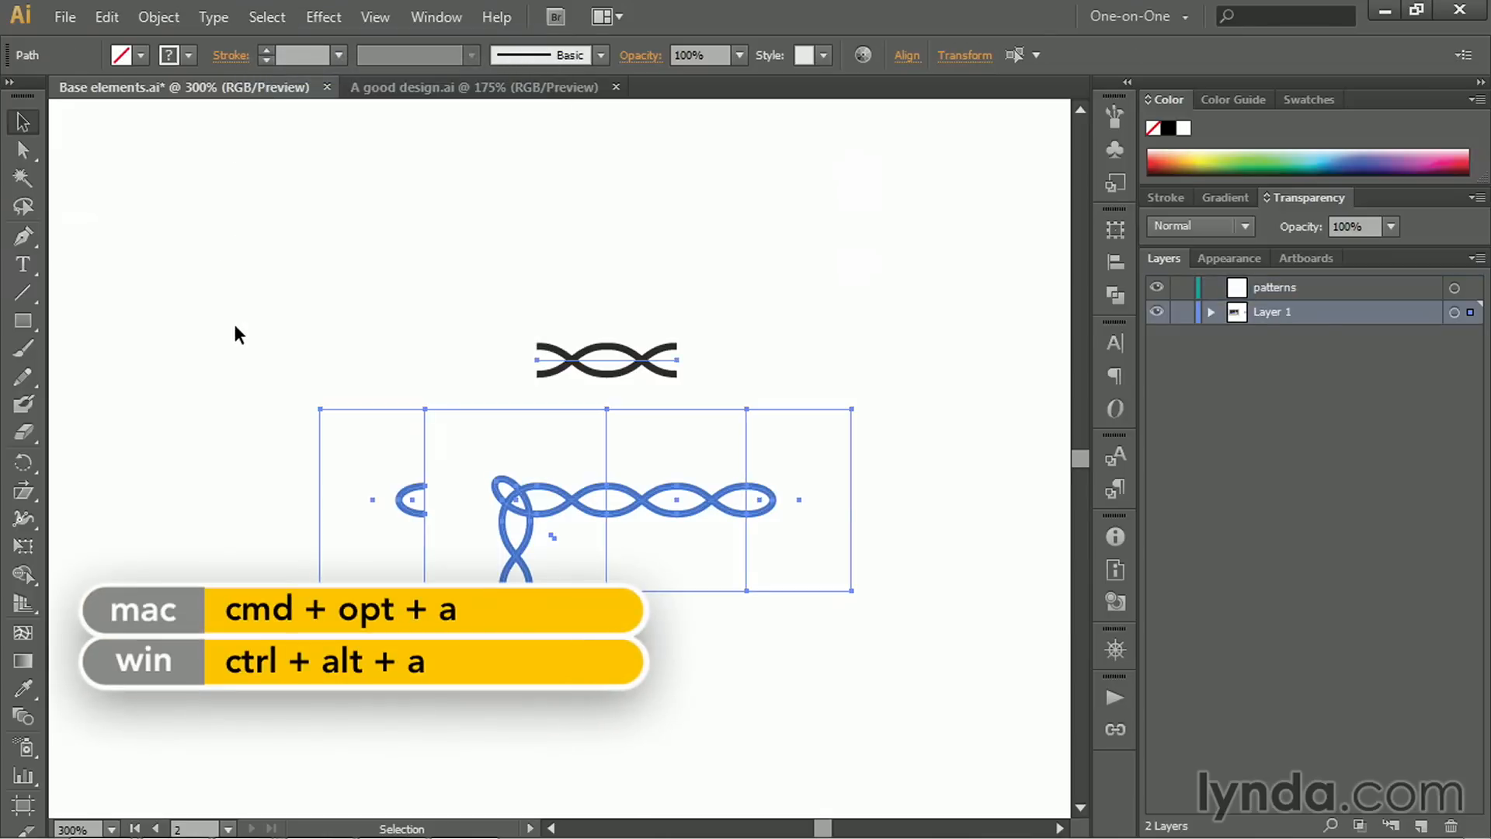
mouse_move(843, 409)
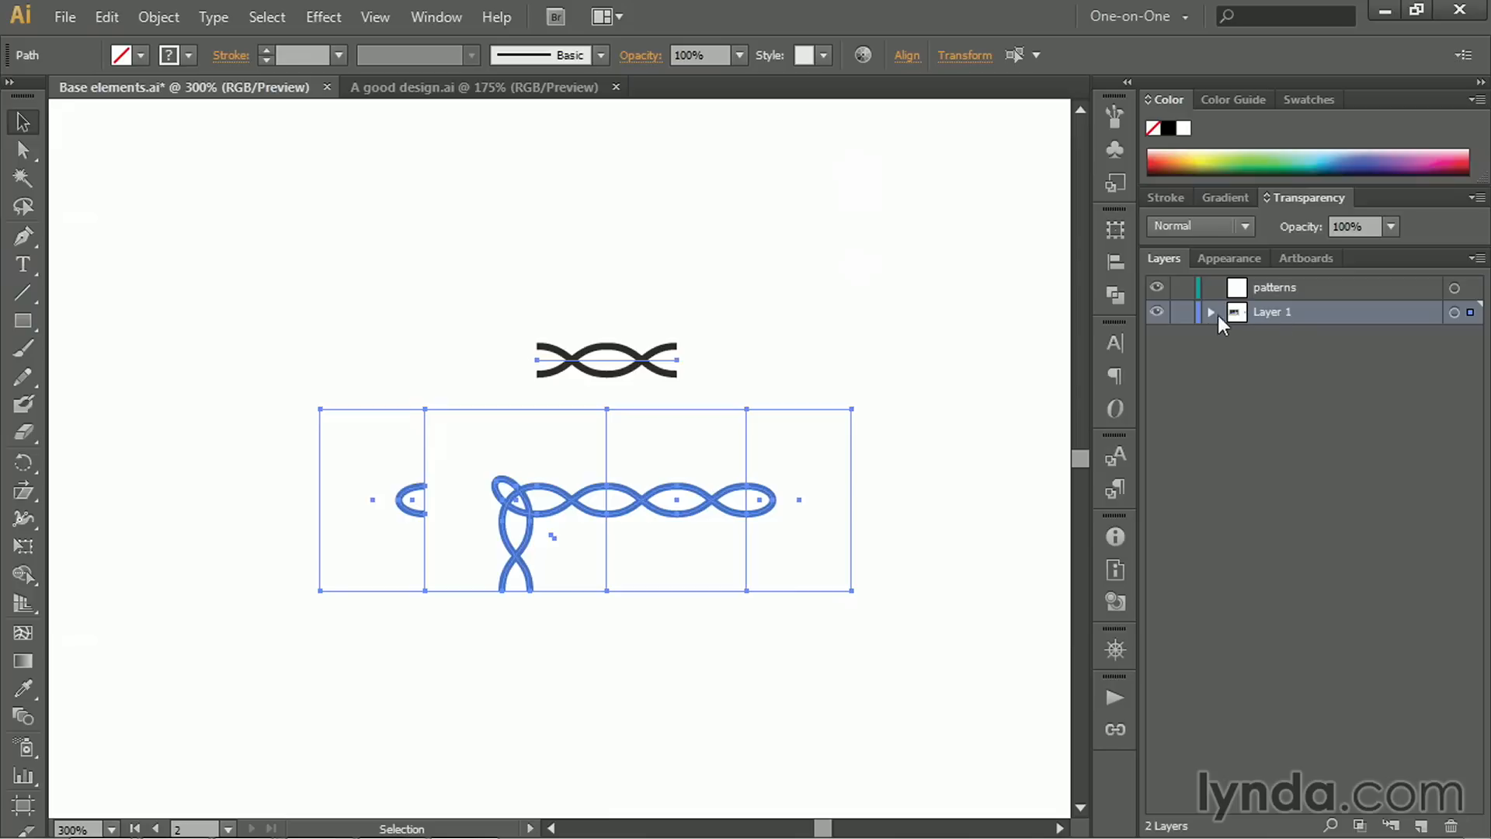
mouse_move(1333, 321)
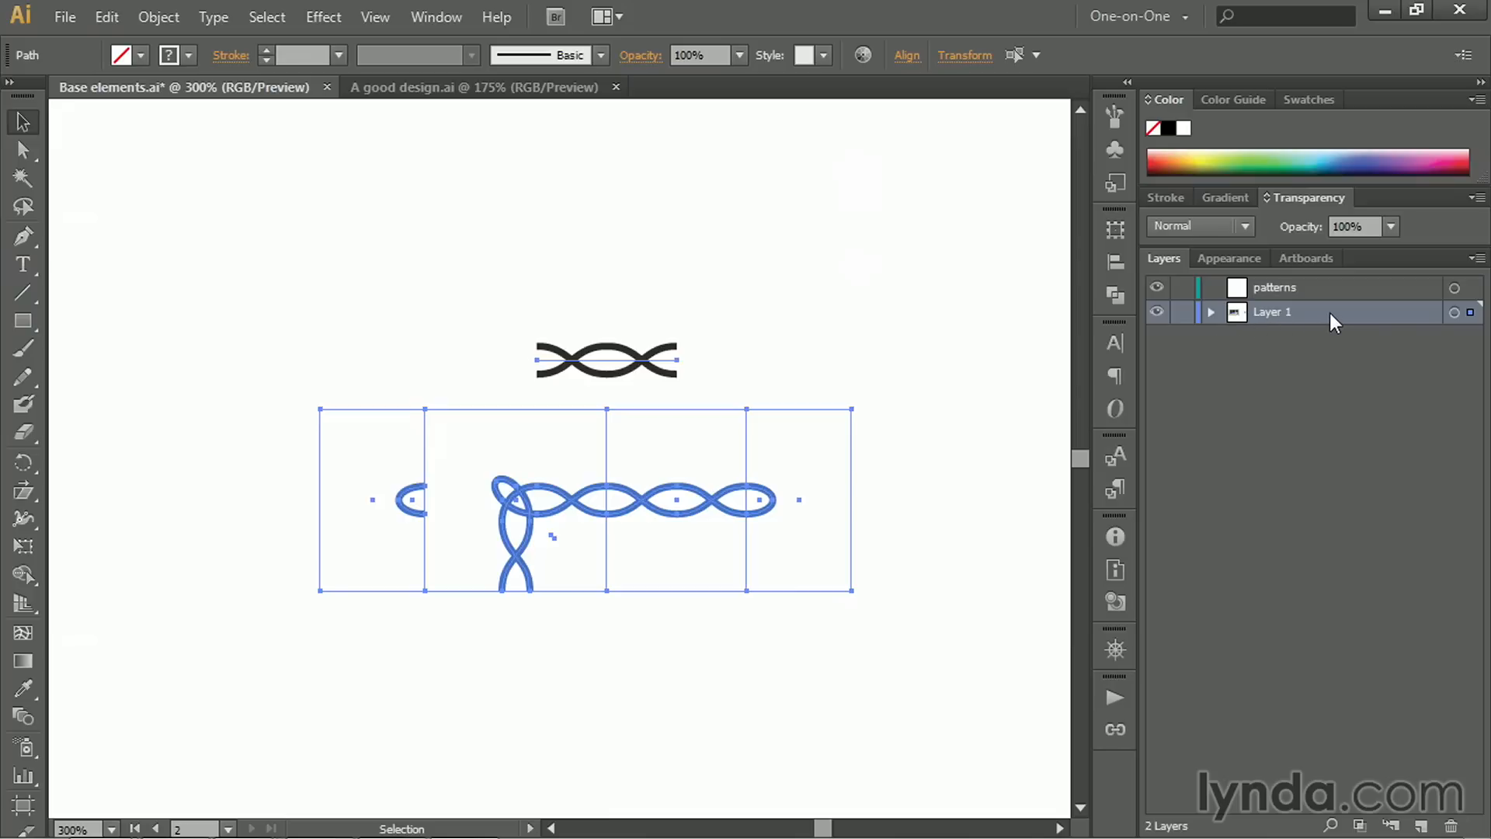
Change Layer 1's layer colour to Gold in Layer Options.
double_click(1272, 313)
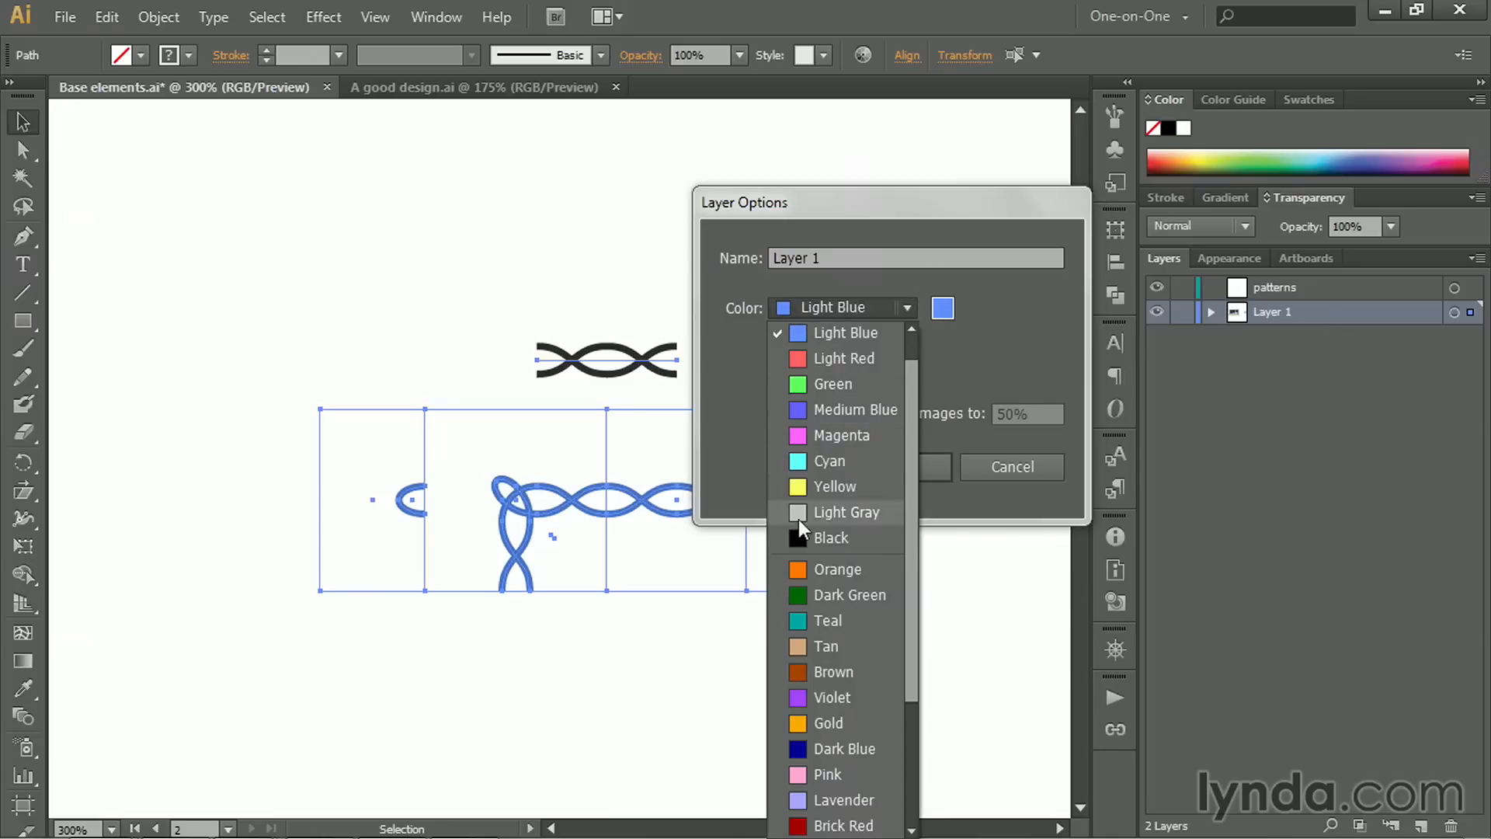
left_click(829, 723)
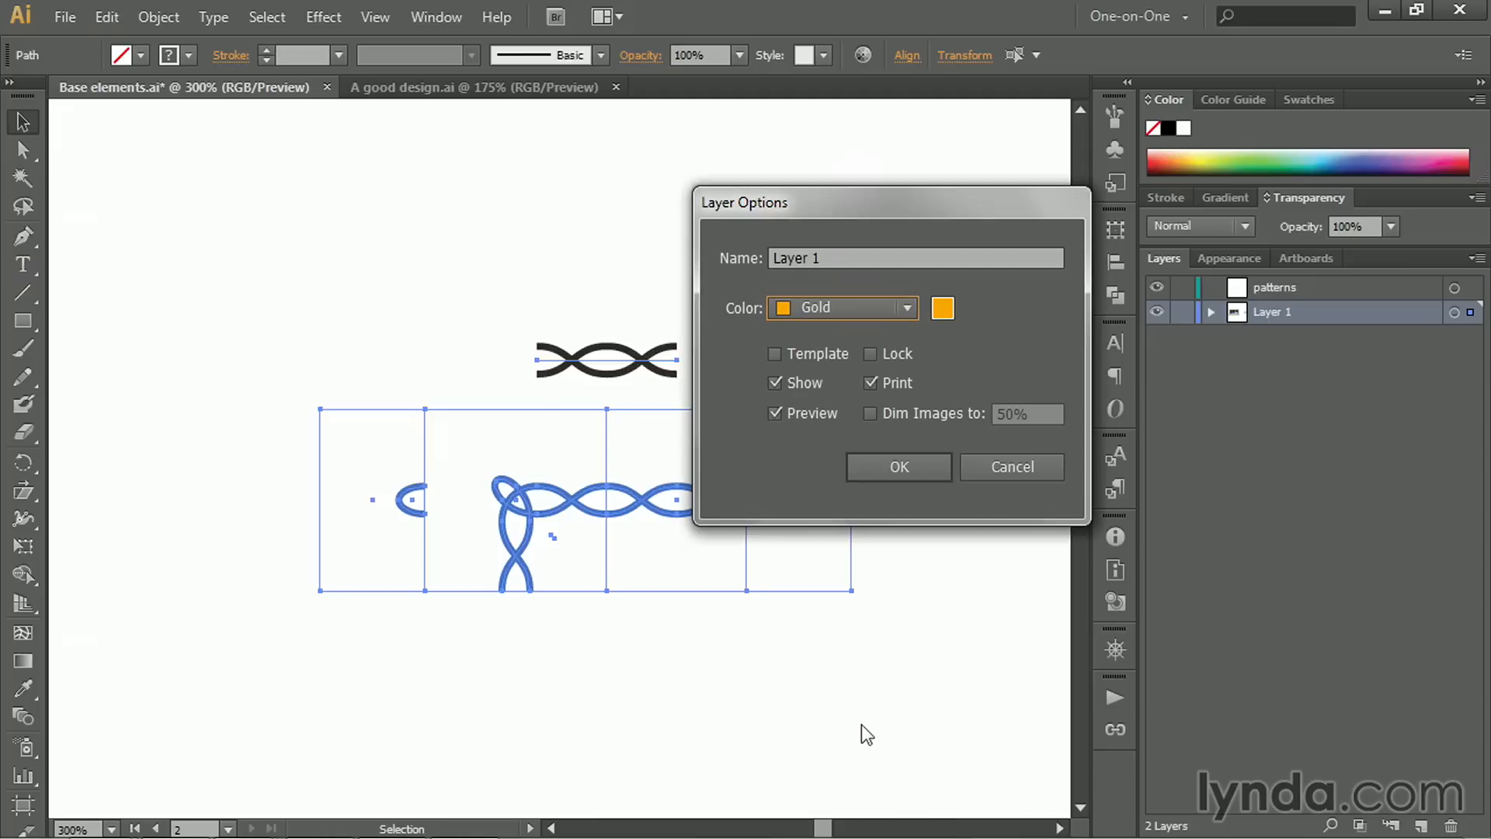
left_click(897, 467)
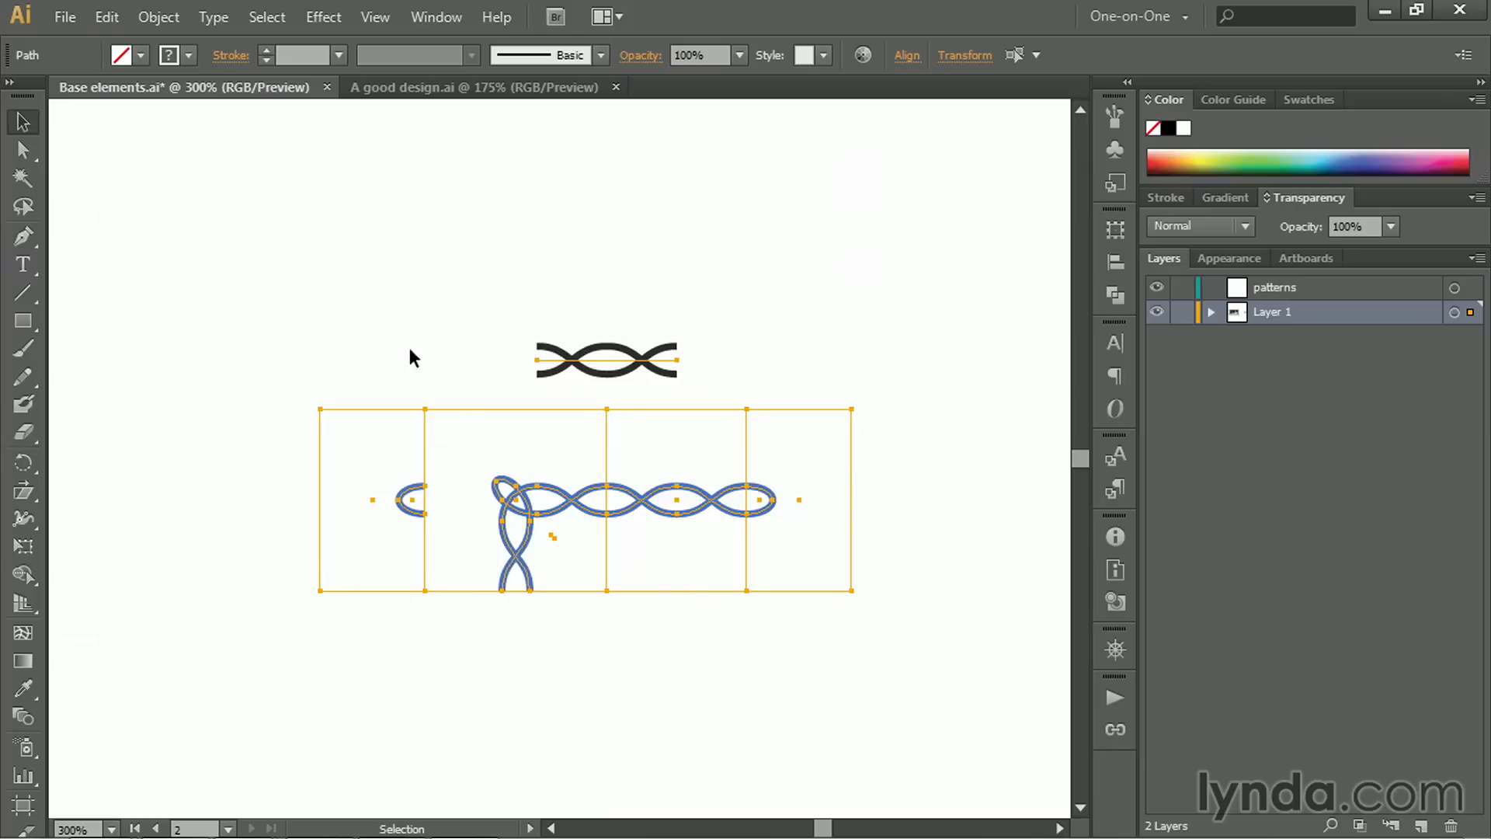
mouse_move(1470, 314)
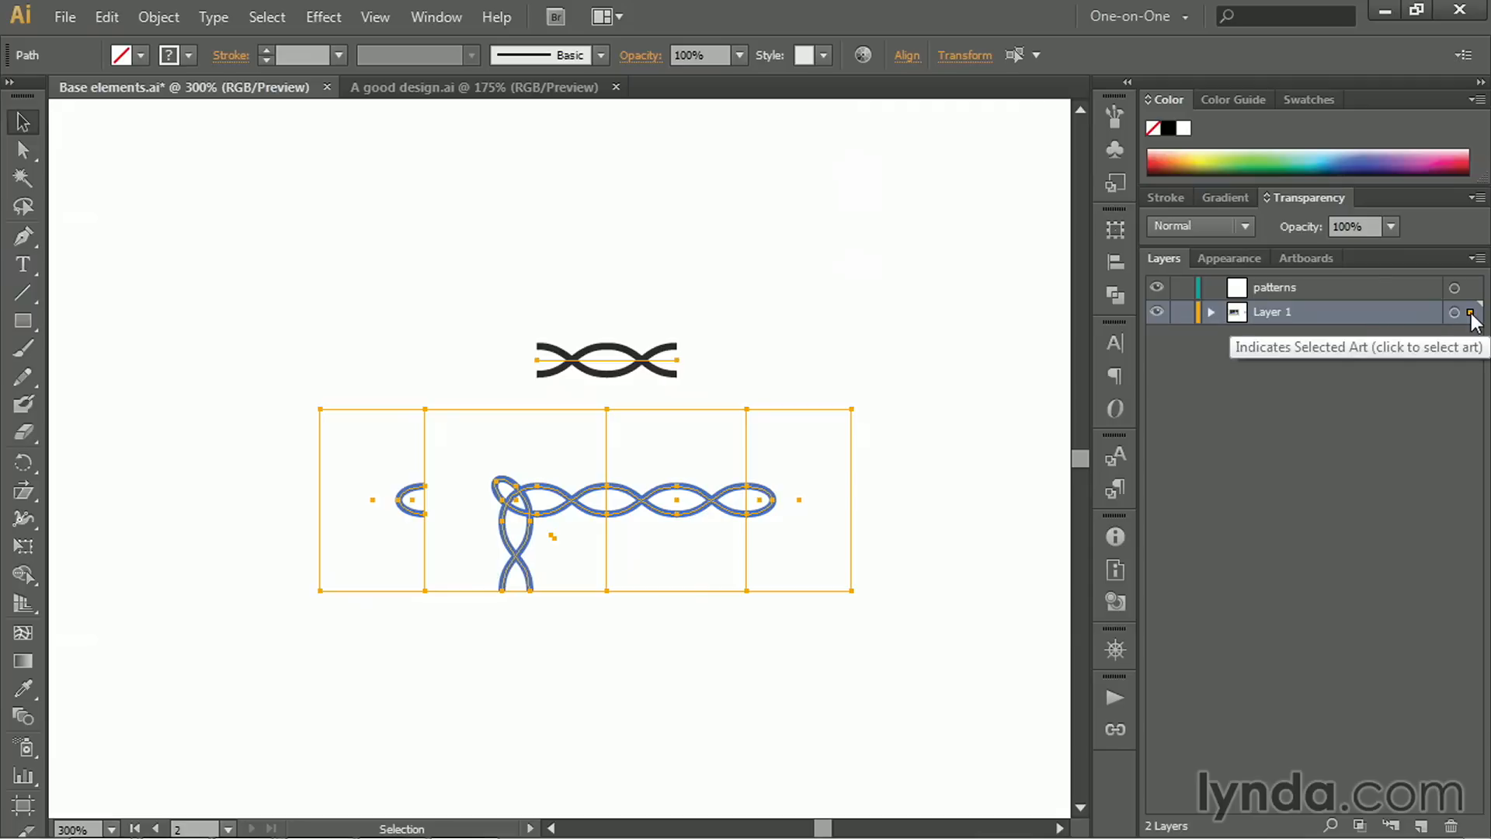
Move the selected braid art from Layer 1 onto the patterns layer.
left_click(1471, 287)
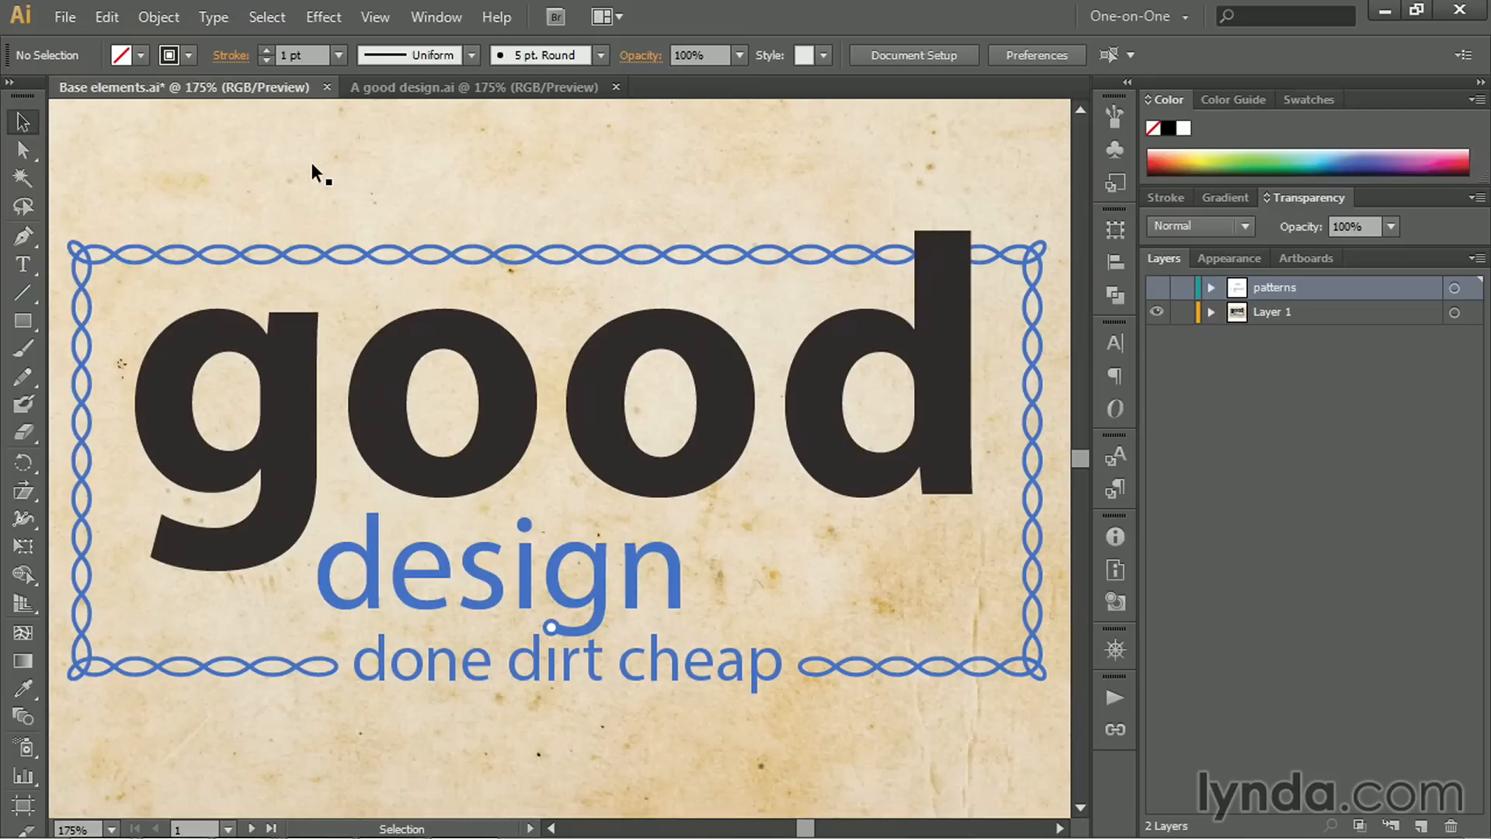
mouse_move(521, 195)
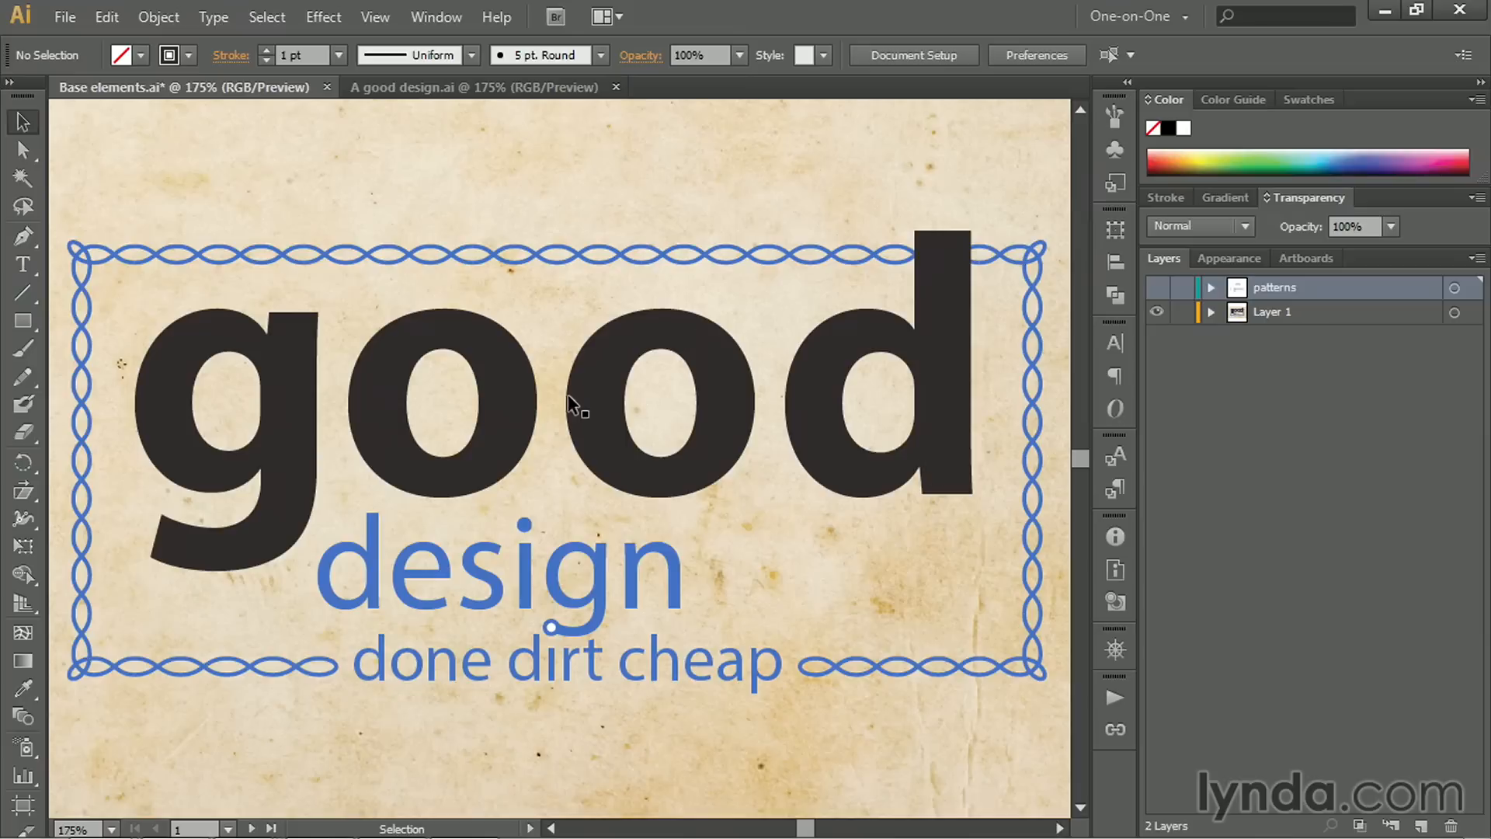
mouse_move(596, 695)
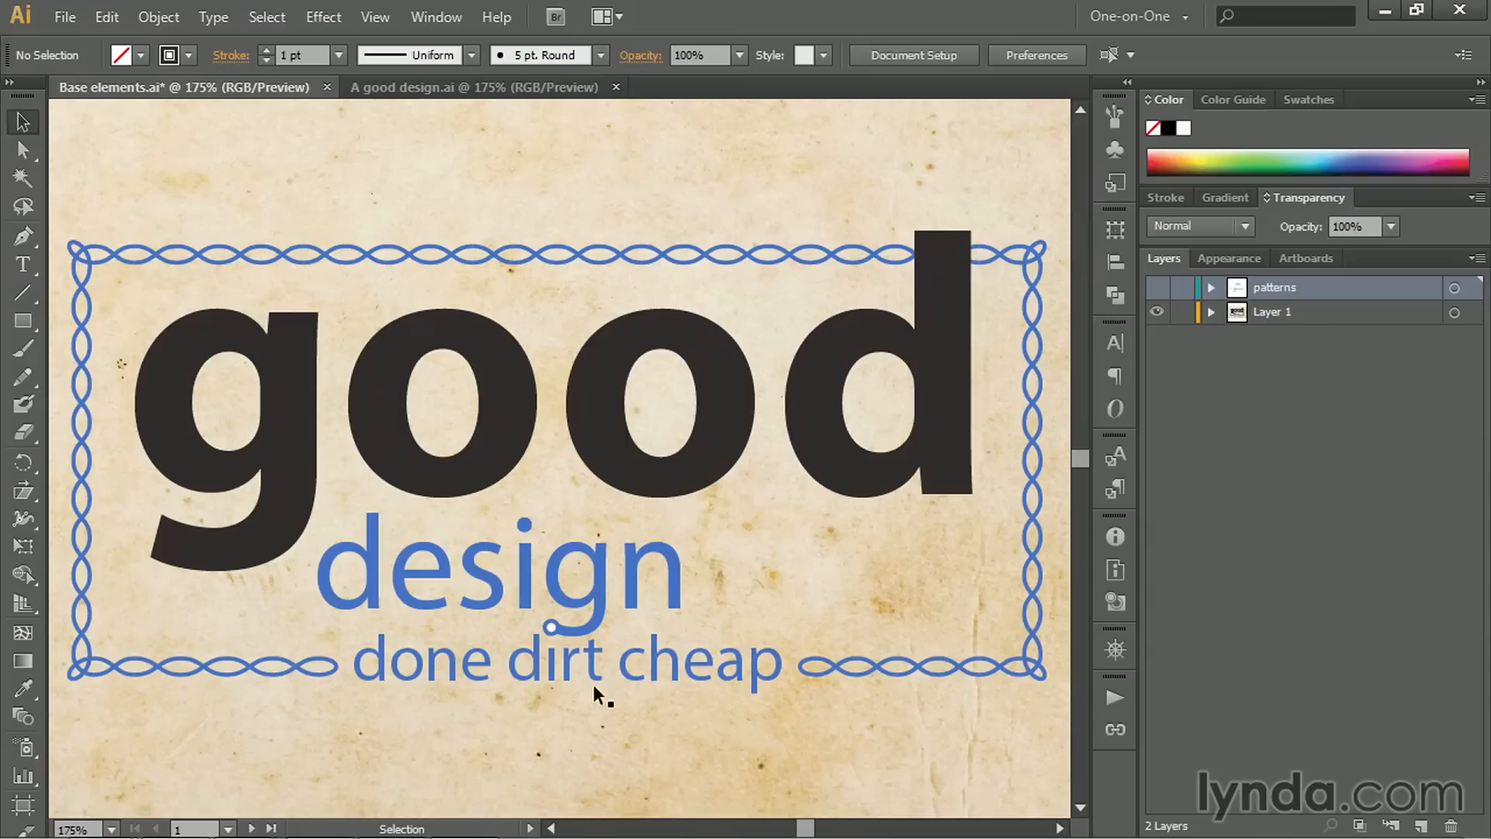
mouse_move(385, 195)
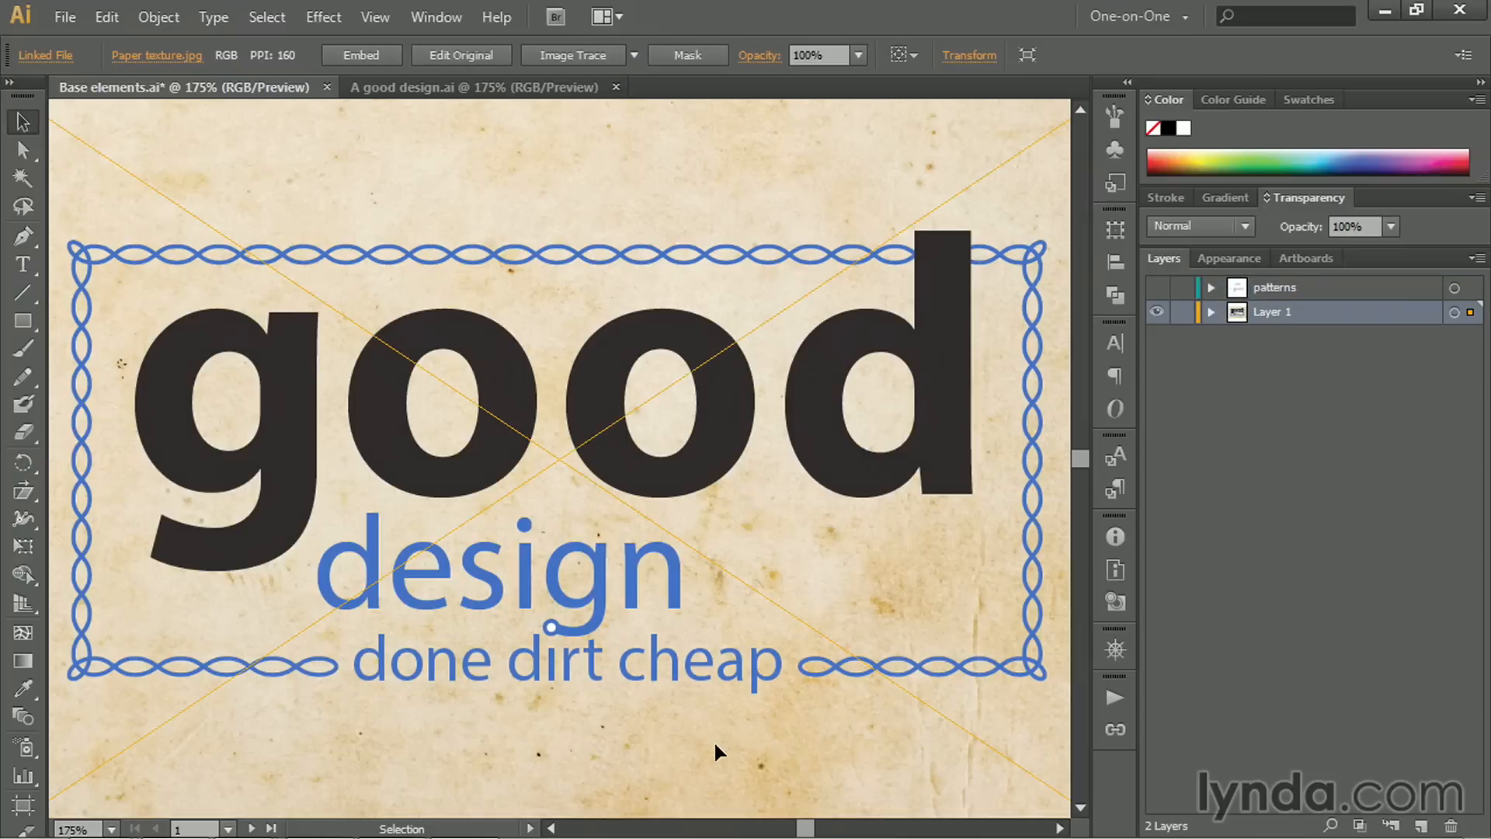
mouse_move(797, 733)
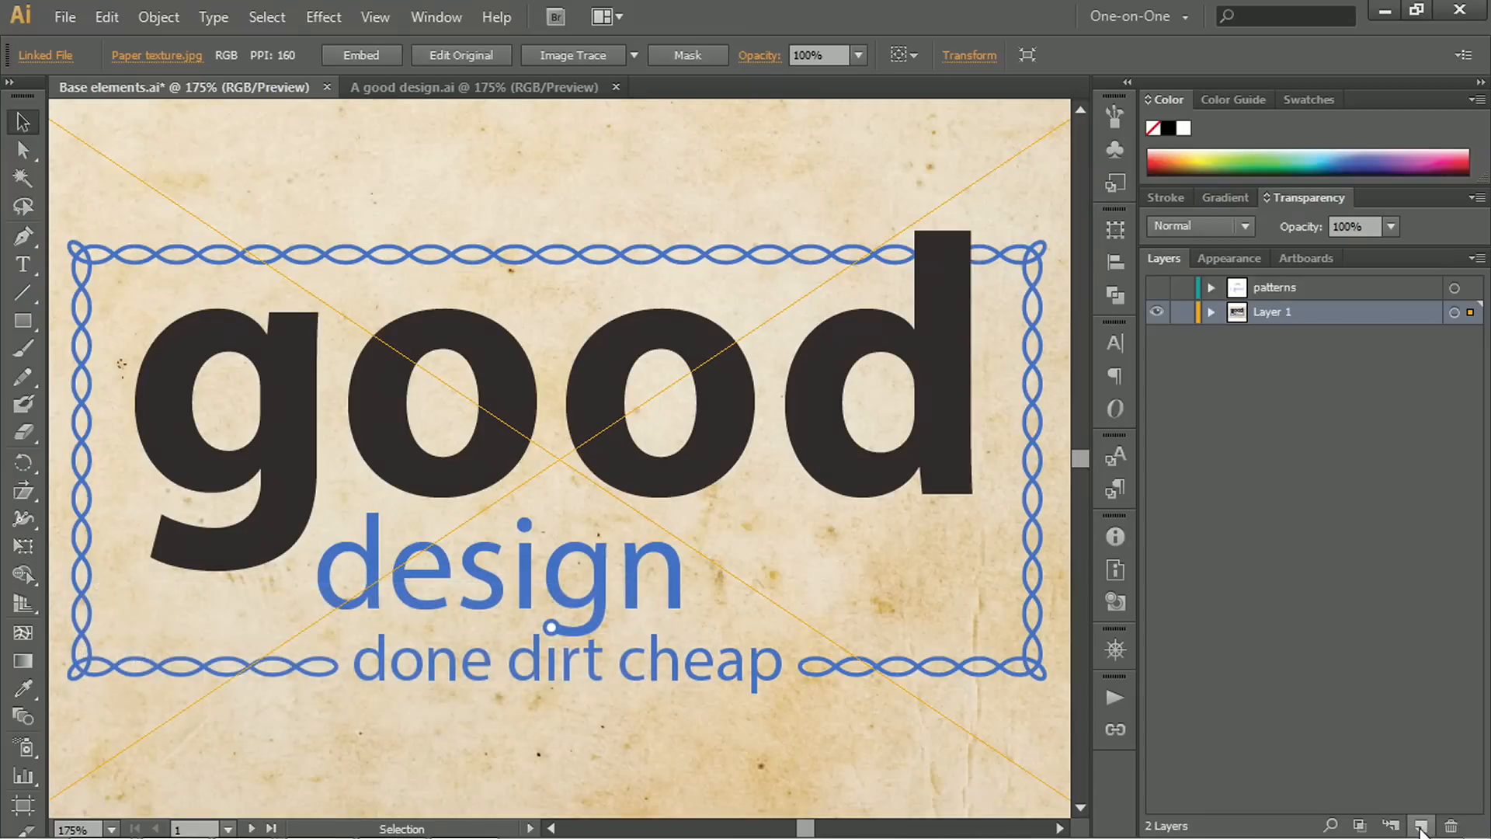
Add Layer 3, name it 'image', and give it a Violet layer colour.
left_click(1422, 825)
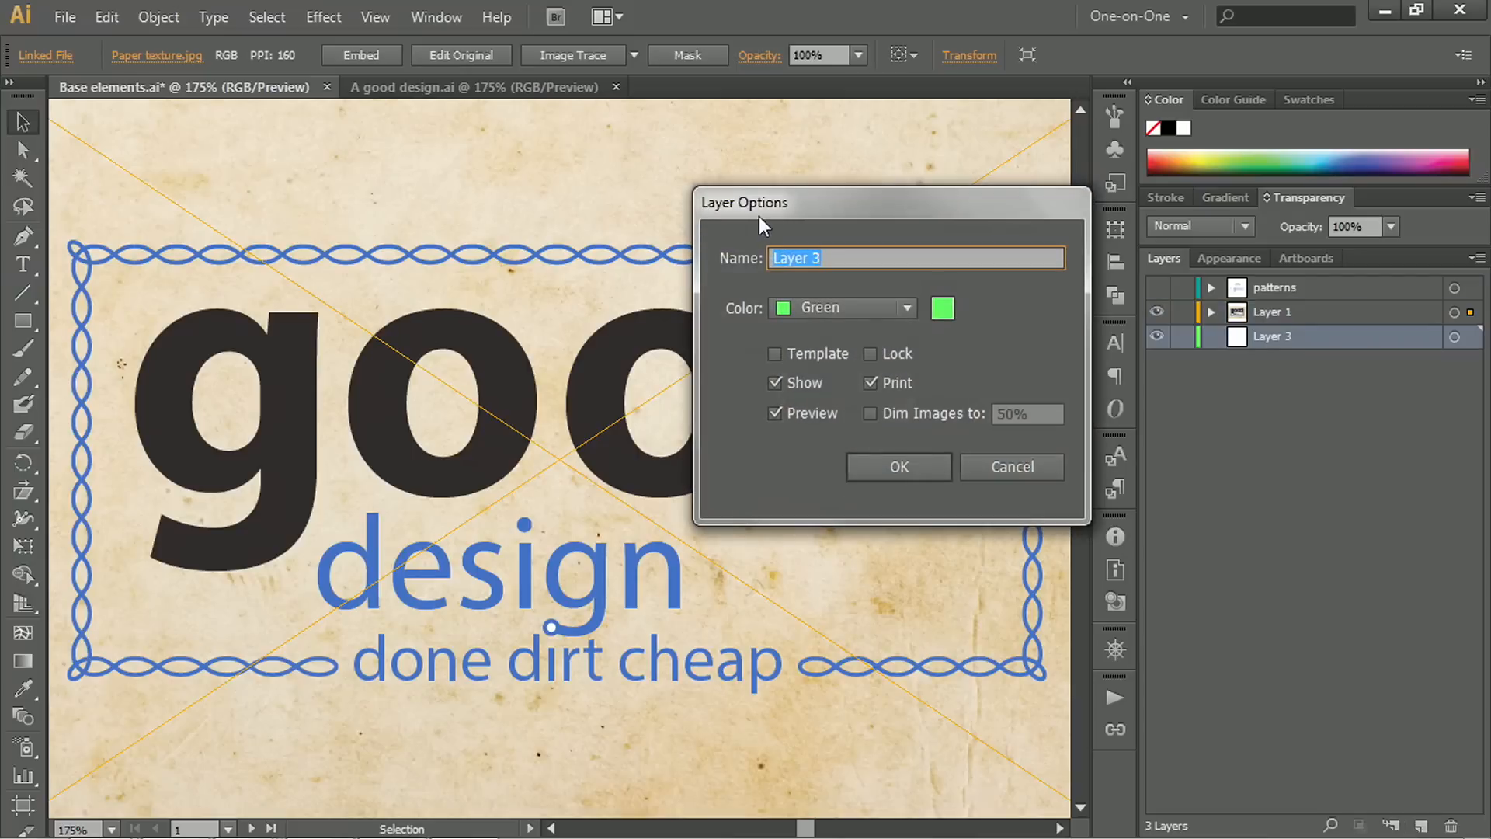
mouse_move(1251, 348)
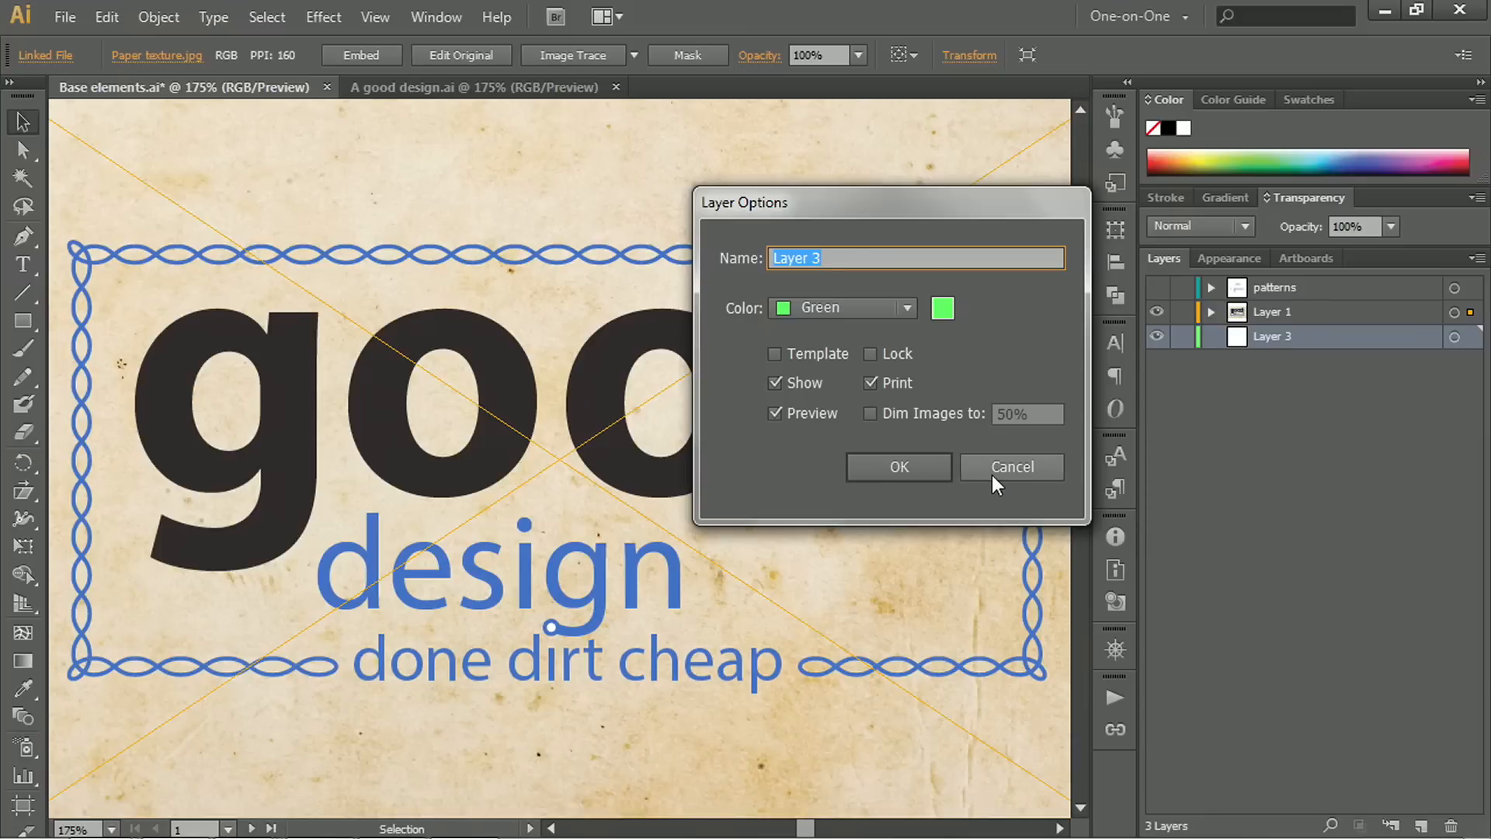
left_click(1011, 467)
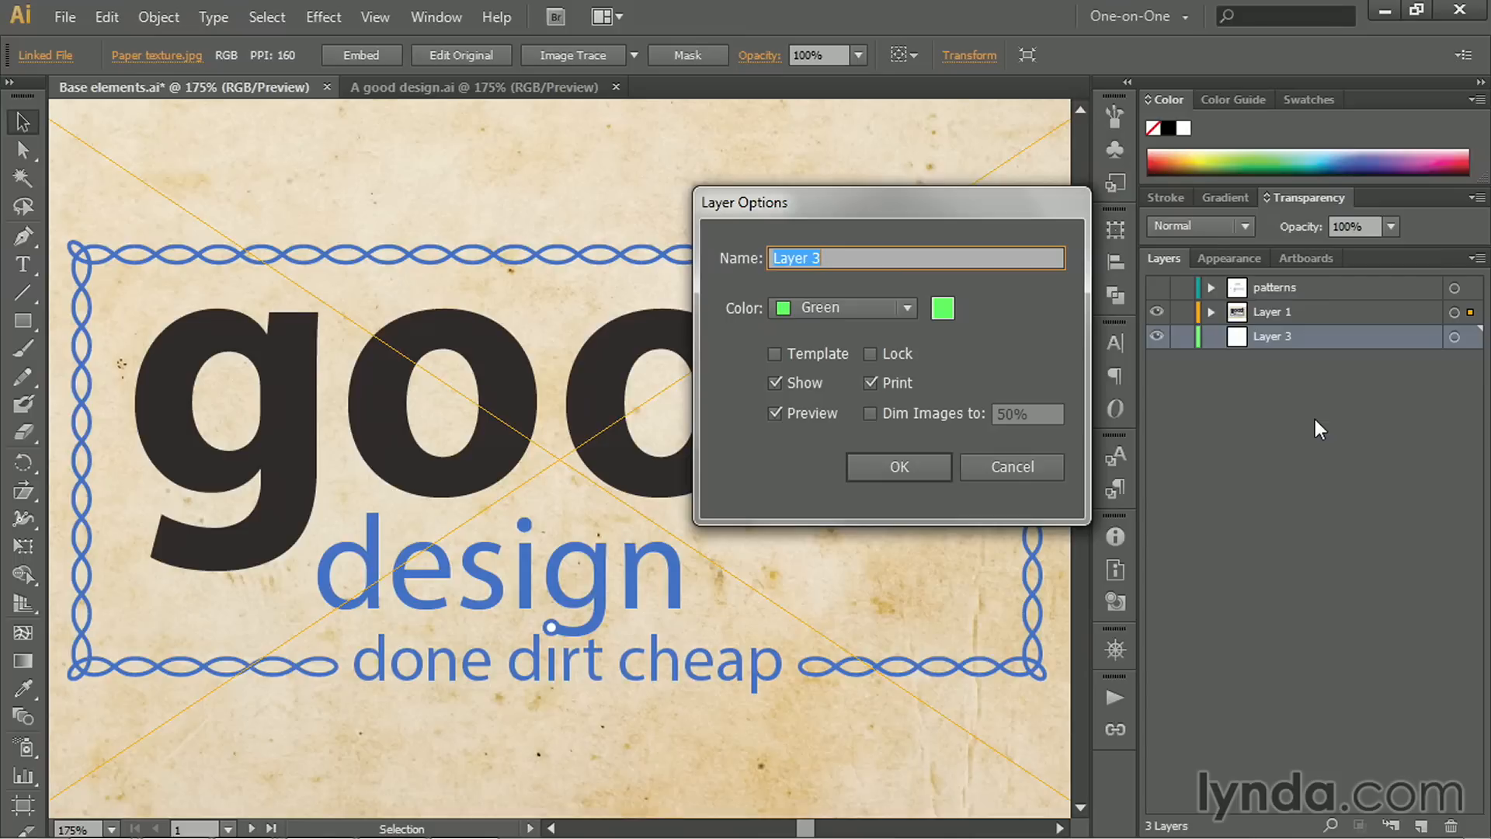
mouse_move(1296, 376)
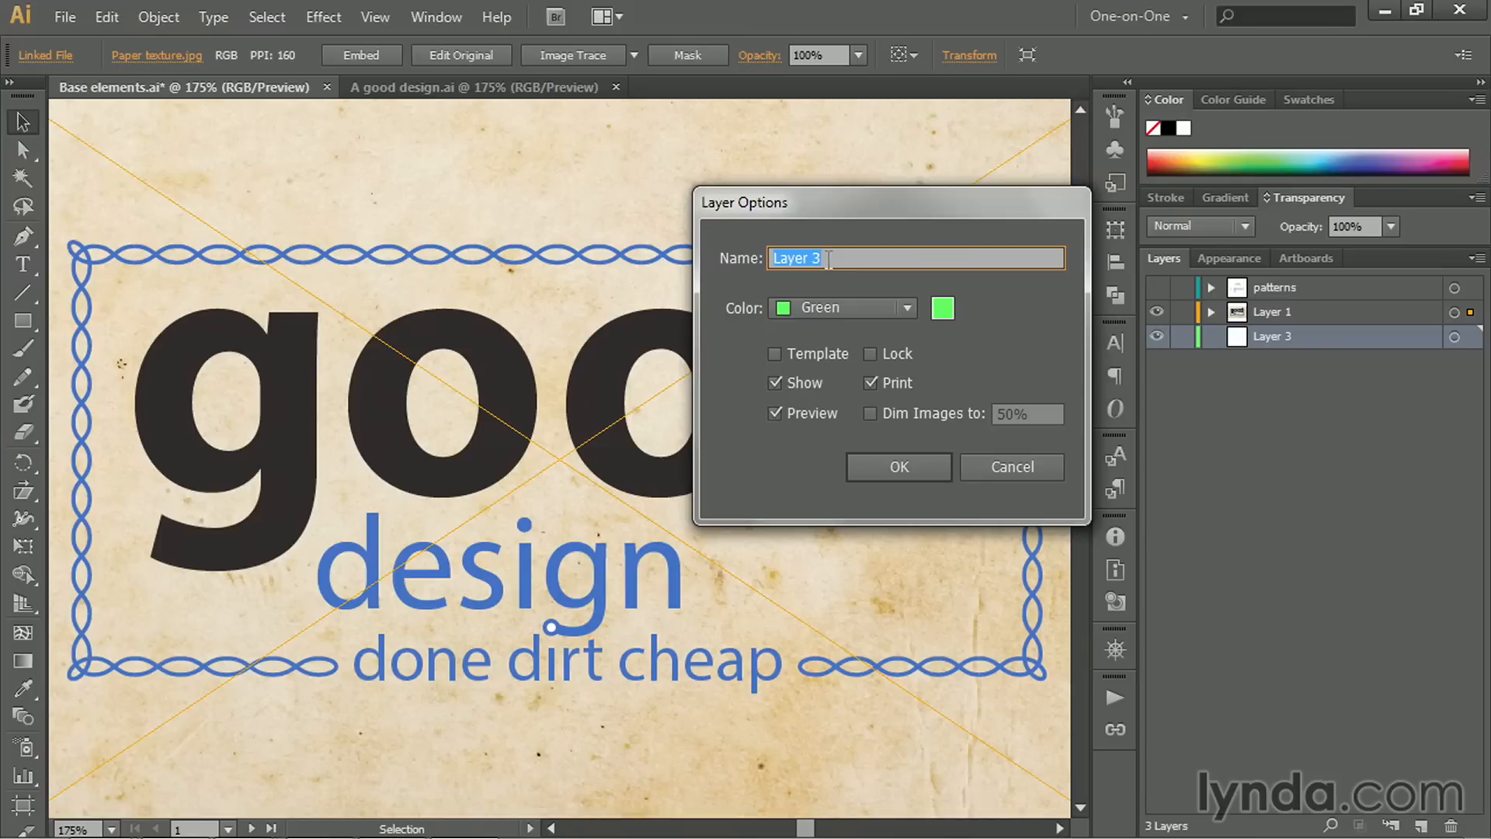
type("image")
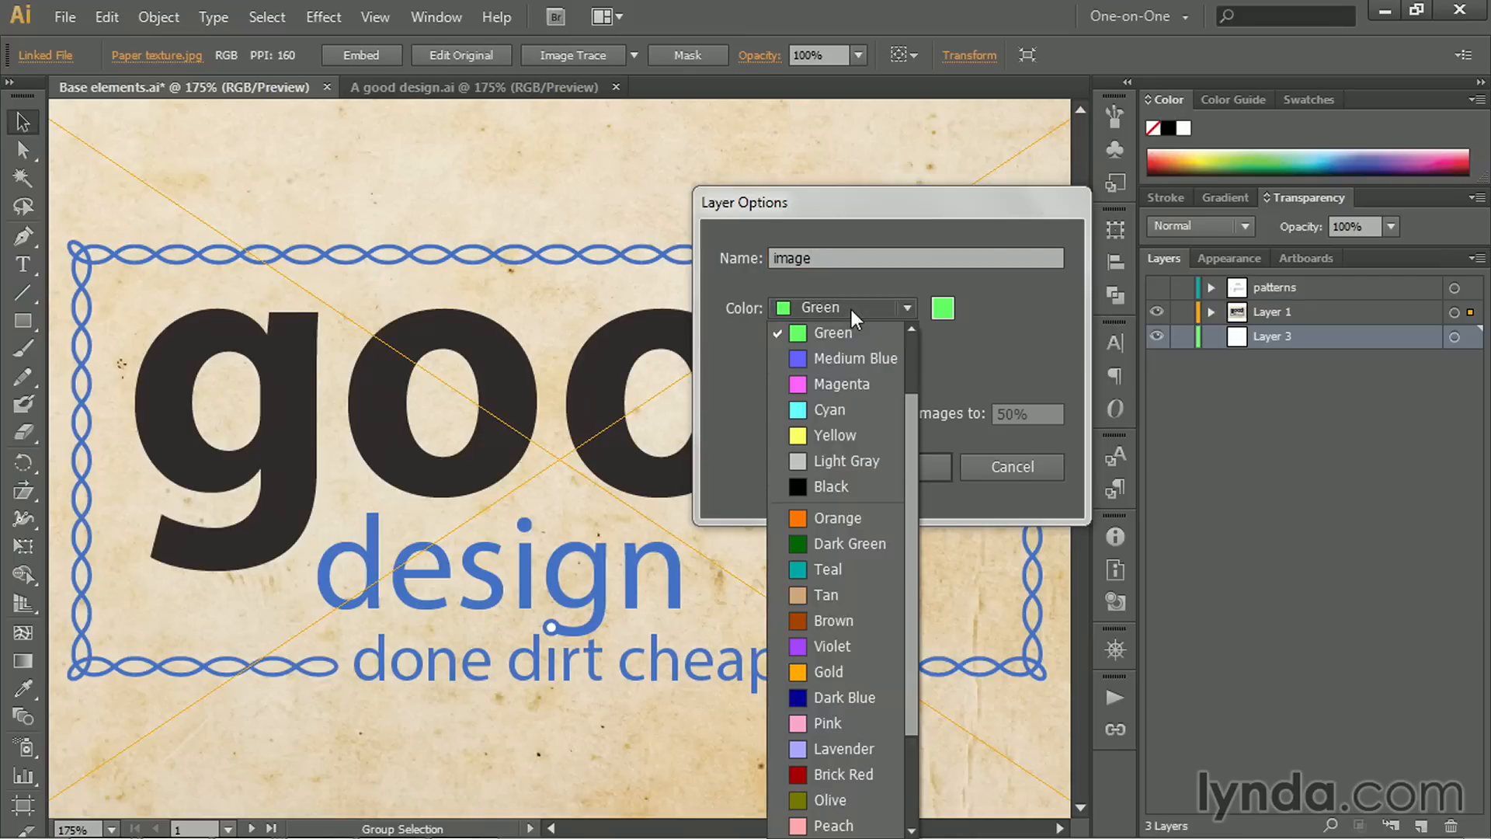
left_click(829, 645)
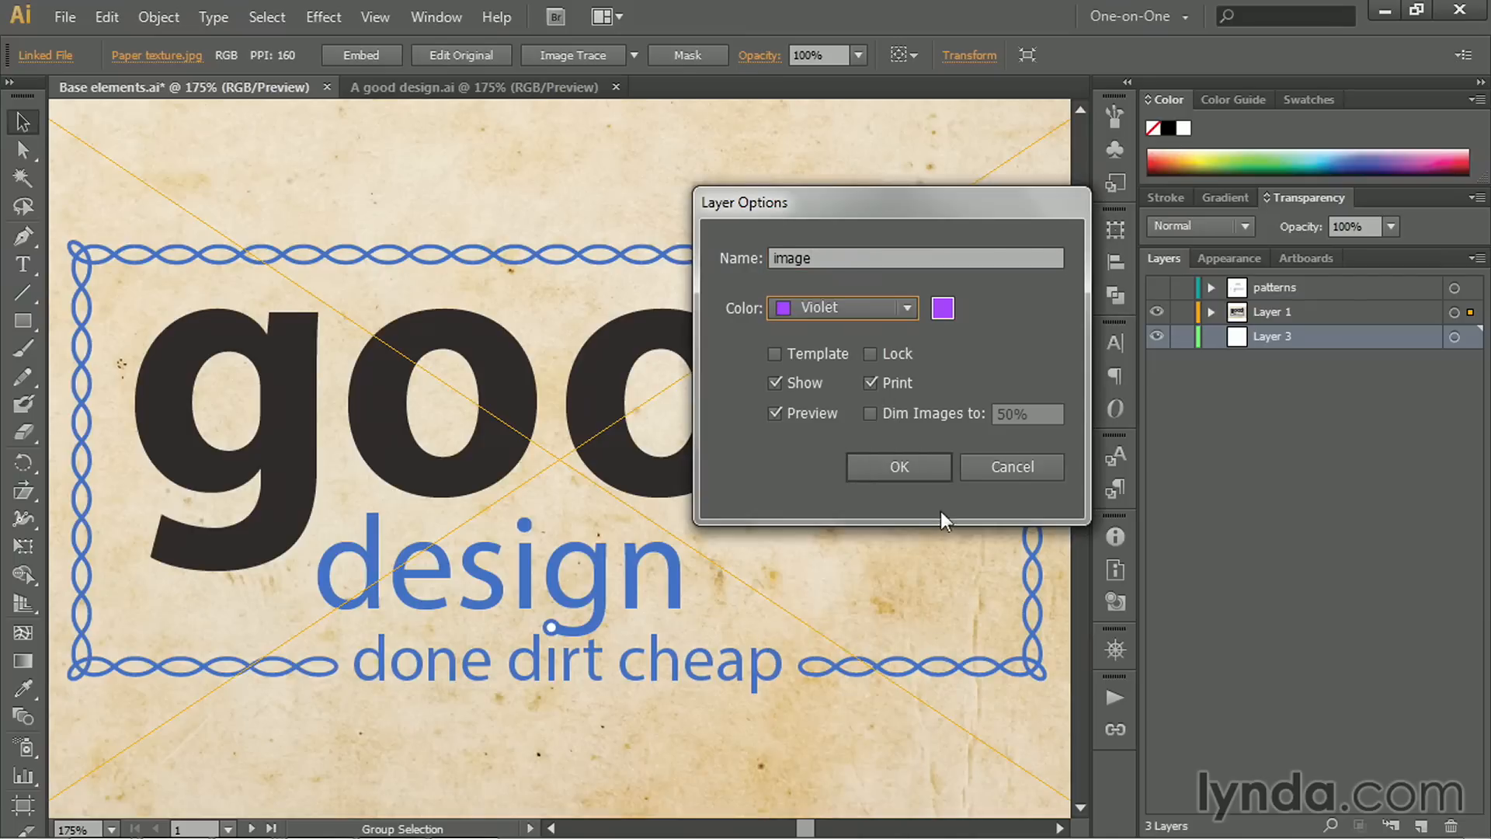
left_click(897, 467)
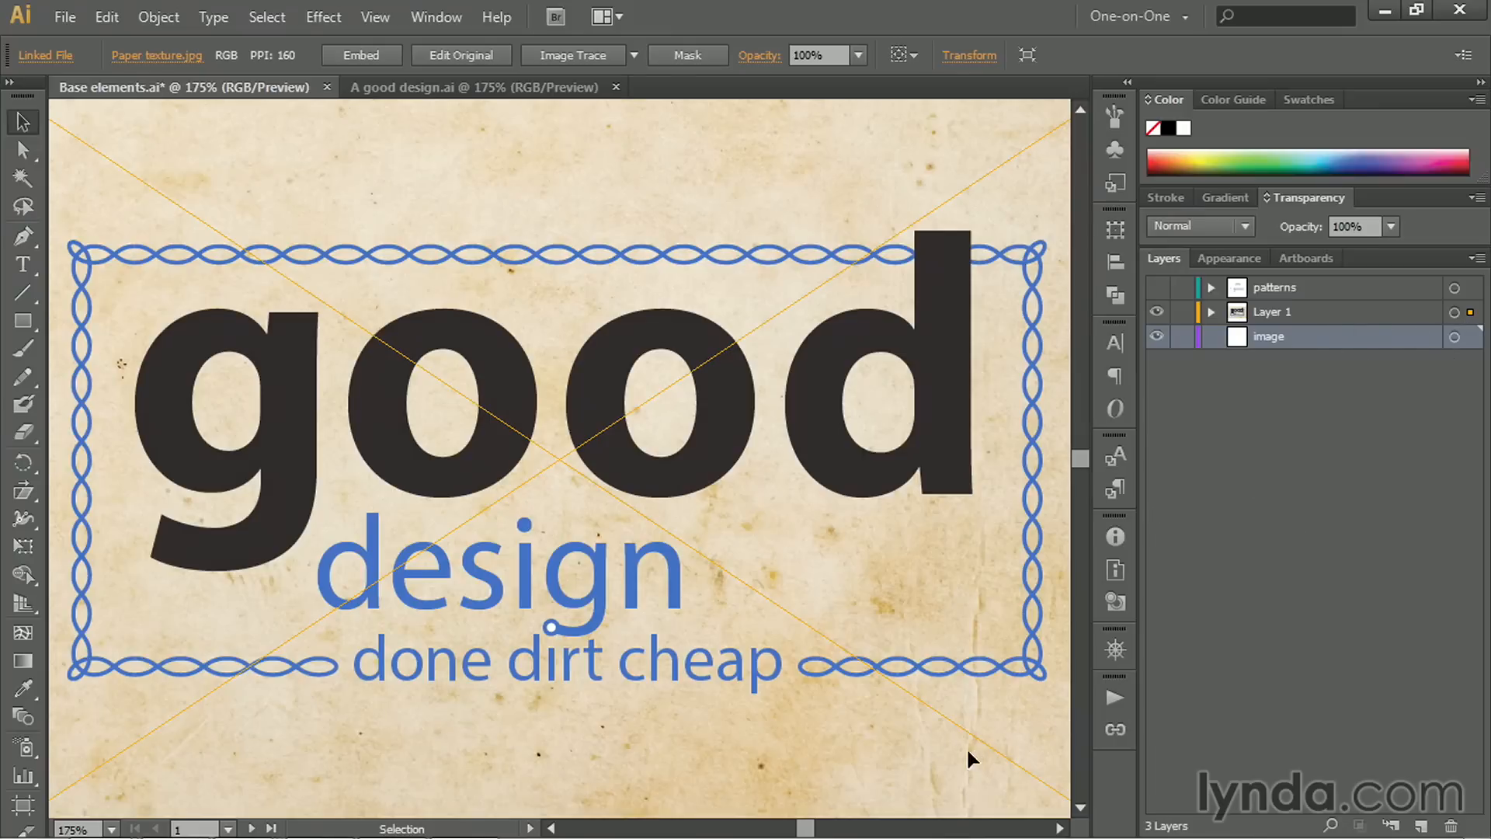
mouse_move(215, 751)
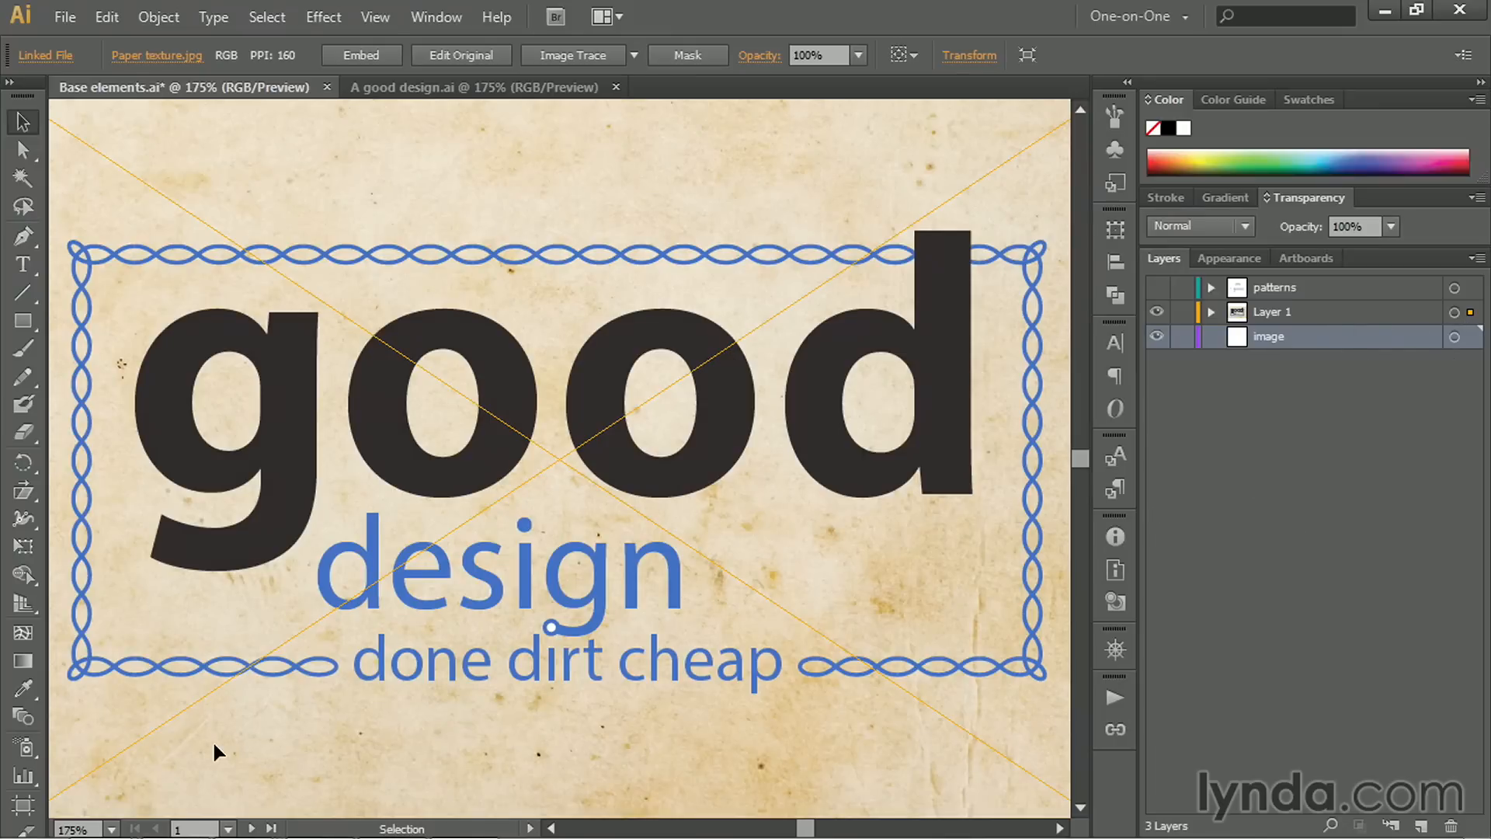
mouse_move(1473, 319)
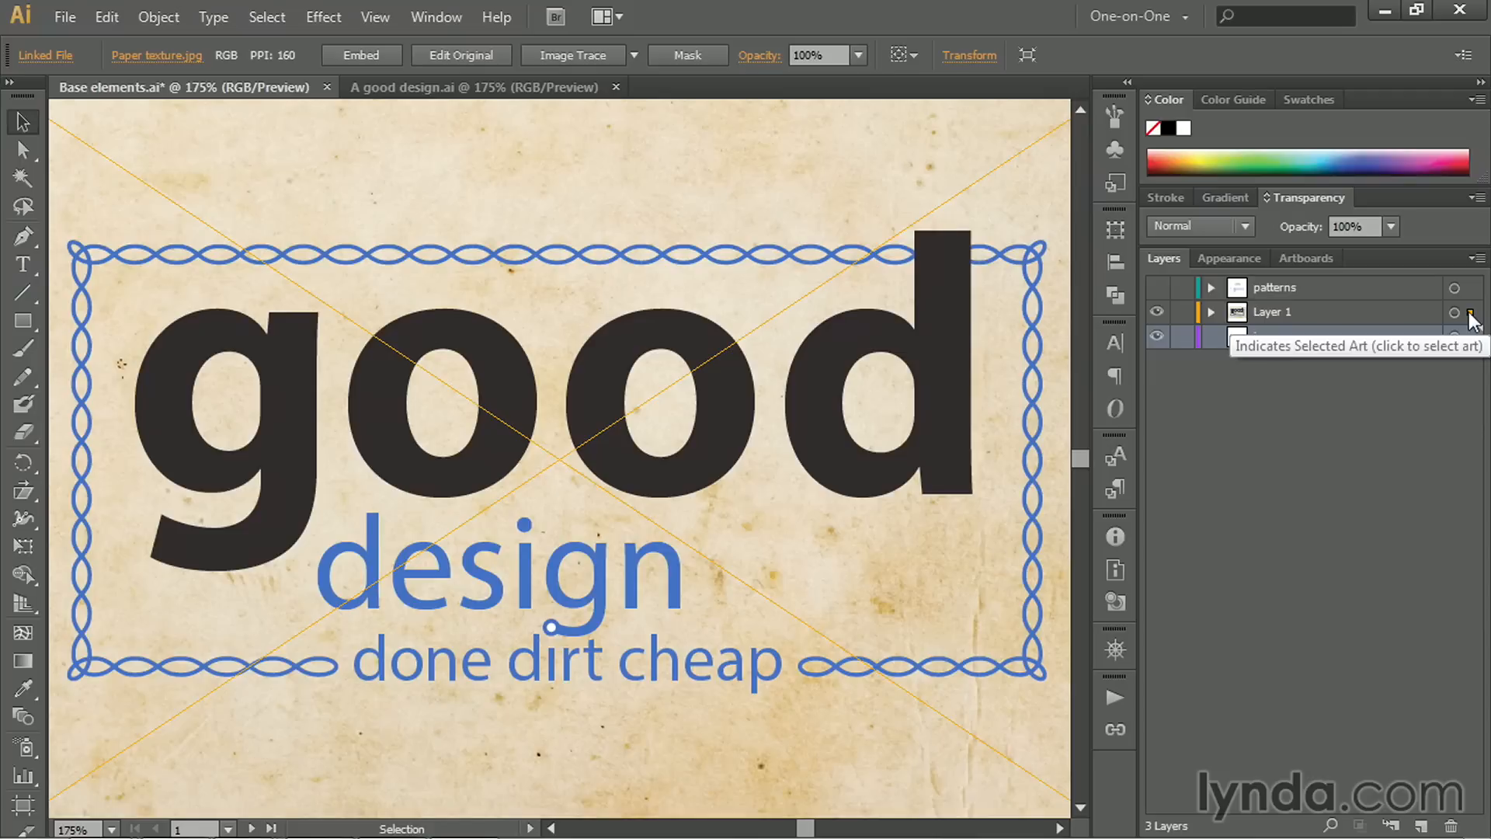
mouse_move(1474, 321)
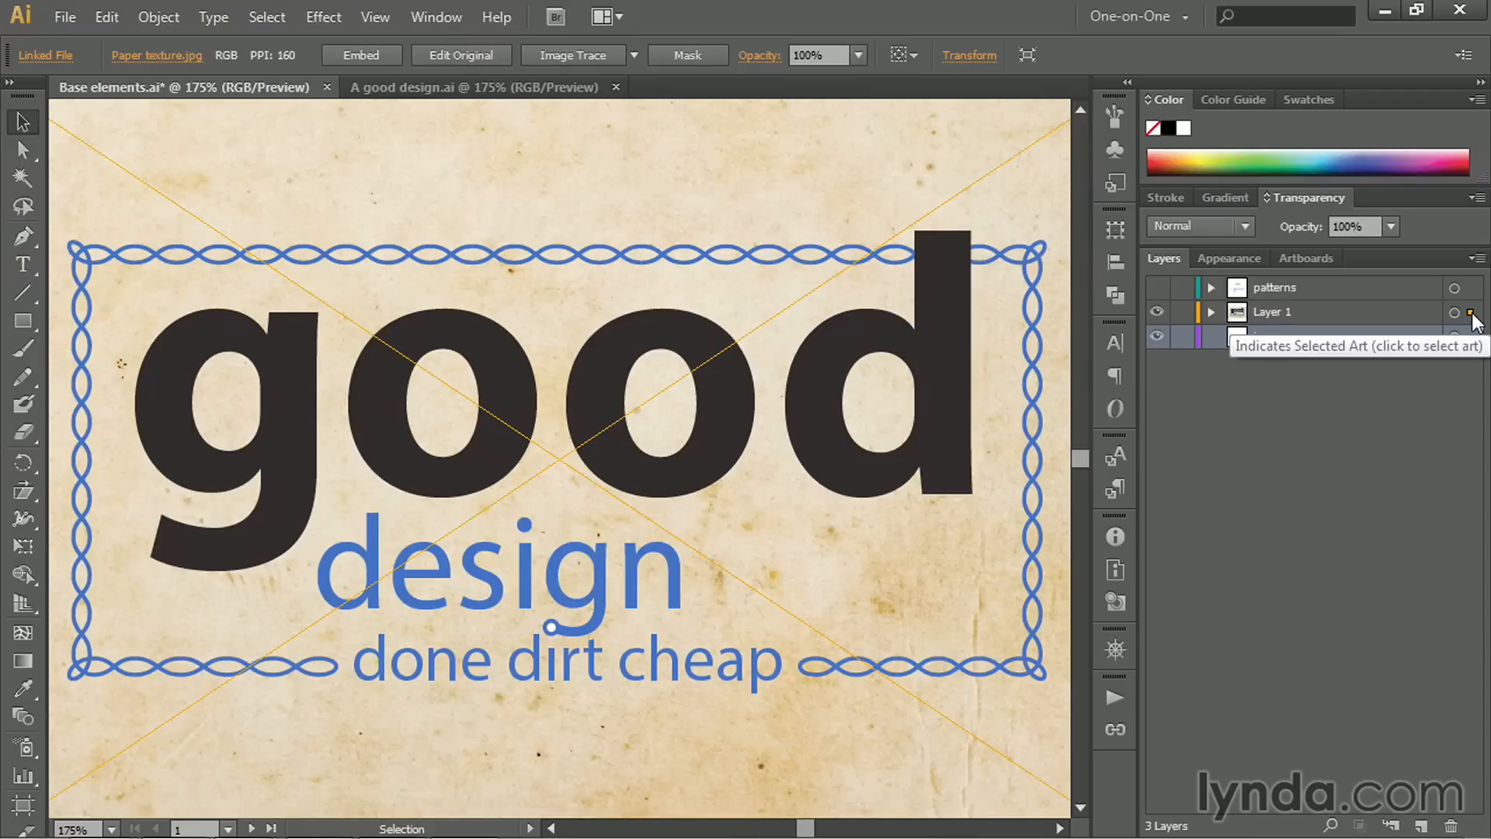
Move the paper texture onto the image layer and lock that layer.
left_click(1470, 335)
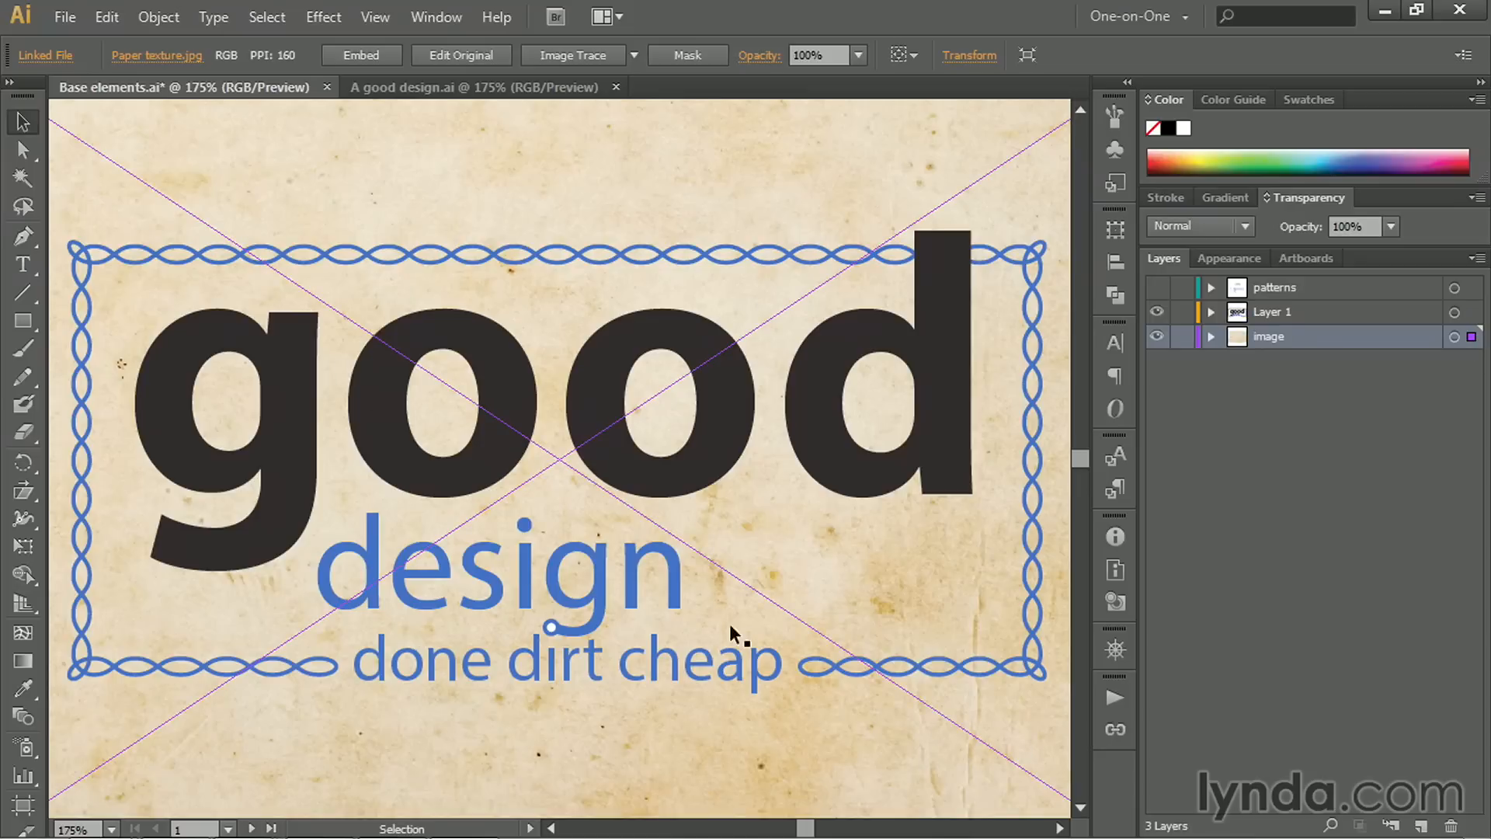
mouse_move(1183, 339)
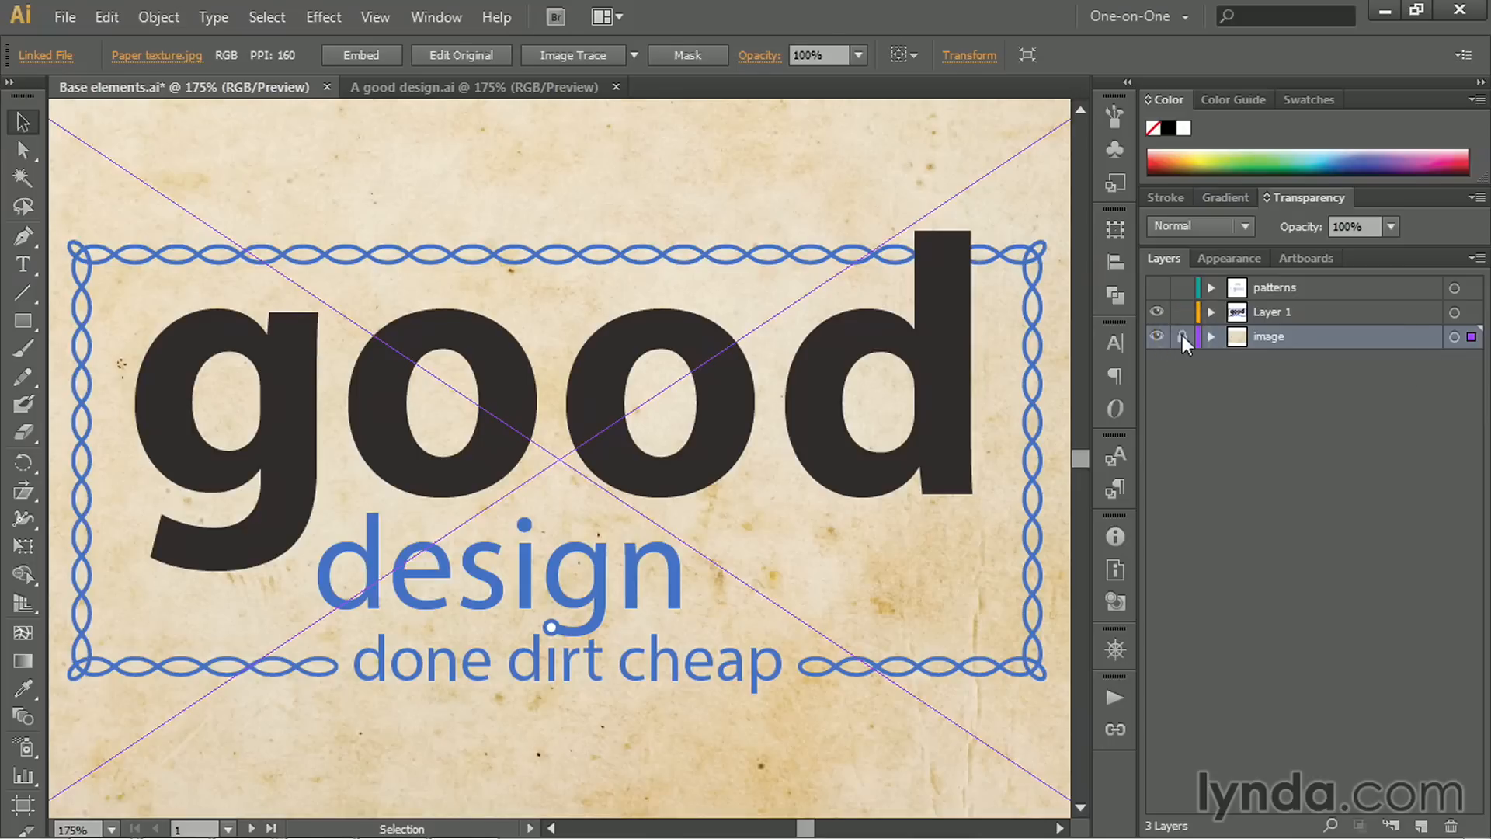
left_click(1184, 336)
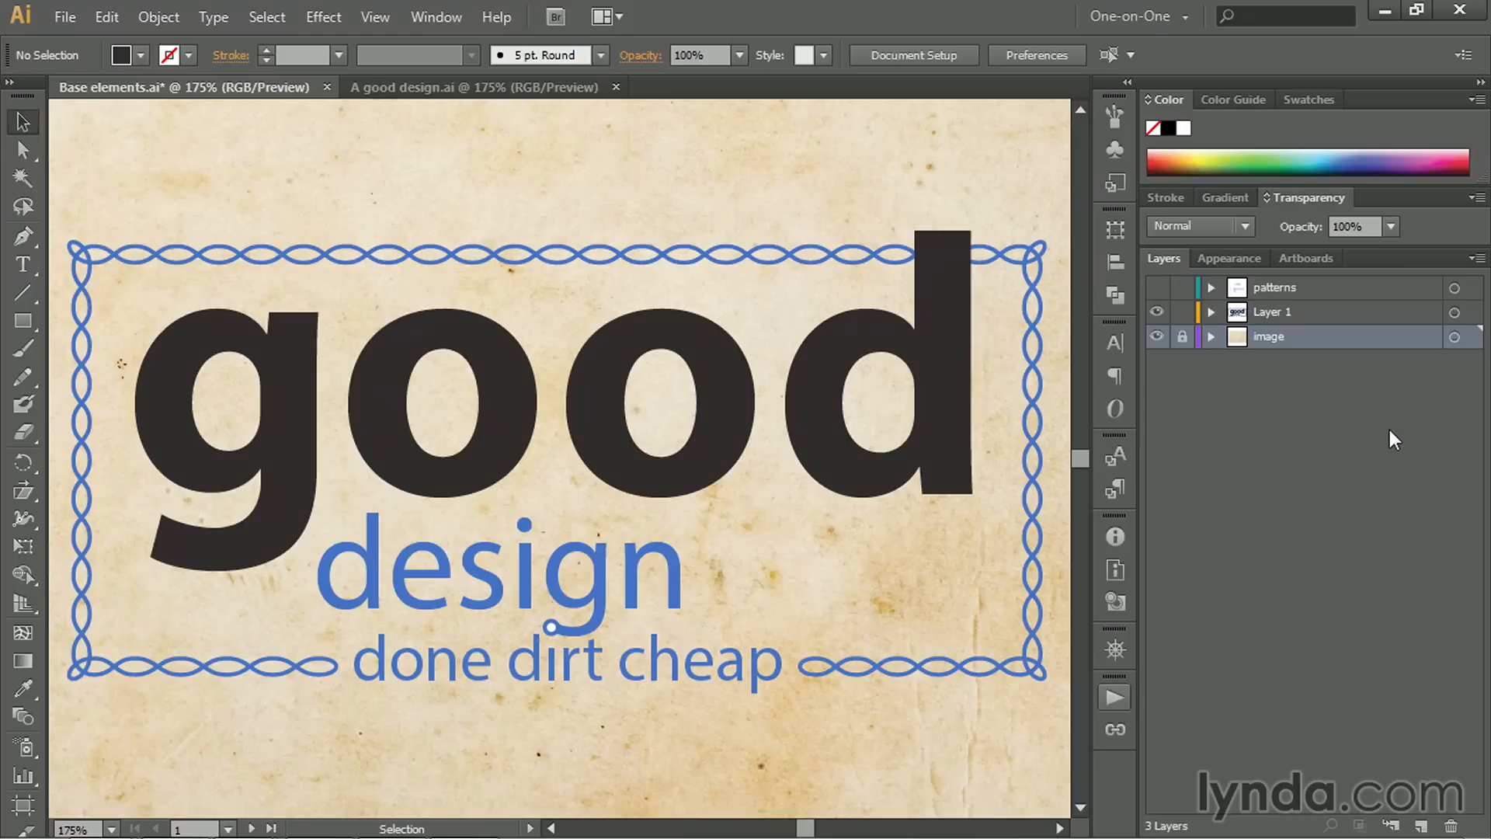
mouse_move(1263, 318)
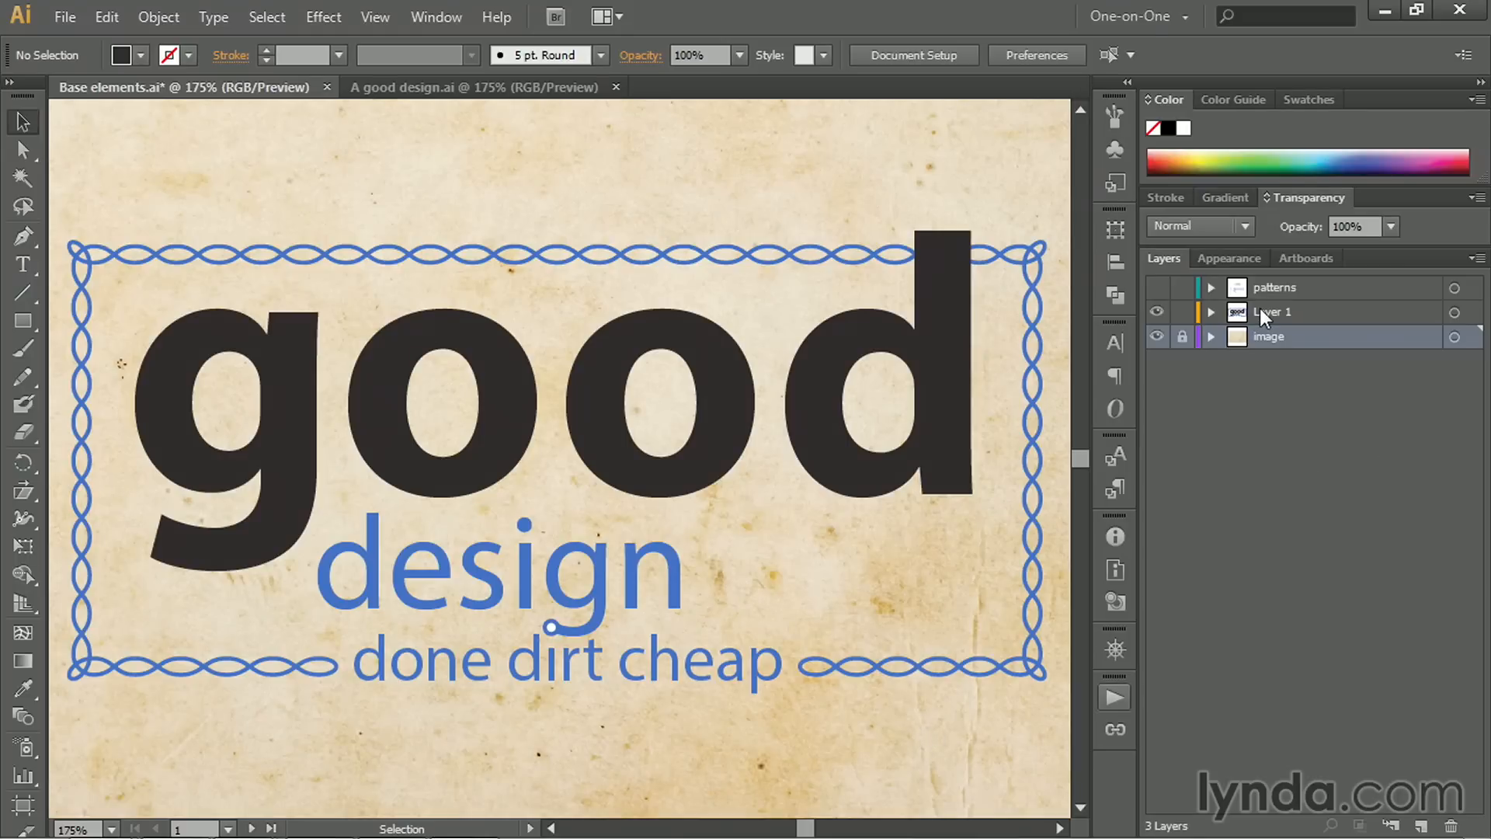
Change the Layer 1 name to 'design' in the Layers panel.
double_click(1273, 313)
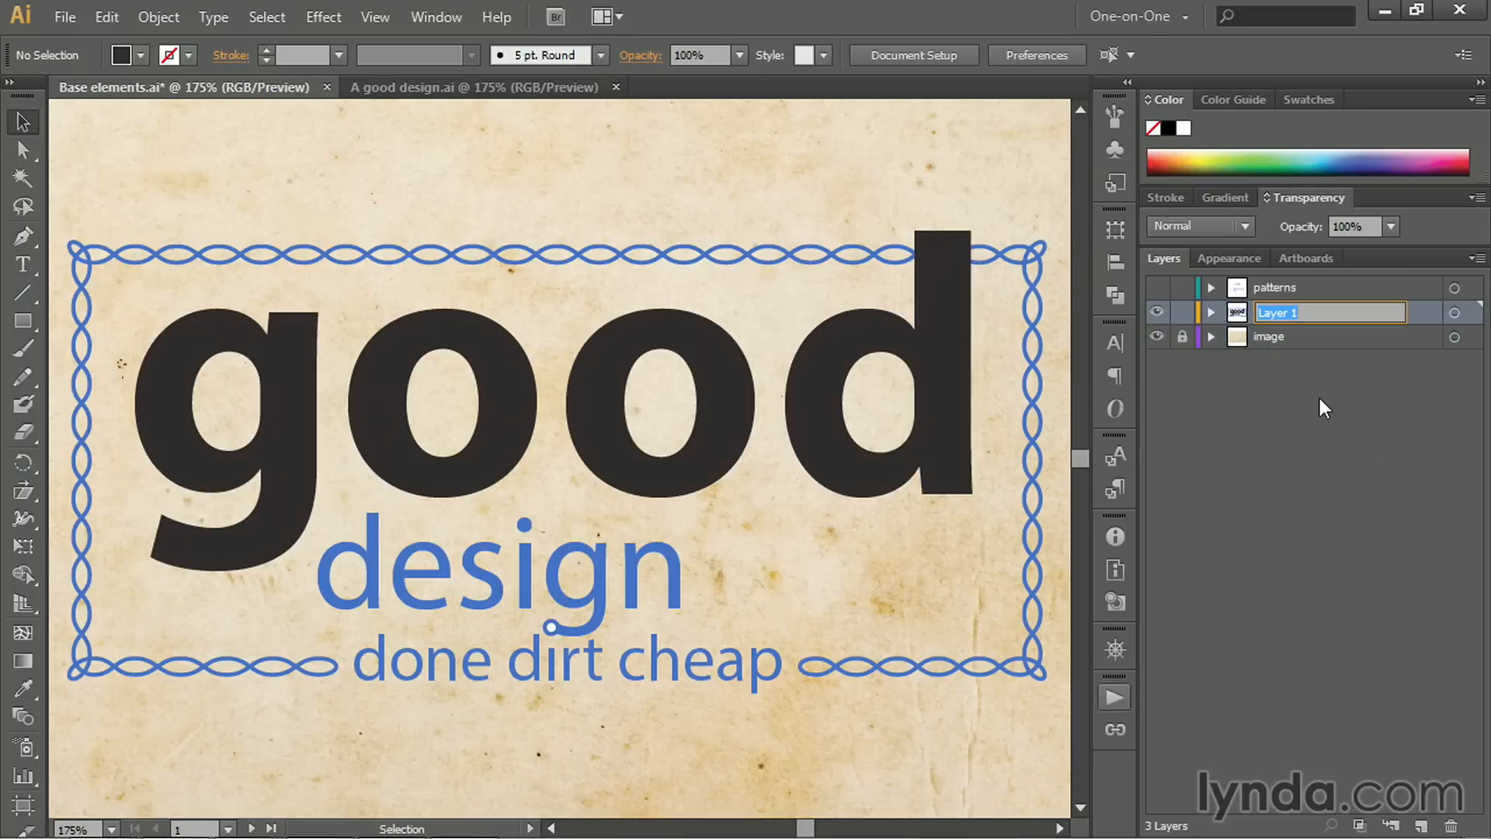
type("design")
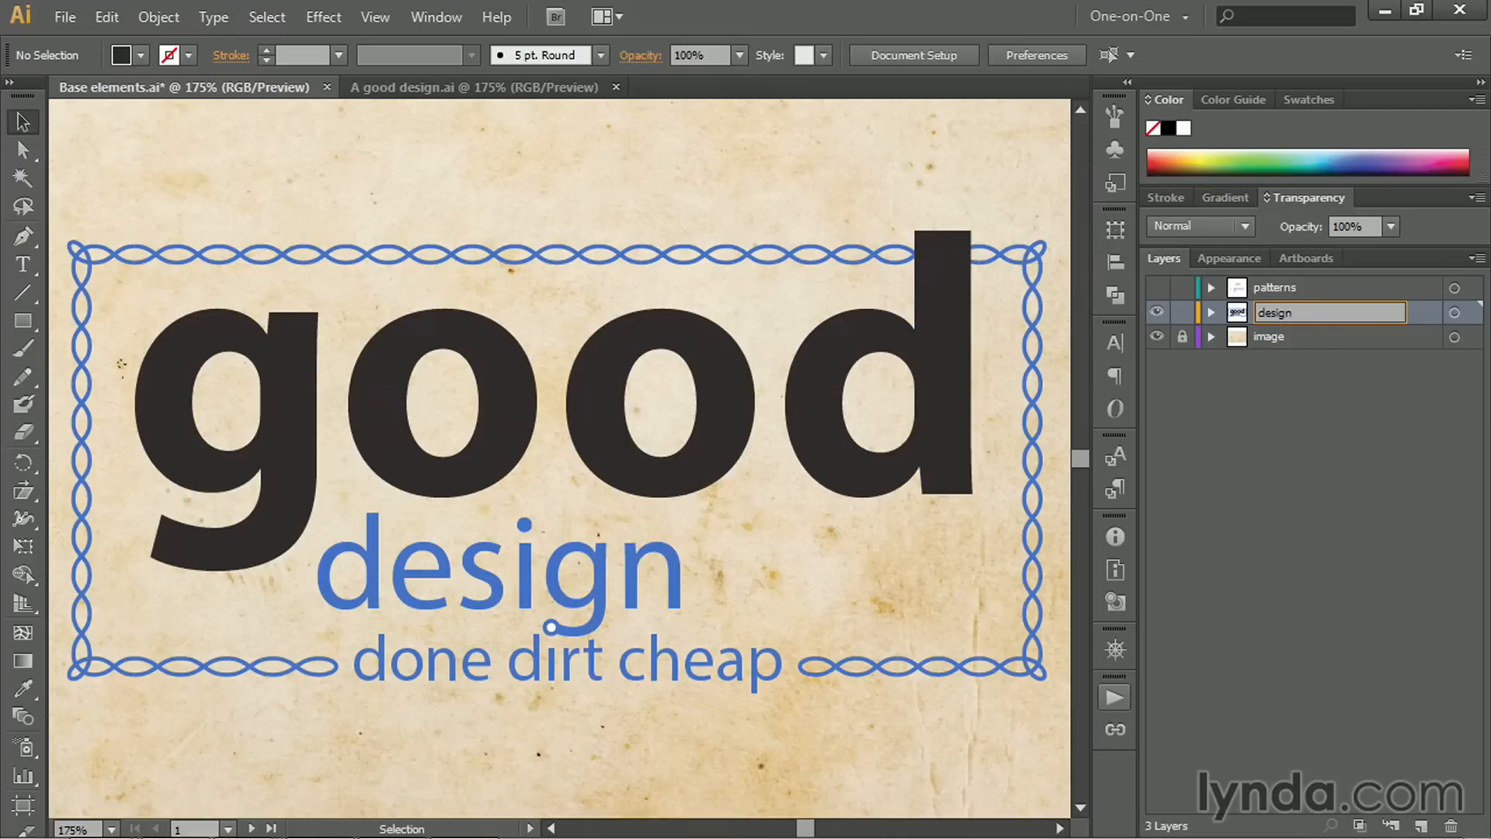
left_click(1360, 398)
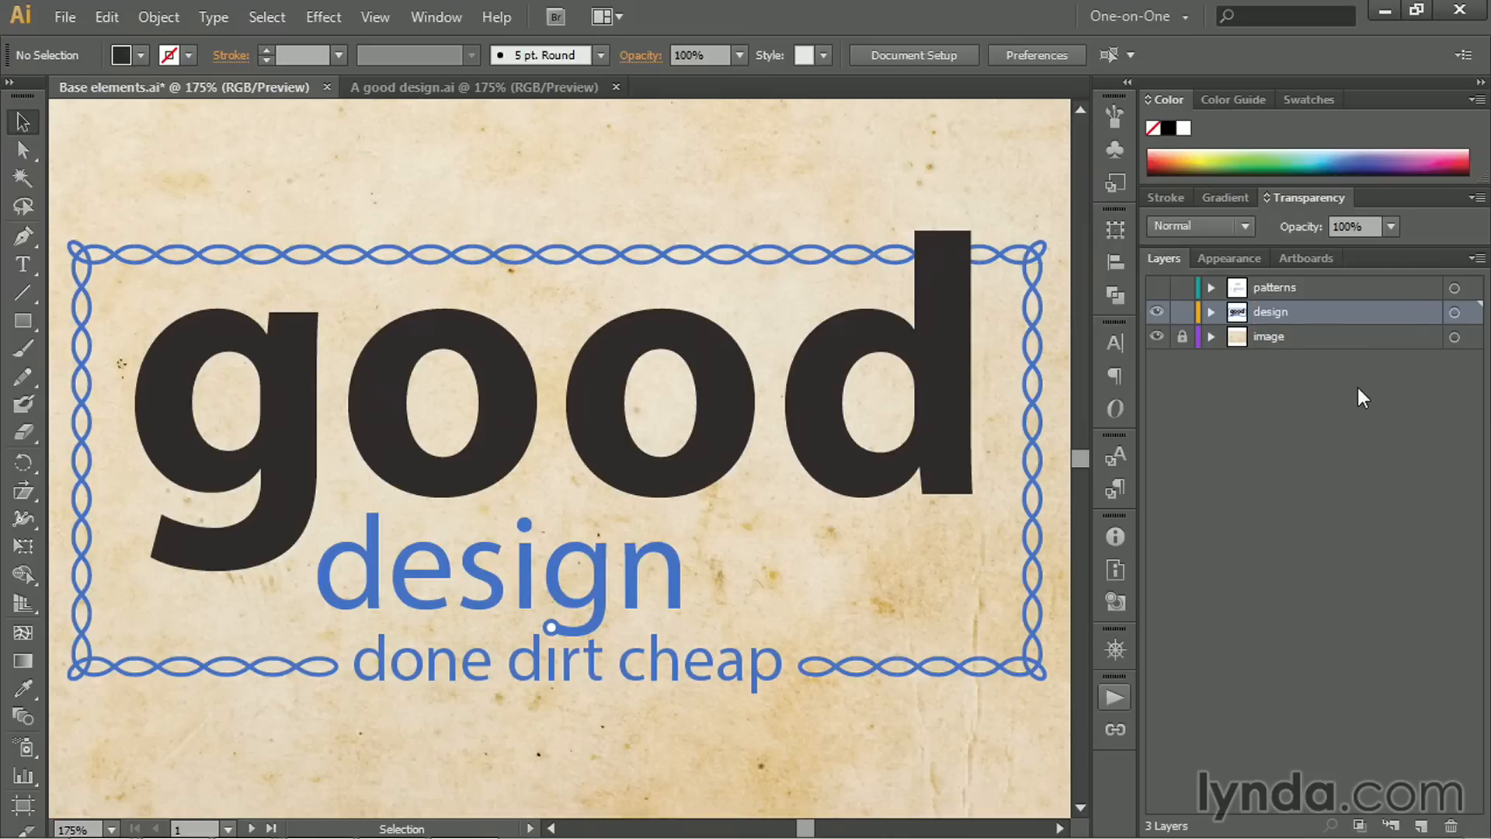
mouse_move(1272, 288)
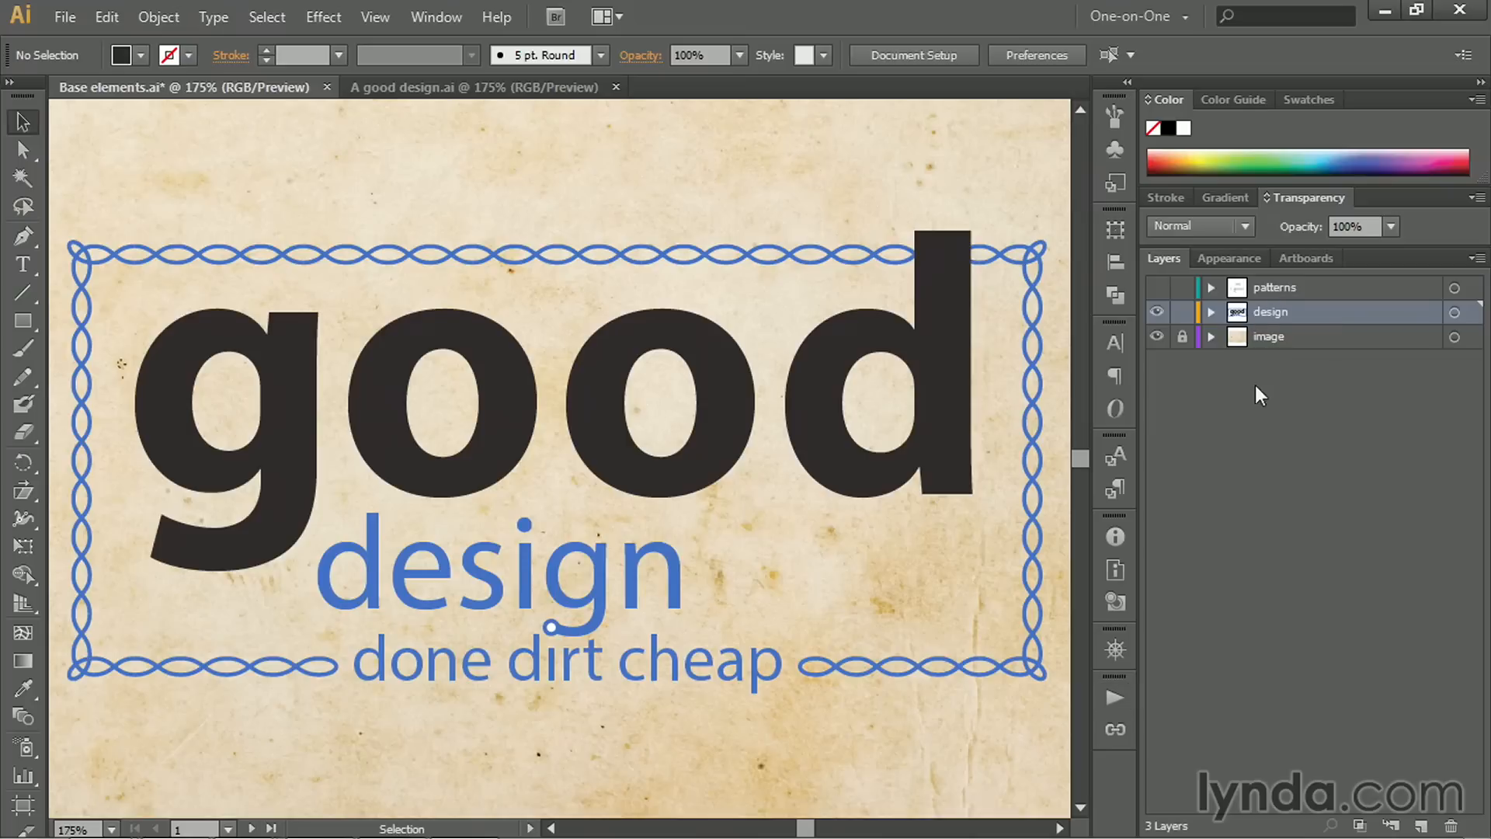
Expand the design layer and set Layers panel row thumbnails to 60 pixels.
left_click(1212, 310)
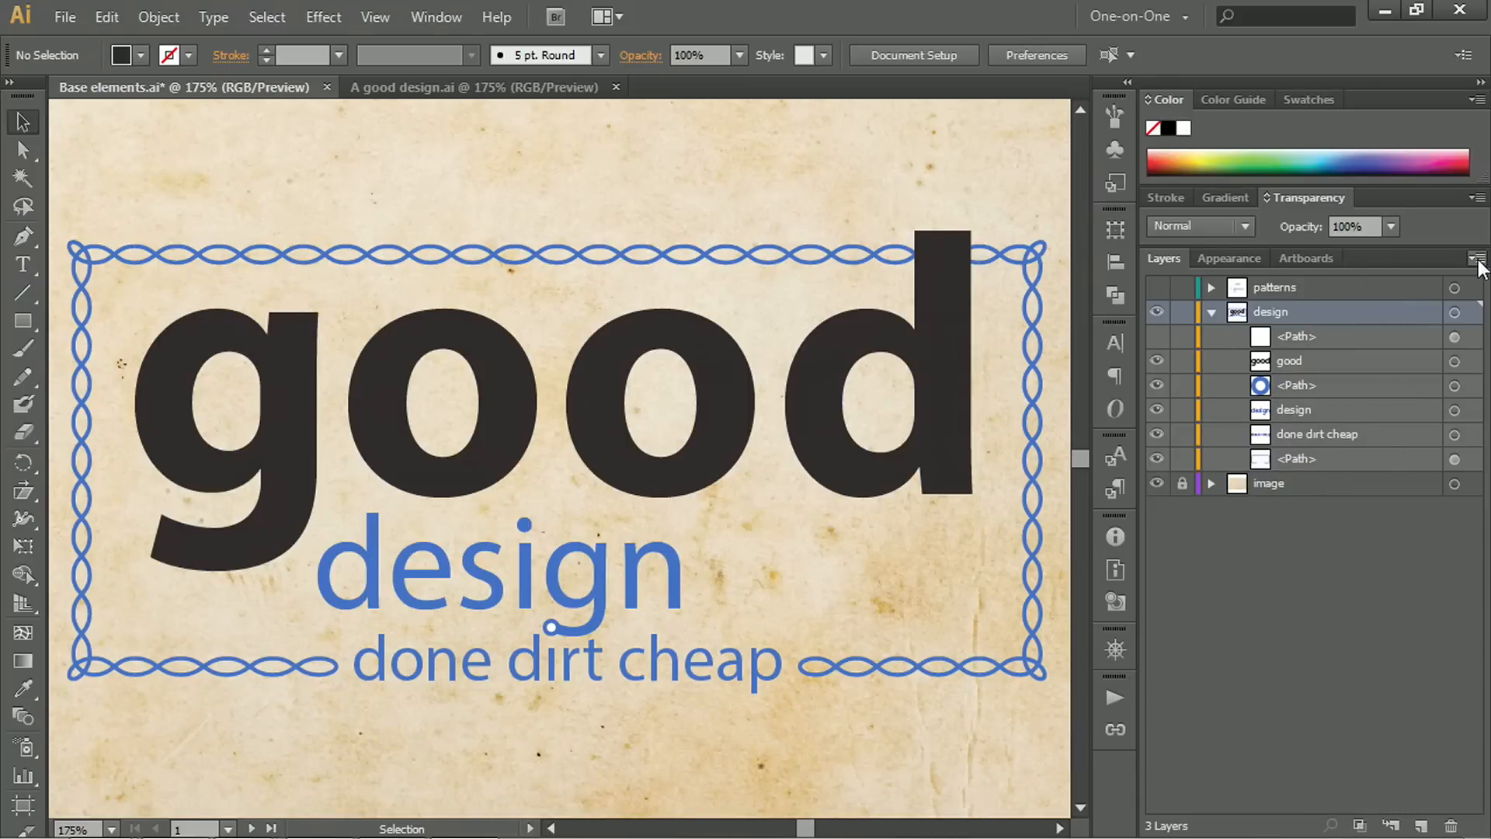
left_click(1478, 257)
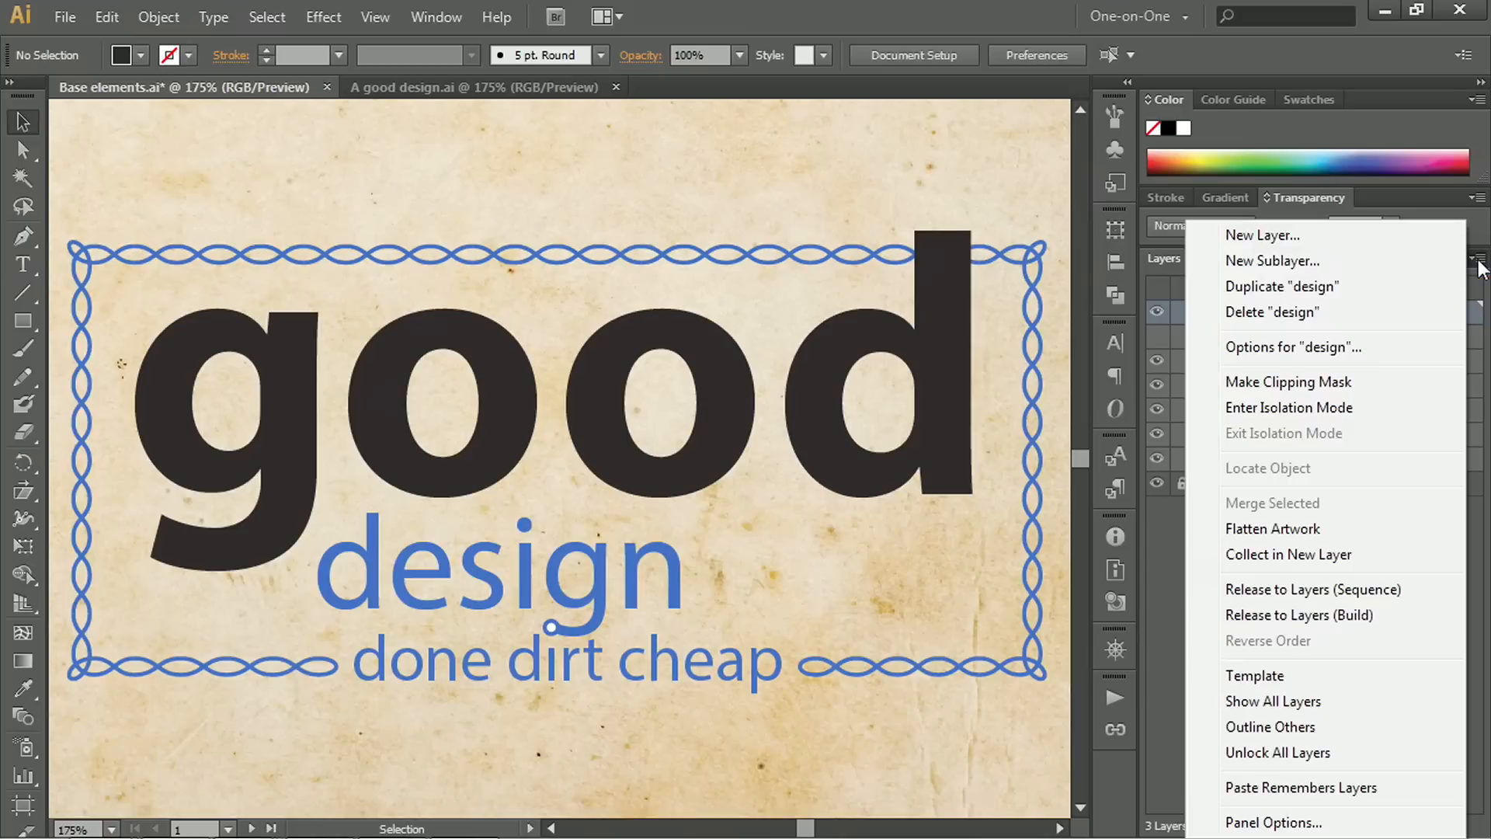
mouse_move(1289, 382)
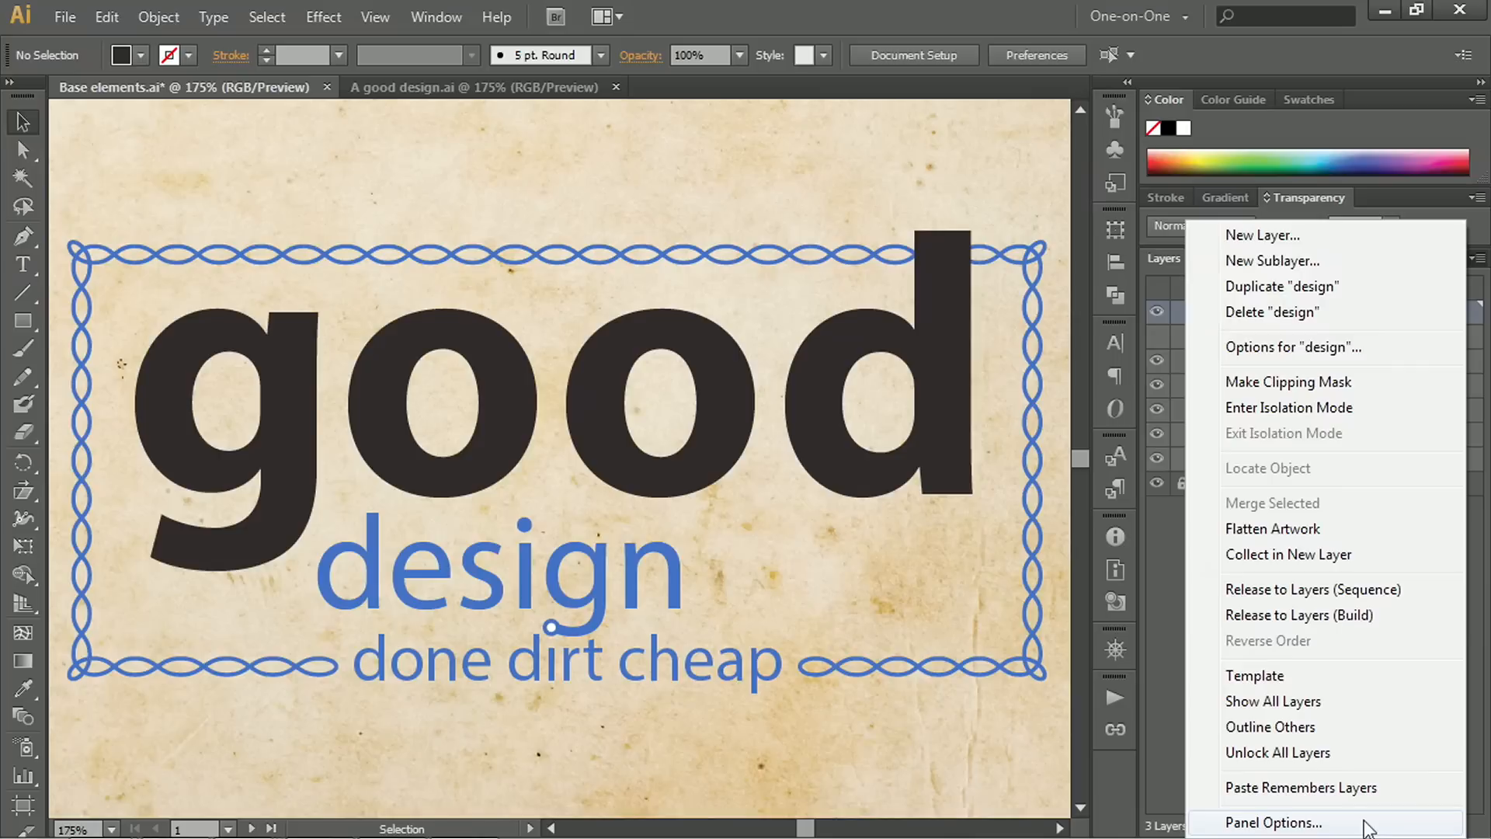
left_click(1273, 823)
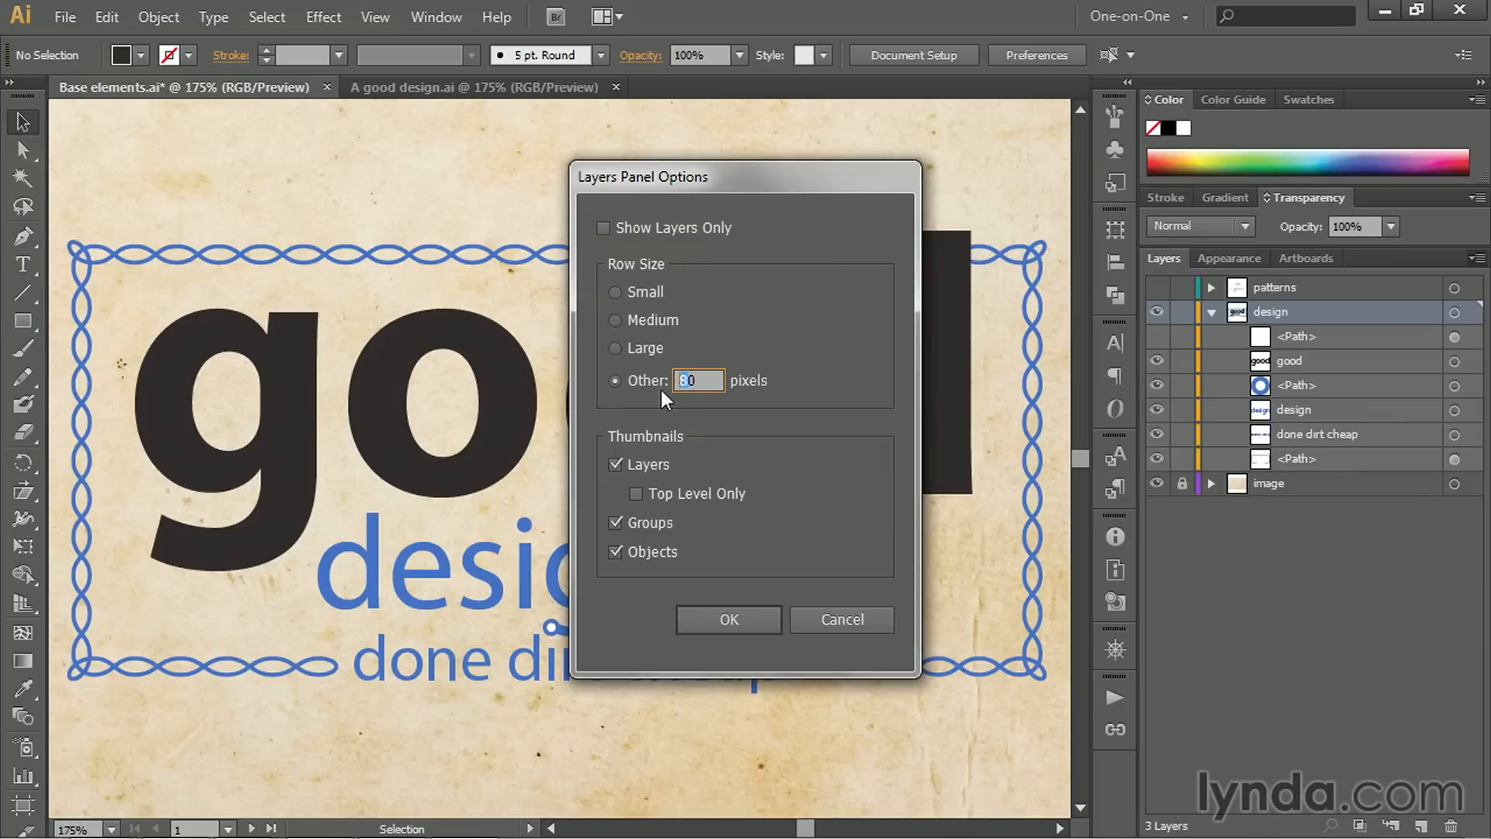
type("60")
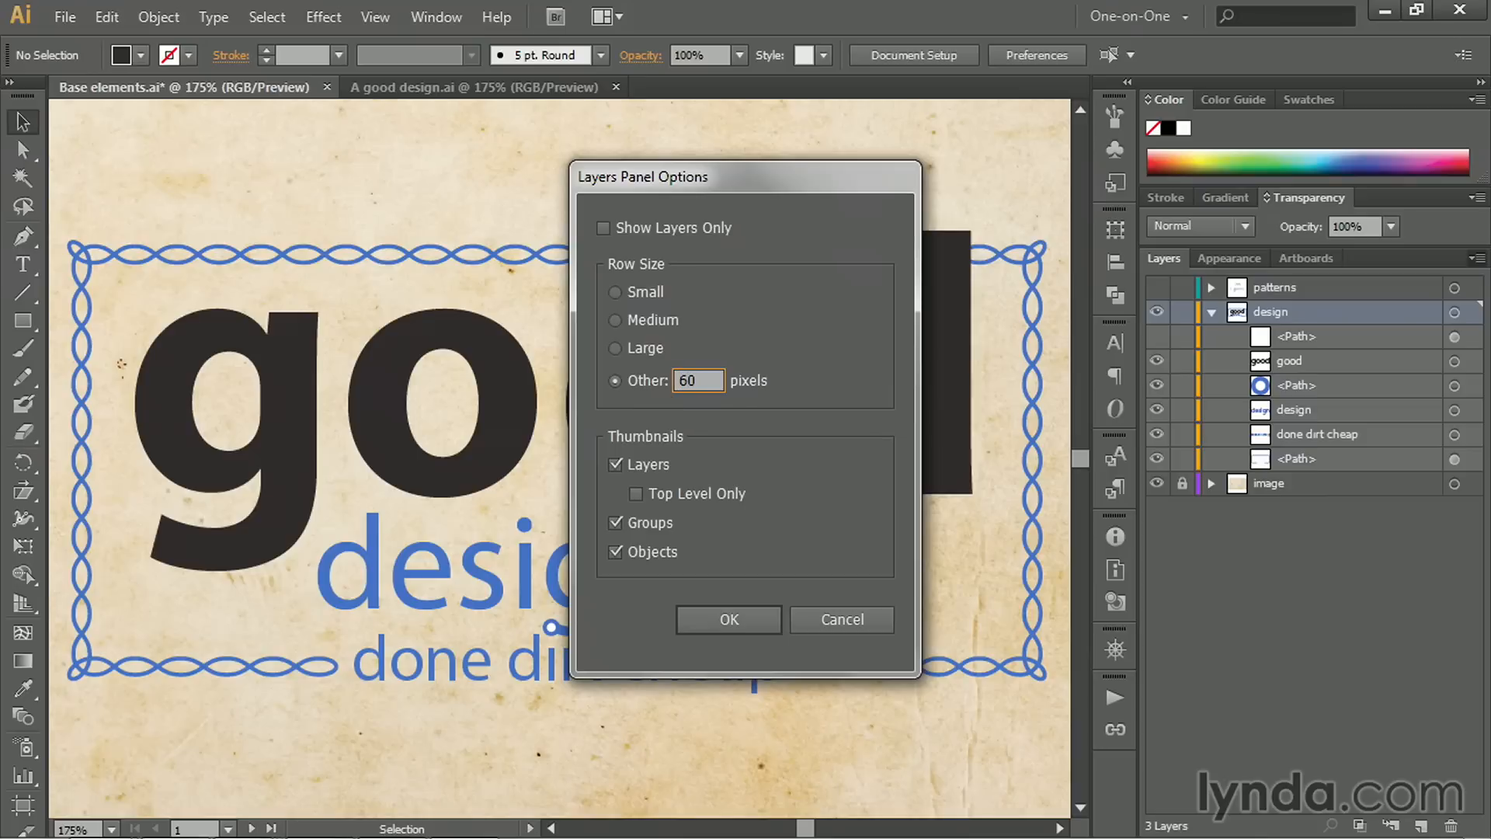
mouse_move(690, 419)
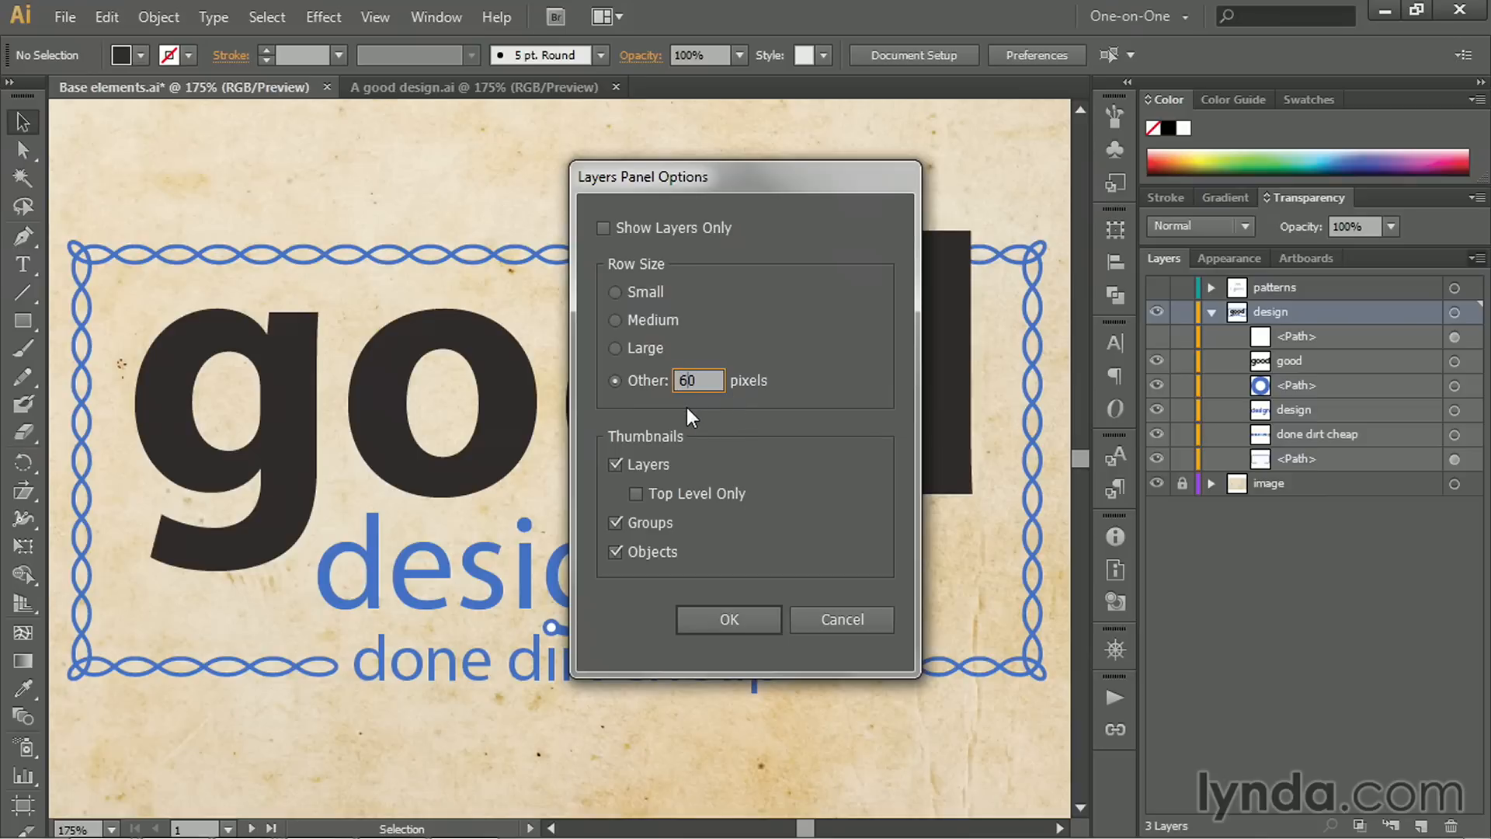
left_click(728, 619)
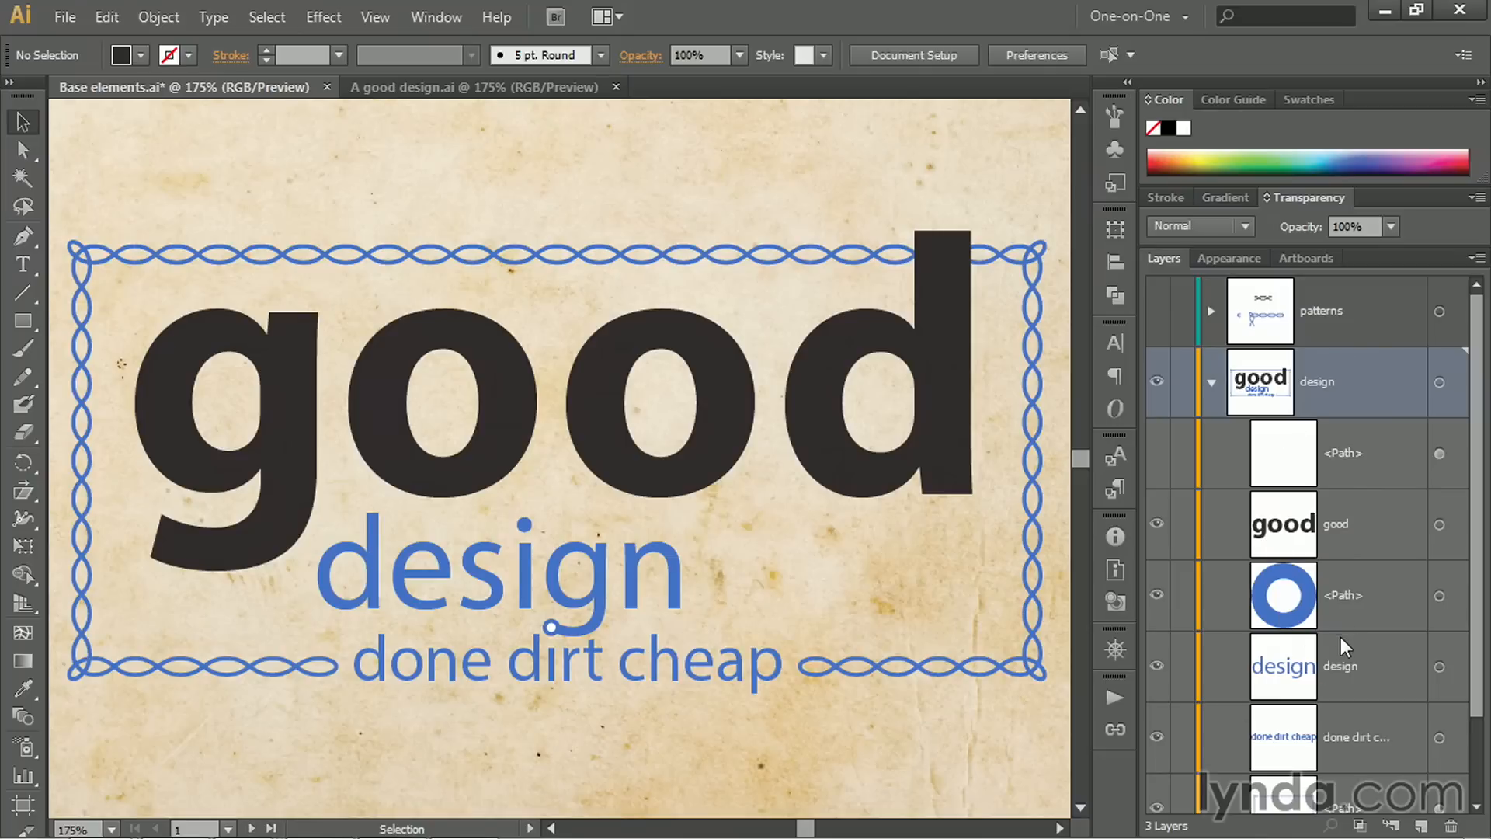
mouse_move(953, 745)
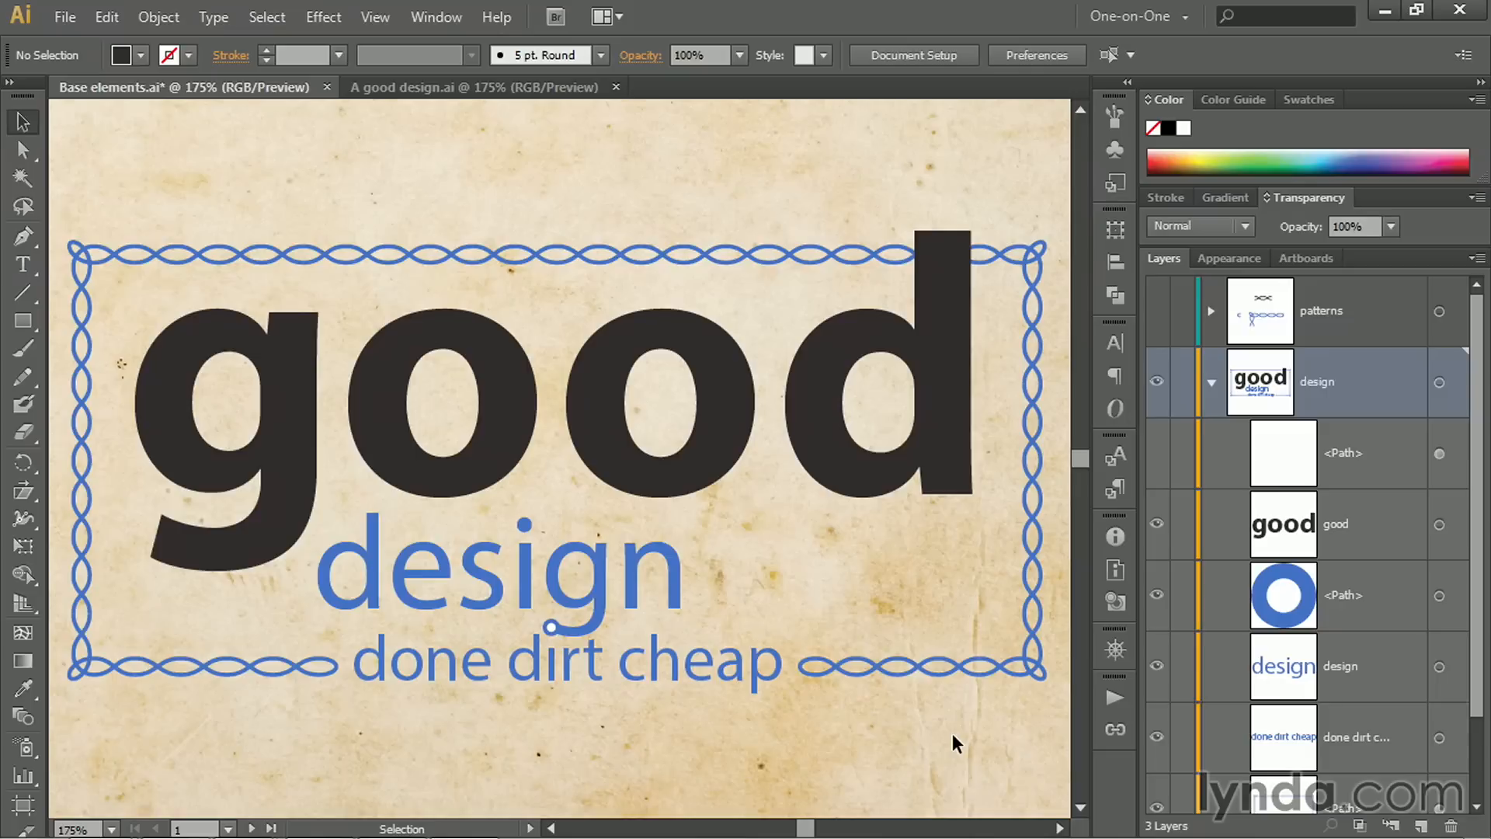
mouse_move(1340, 399)
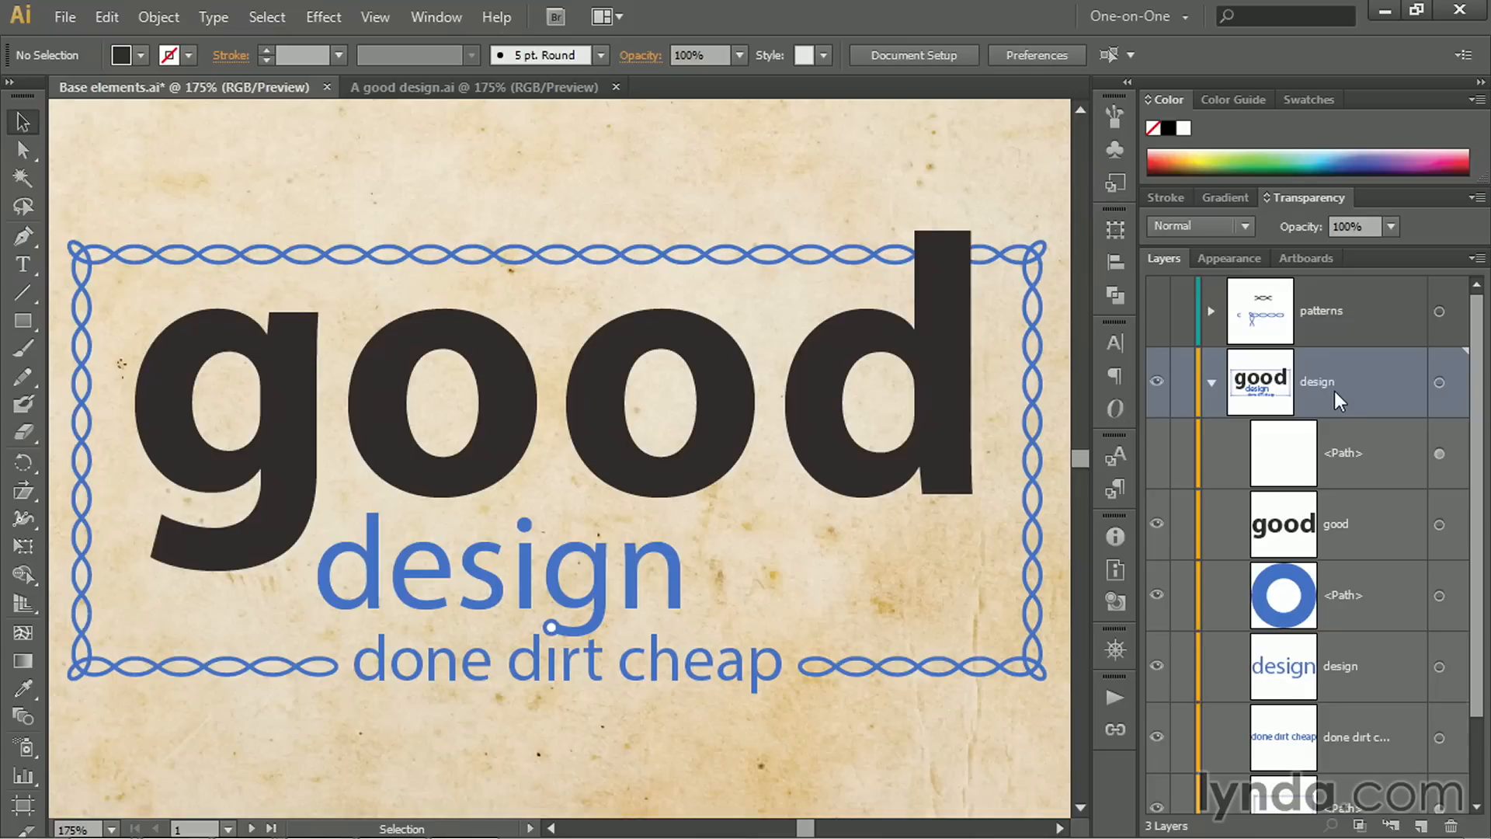
mouse_move(899, 584)
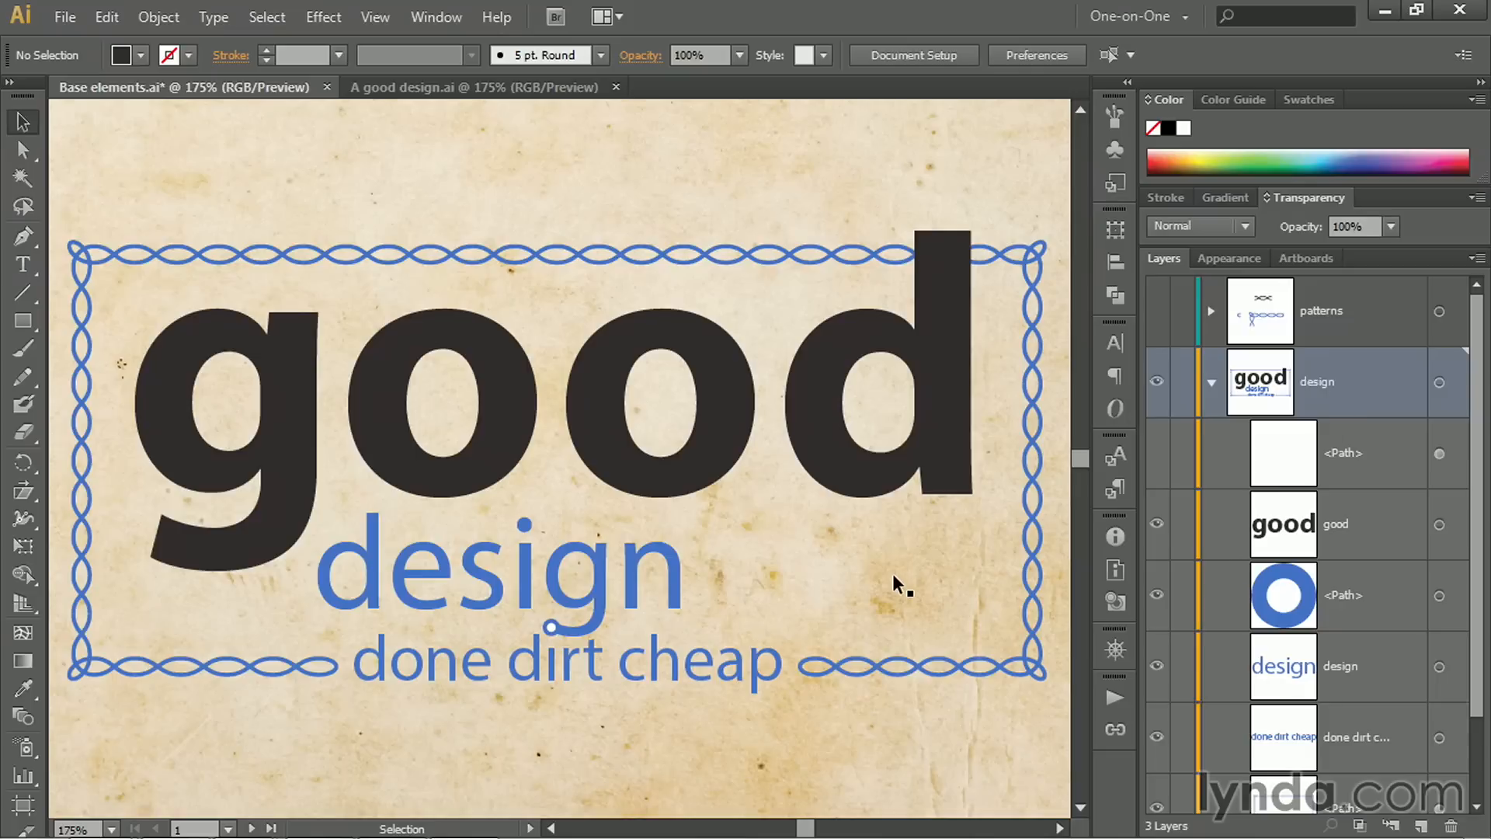